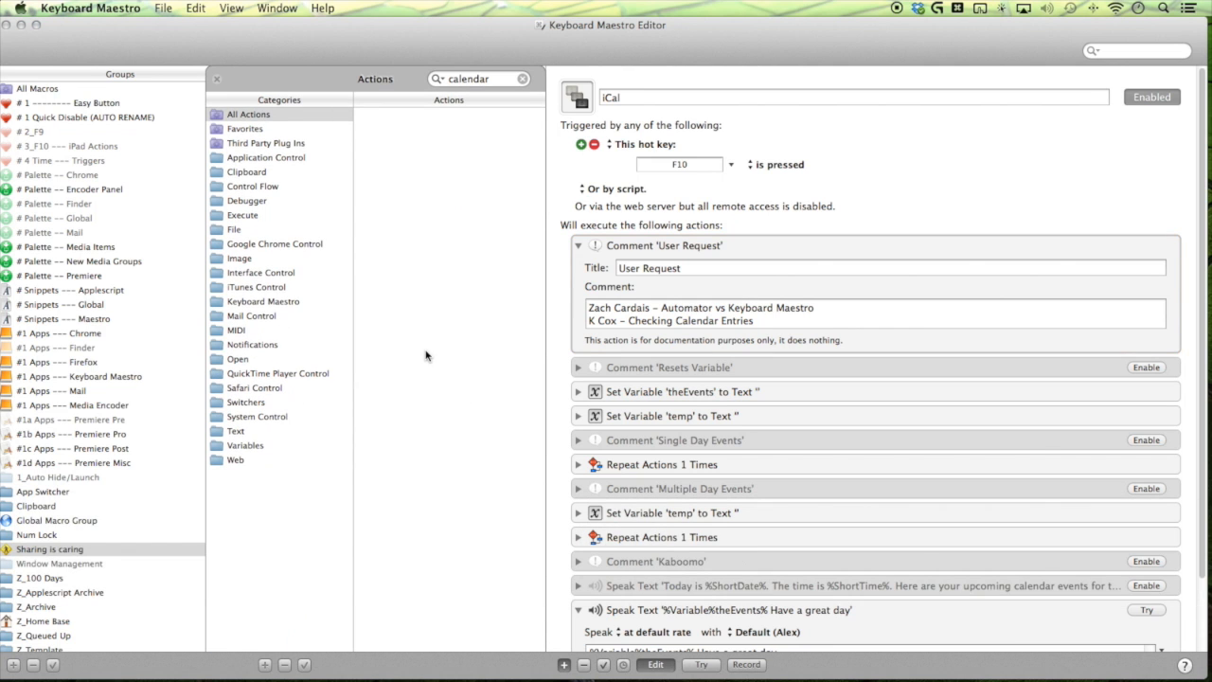
mouse_move(606, 303)
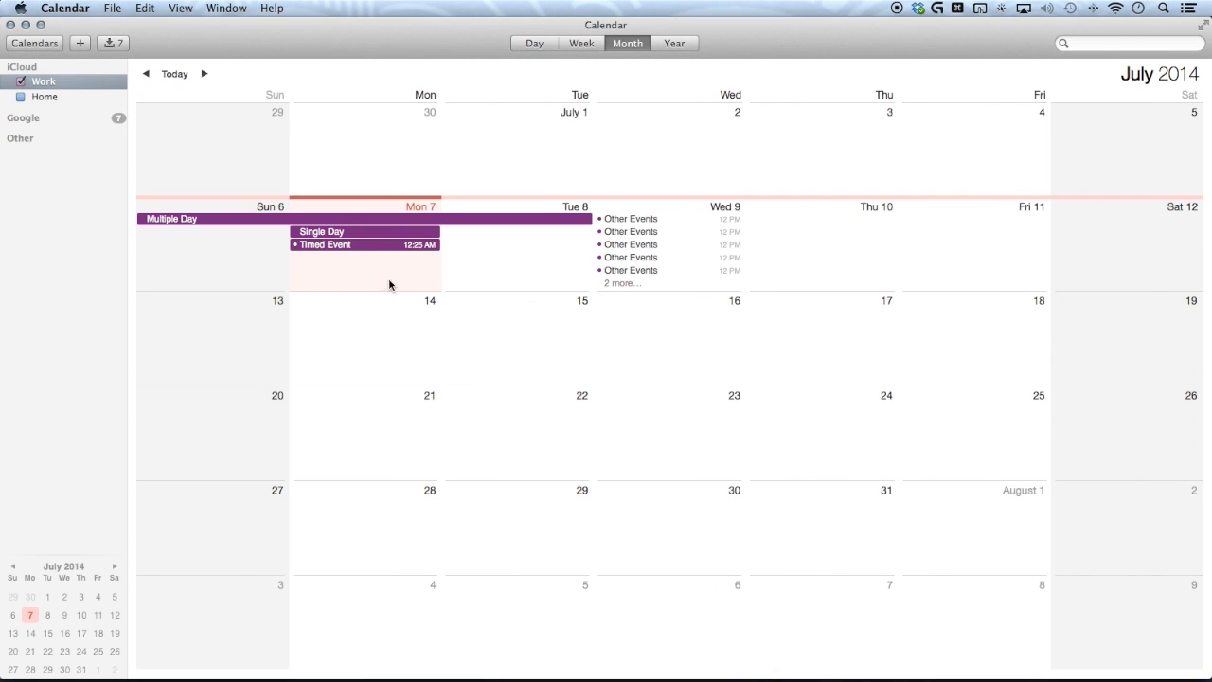
mouse_move(742, 255)
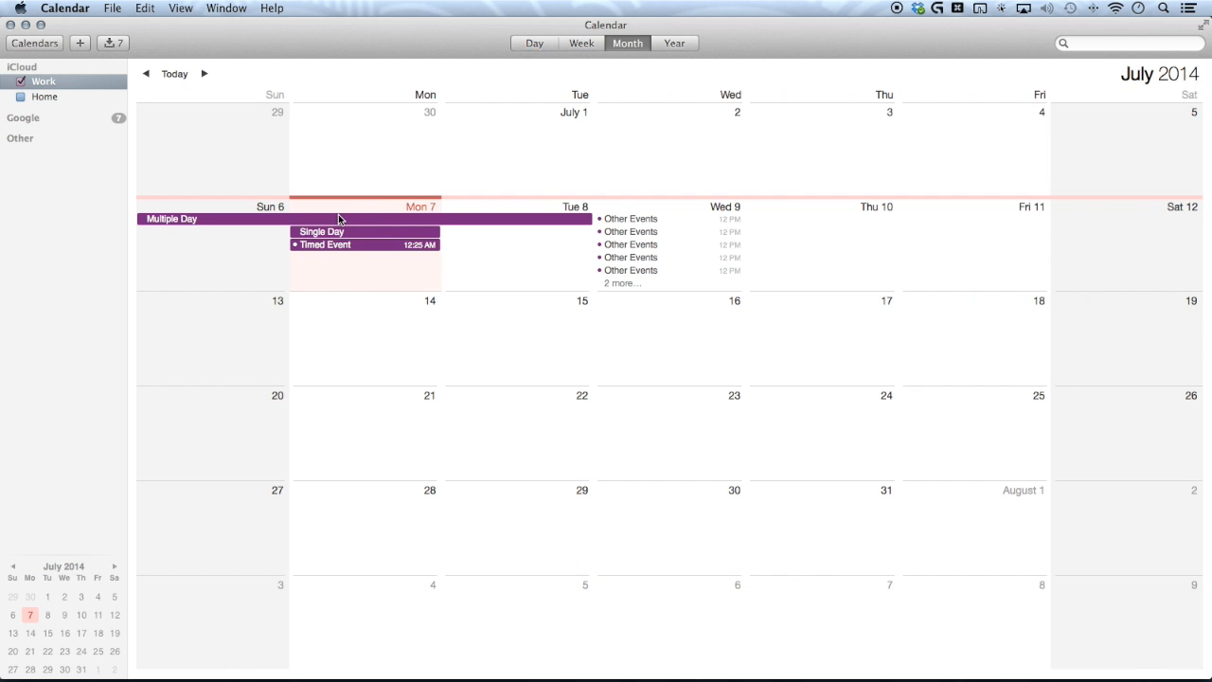
- Copy the Multiple Day, Single Day and Timed Event calendar entries for pasting into TextEdit
key("cmd+c")
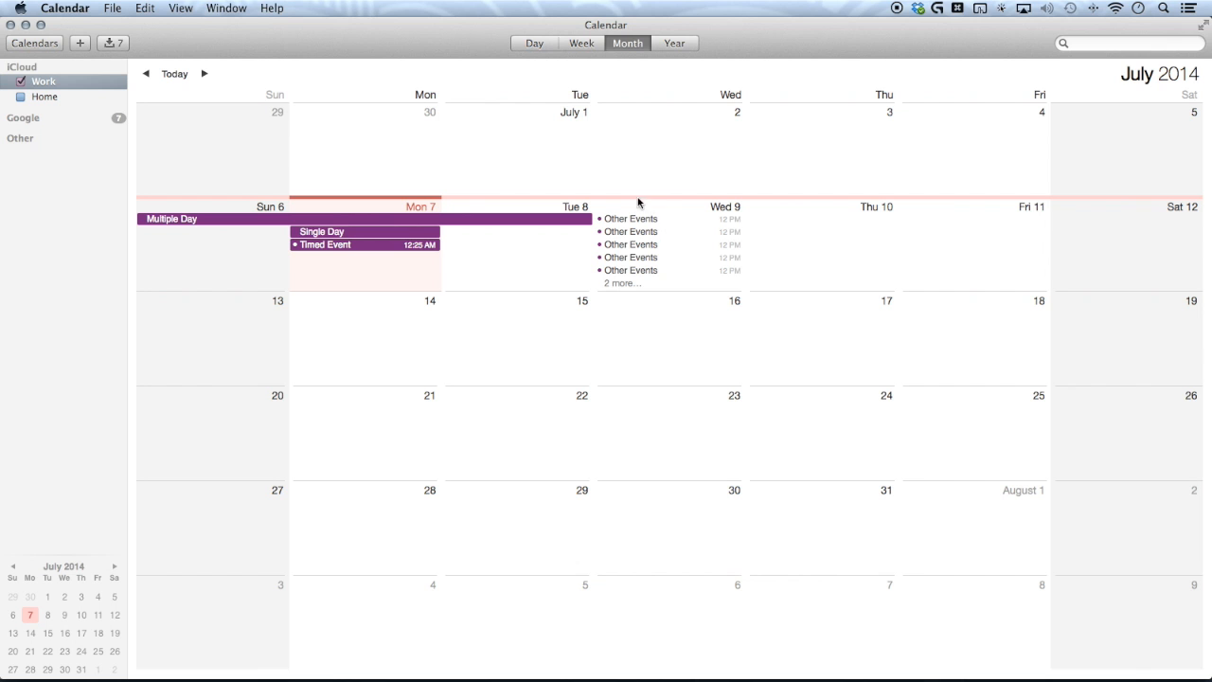
key("cmd+tab")
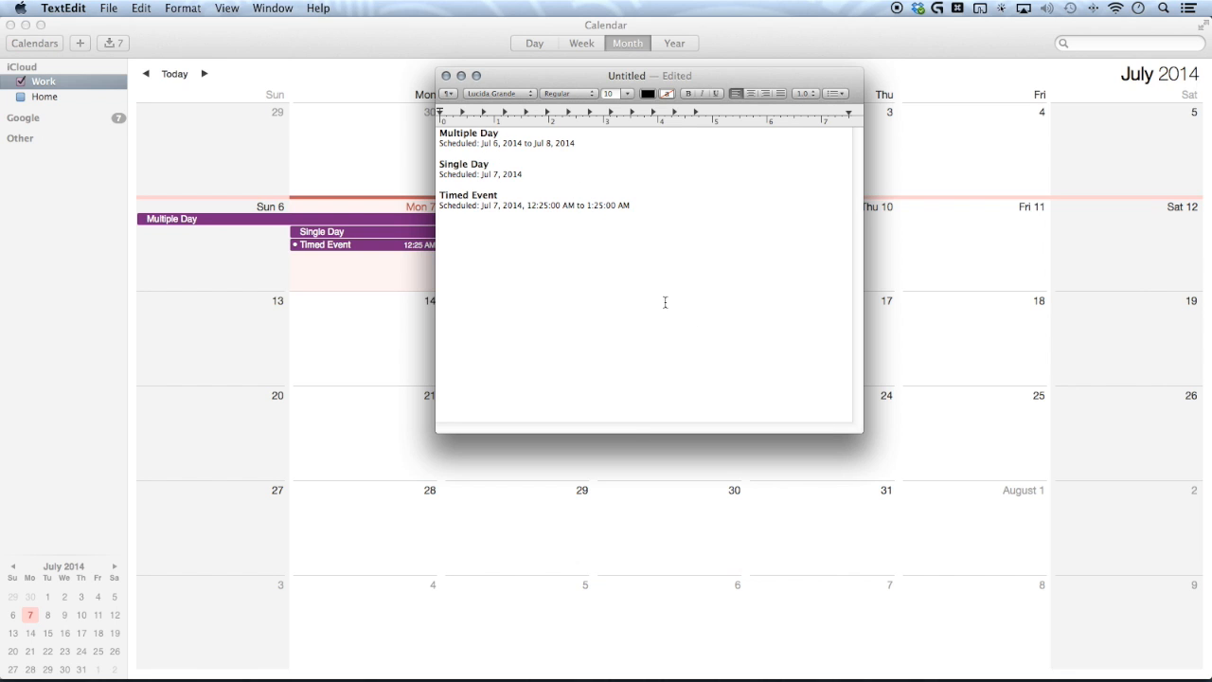
mouse_move(606, 447)
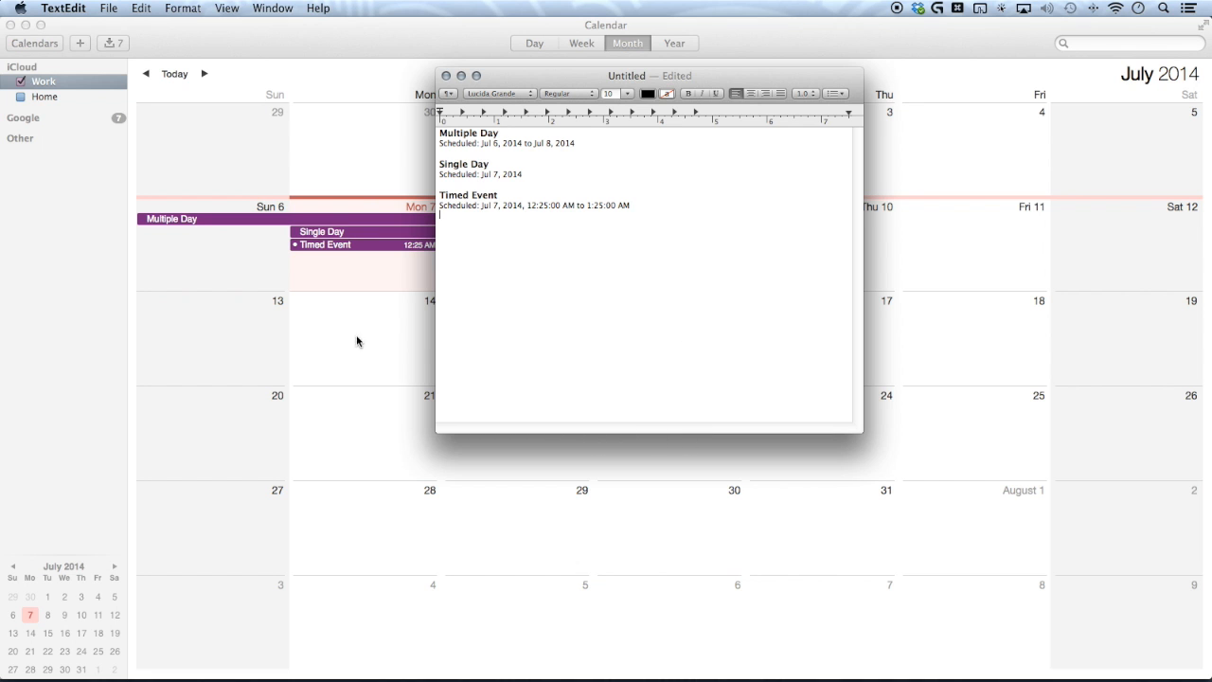
- Bring Automator forward, list its Calendar library actions, and open Calendar Events.workflow
key("cmd+tab")
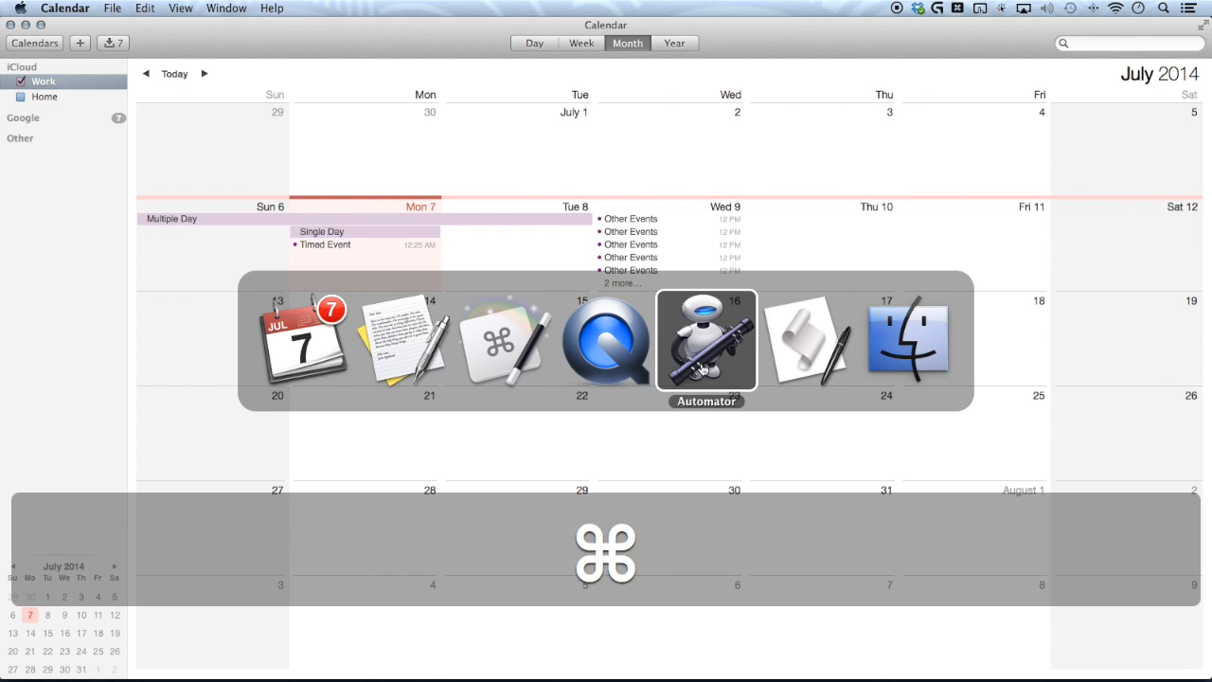
left_click(707, 341)
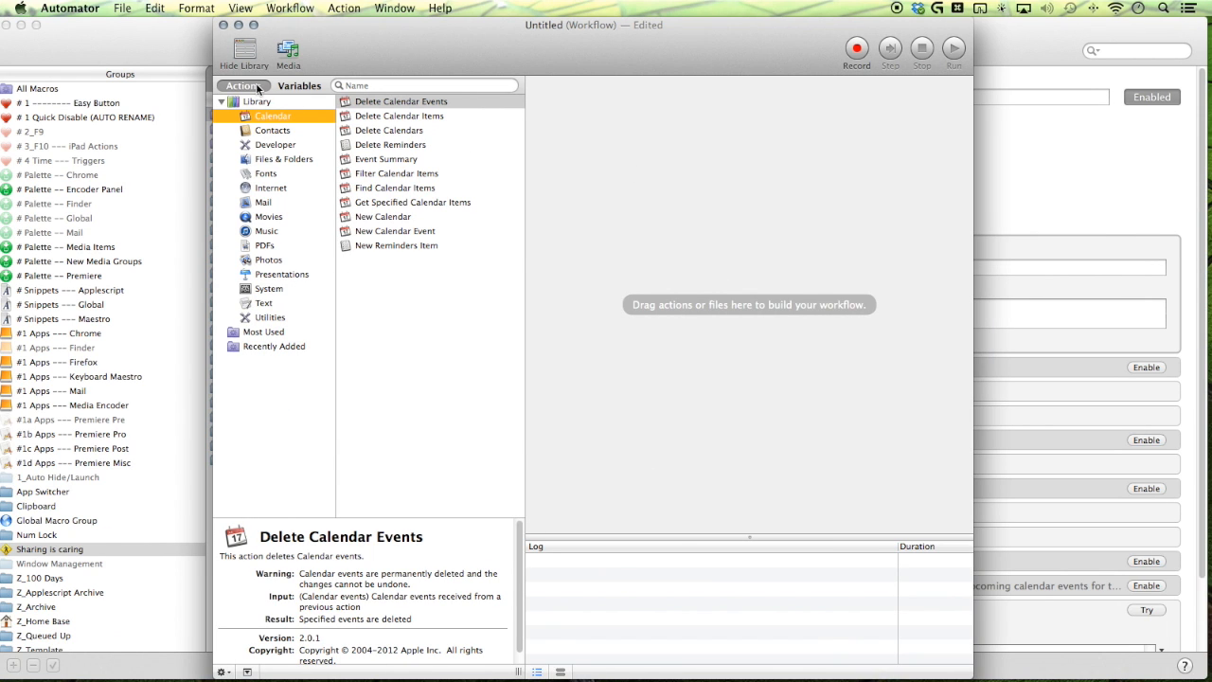
left_click(244, 51)
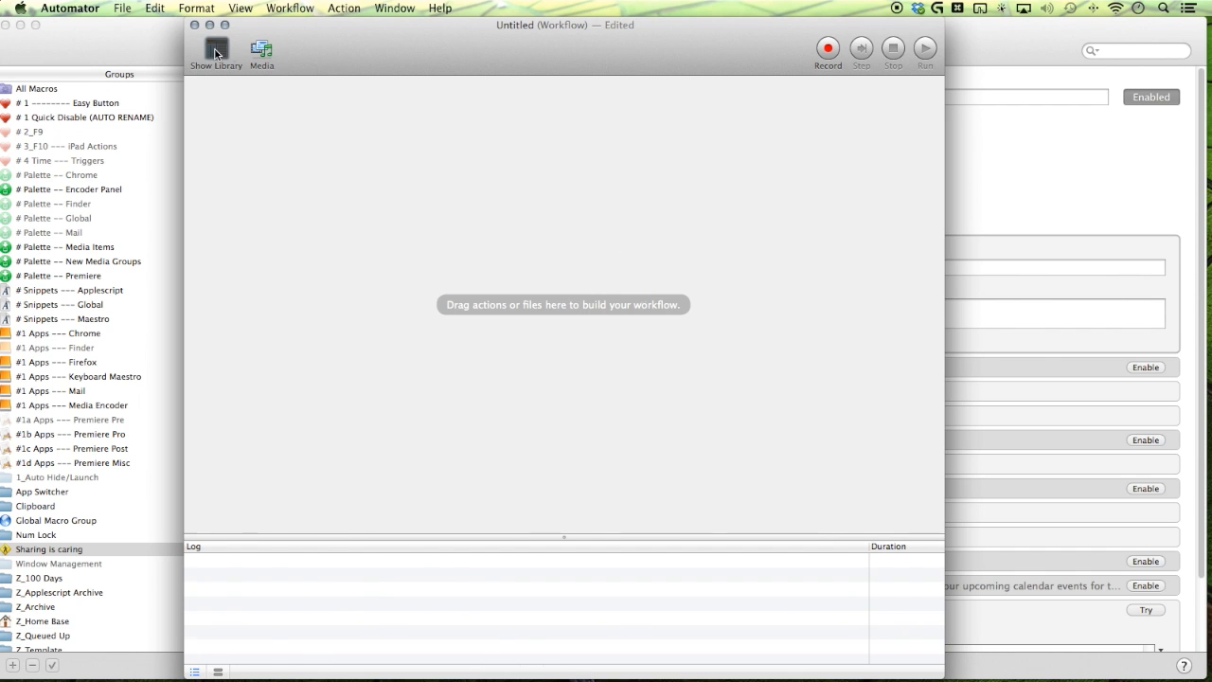
left_click(216, 50)
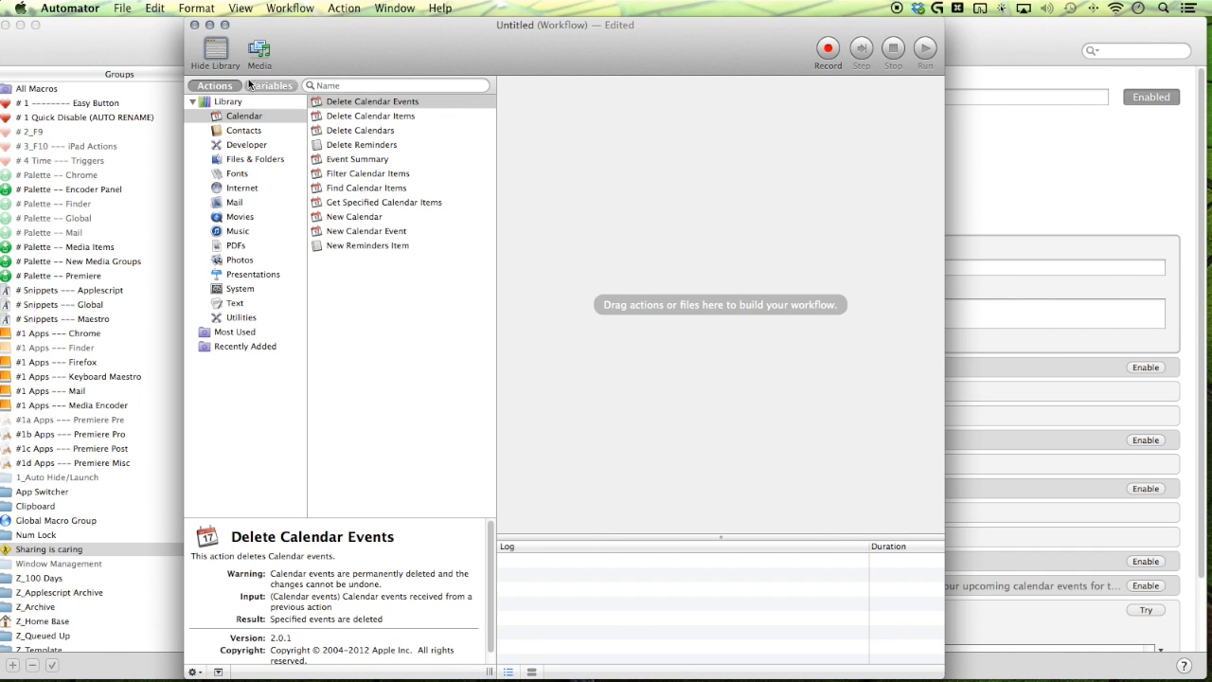
left_click(228, 101)
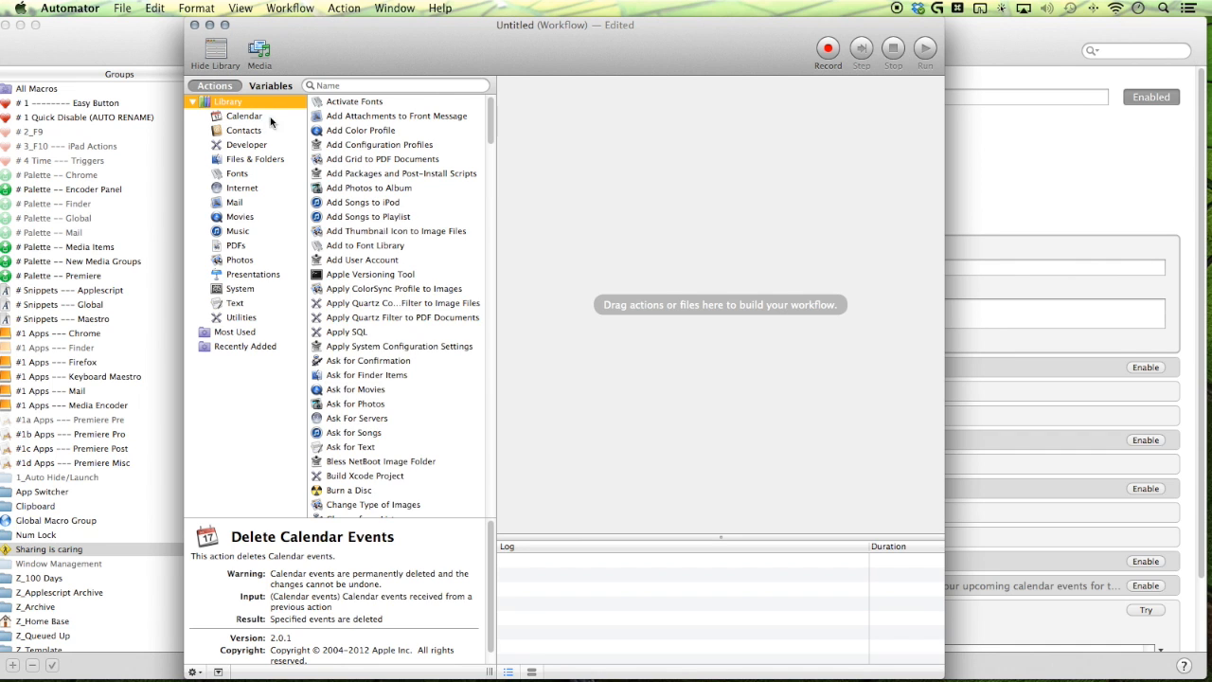
left_click(244, 116)
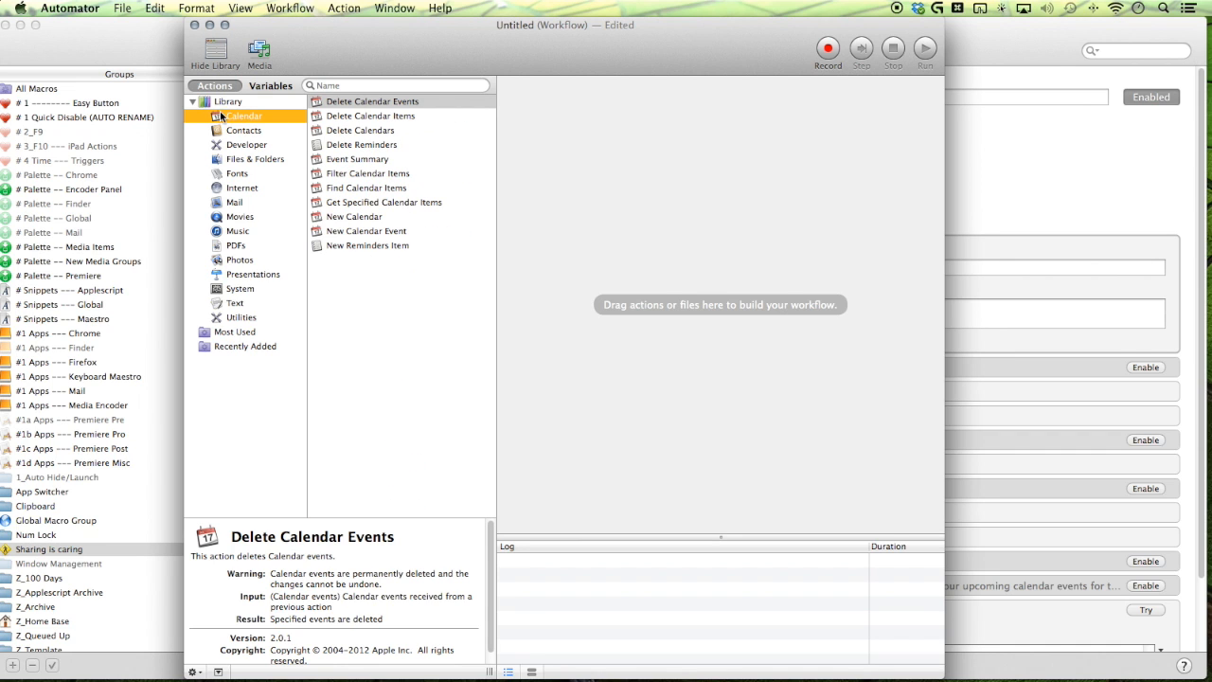
mouse_move(477, 143)
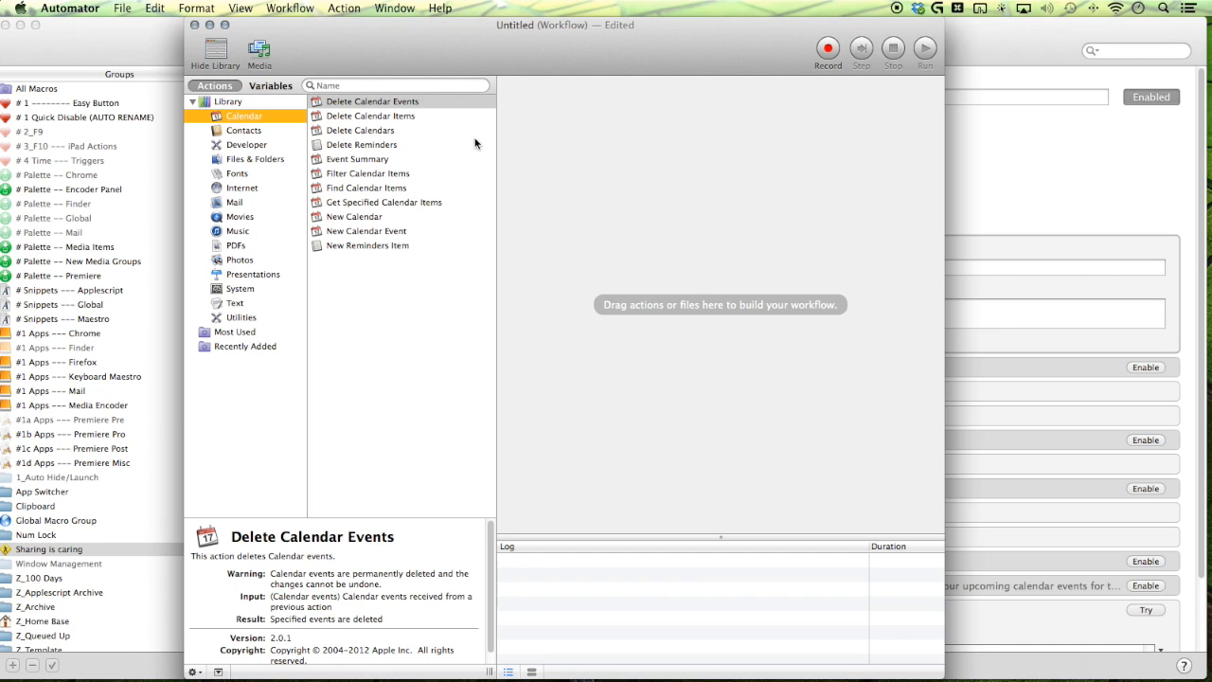
mouse_move(690, 252)
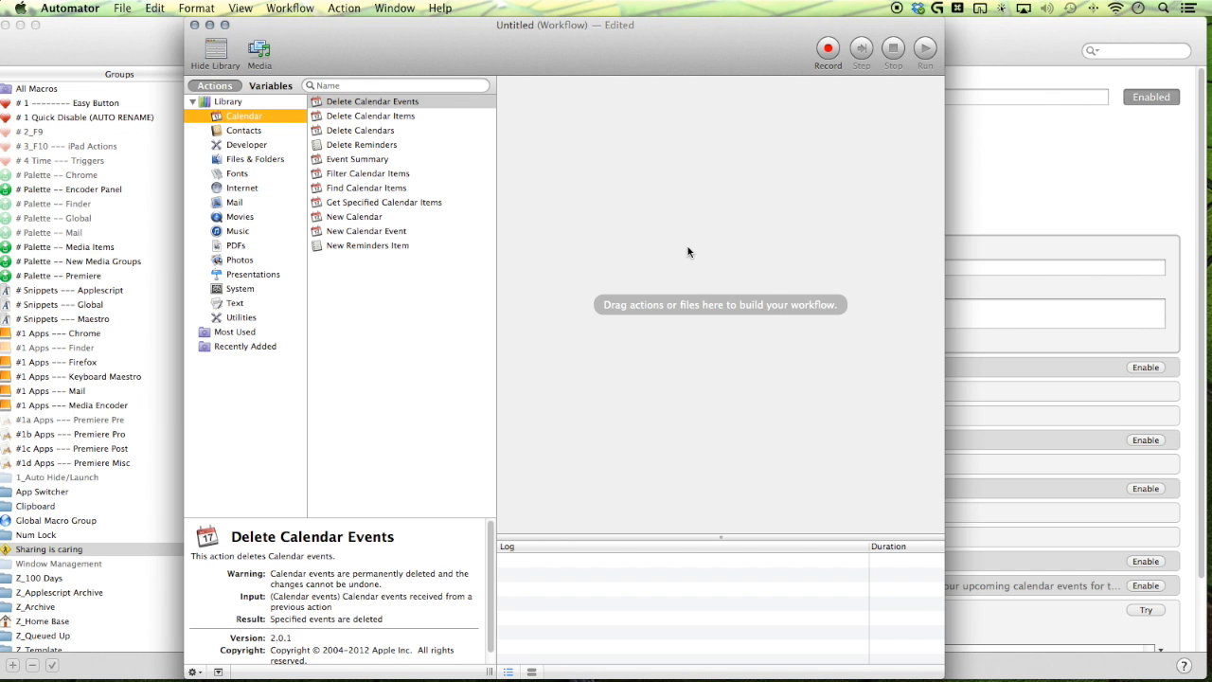
mouse_move(150, 60)
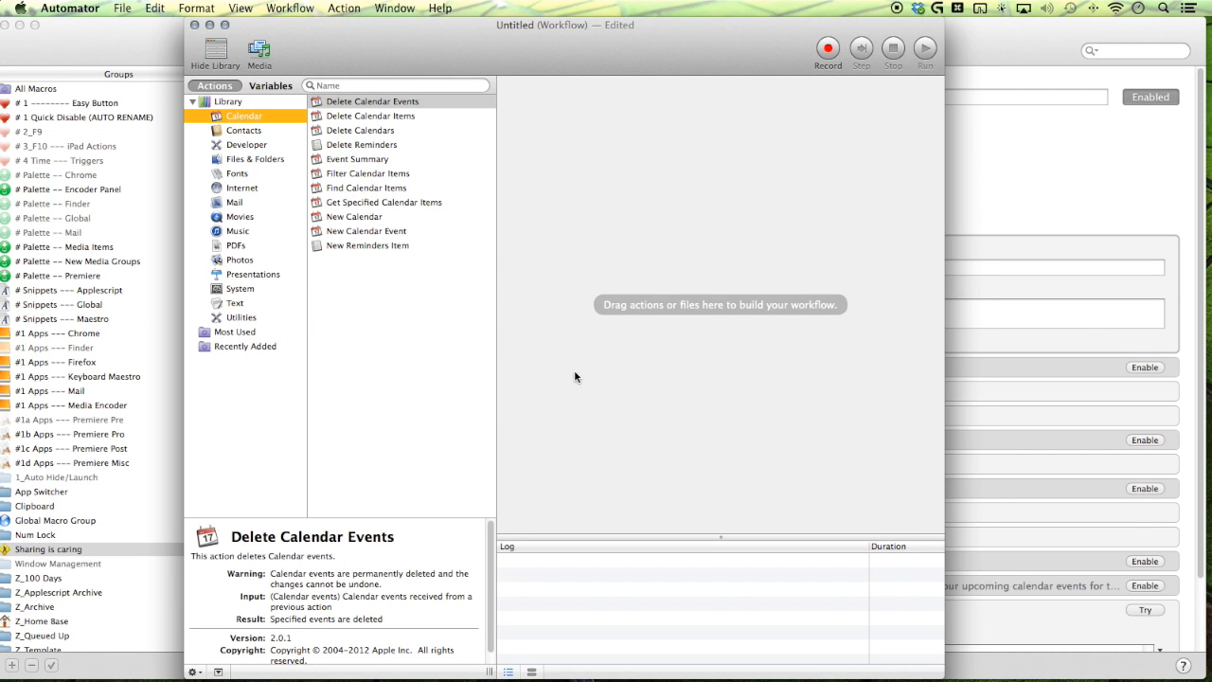
mouse_move(961, 330)
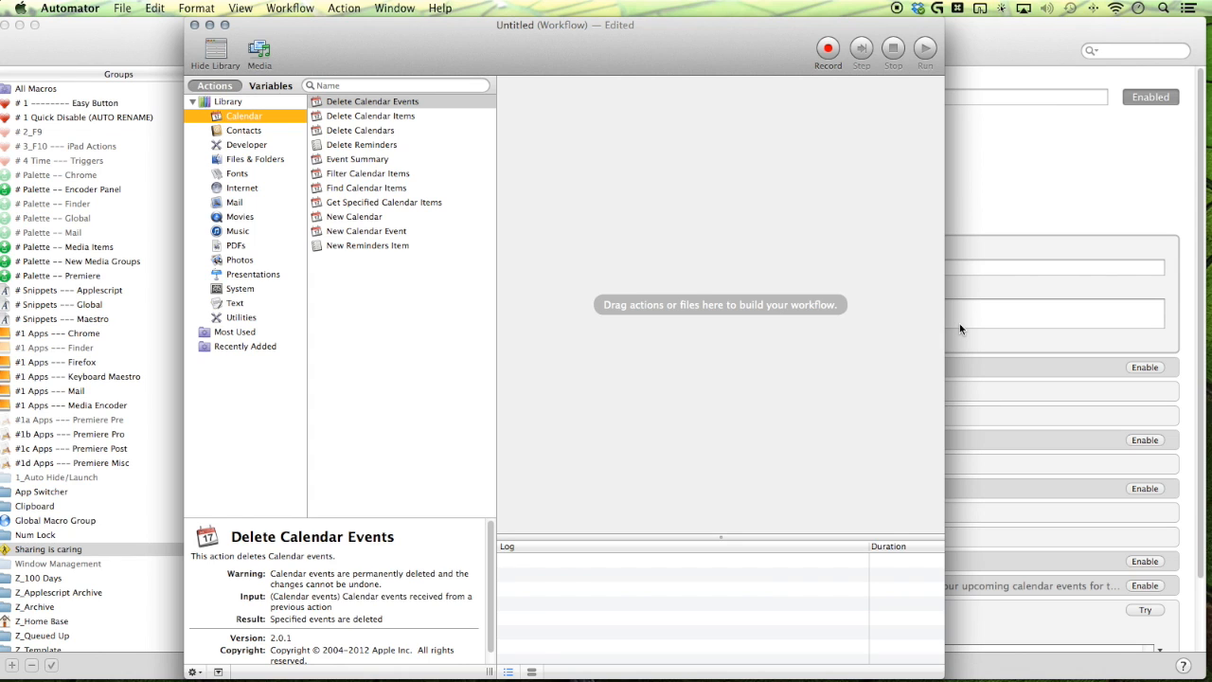
mouse_move(710, 276)
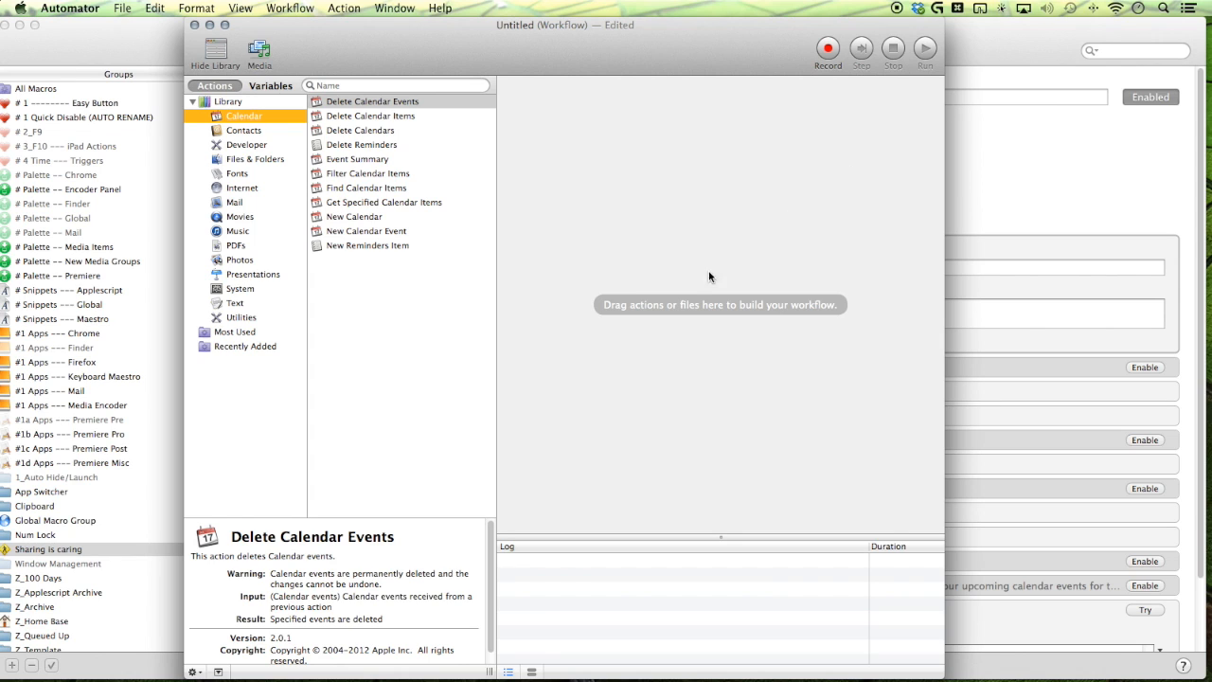
mouse_move(424, 442)
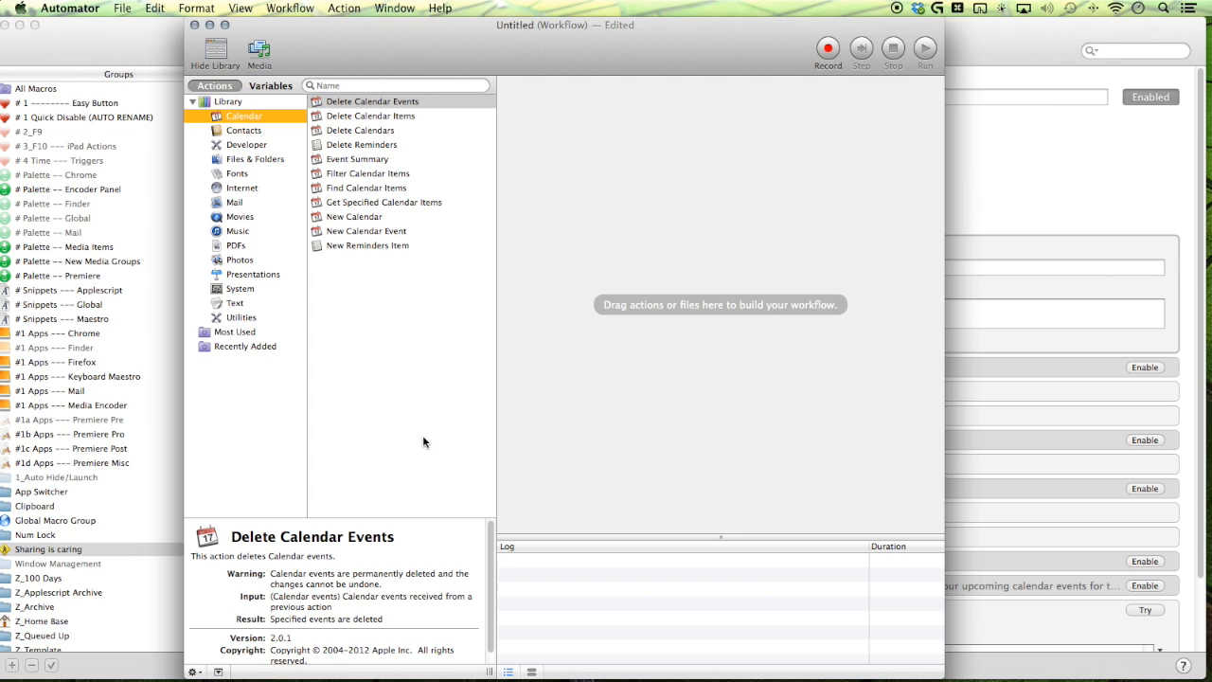
mouse_move(412, 436)
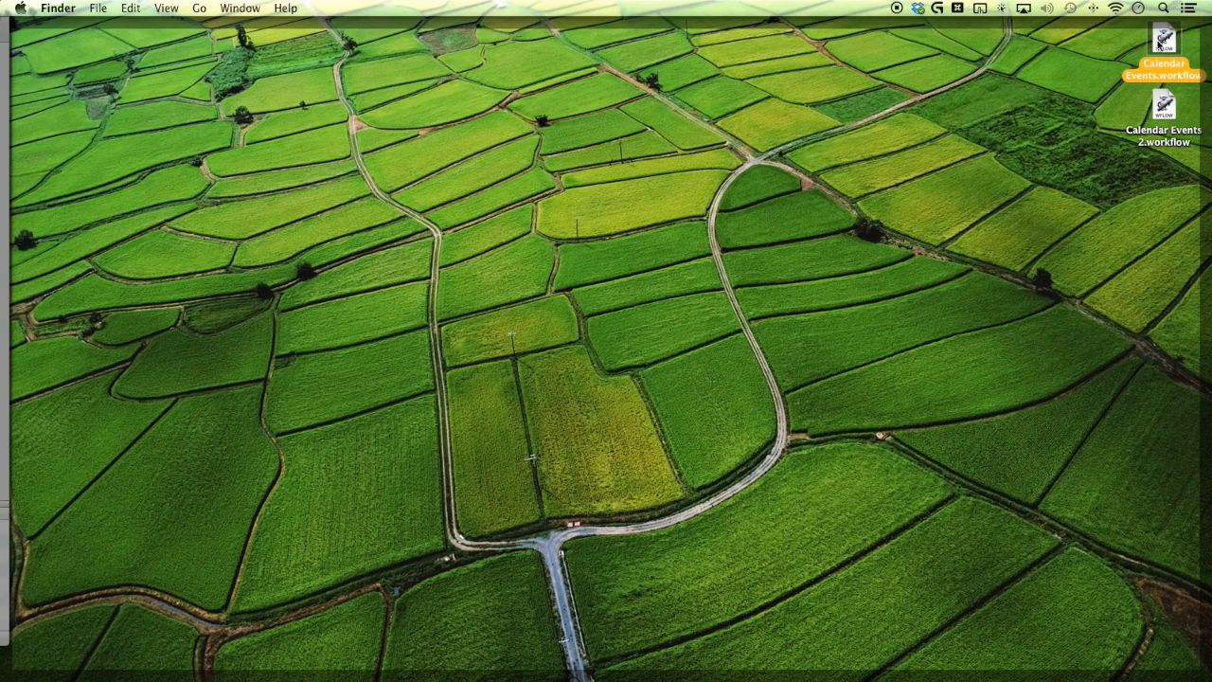
double_click(1163, 41)
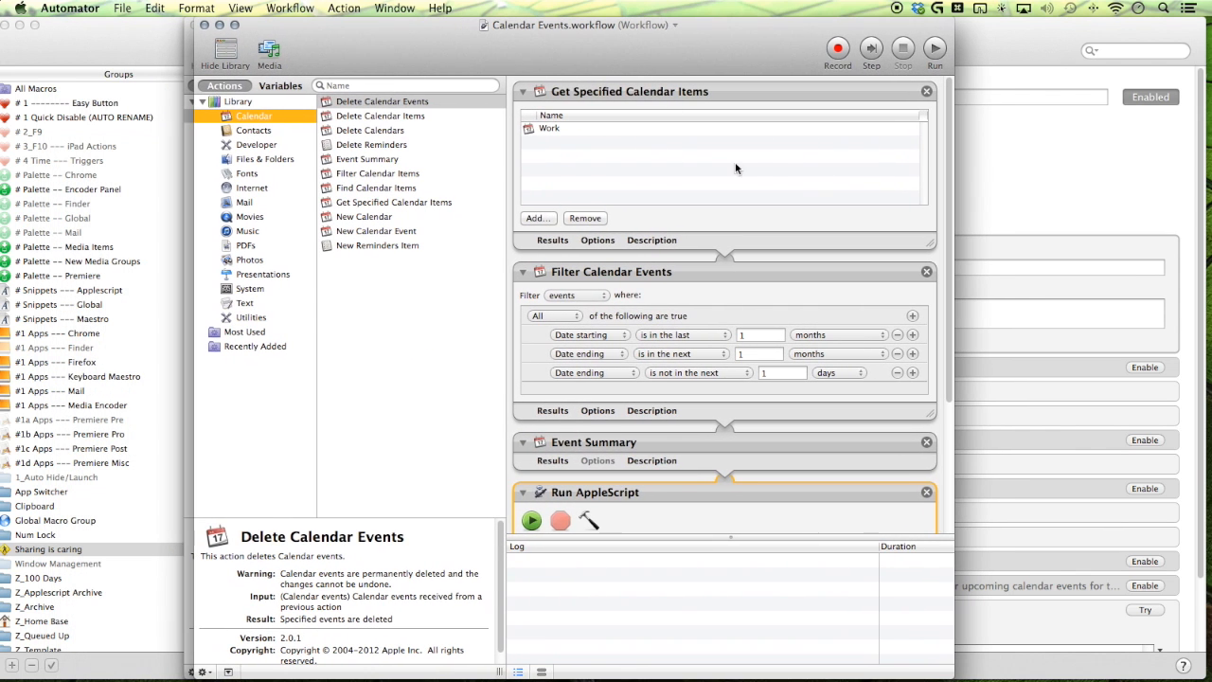
mouse_move(845, 112)
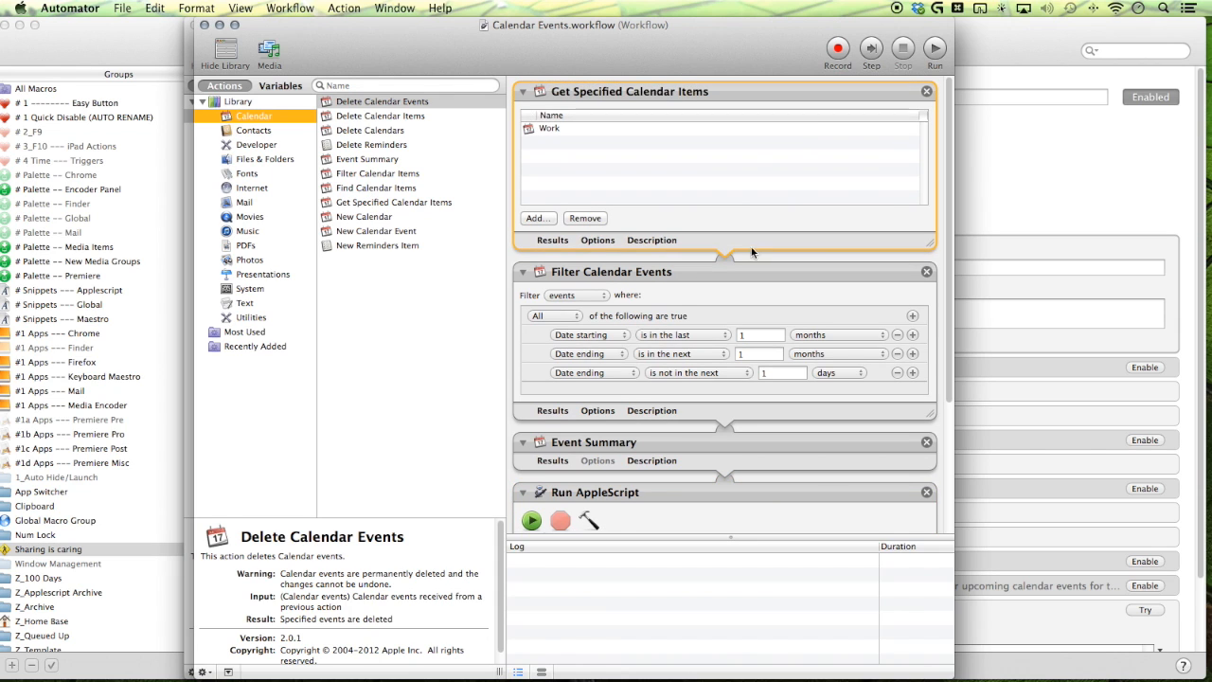
mouse_move(701, 153)
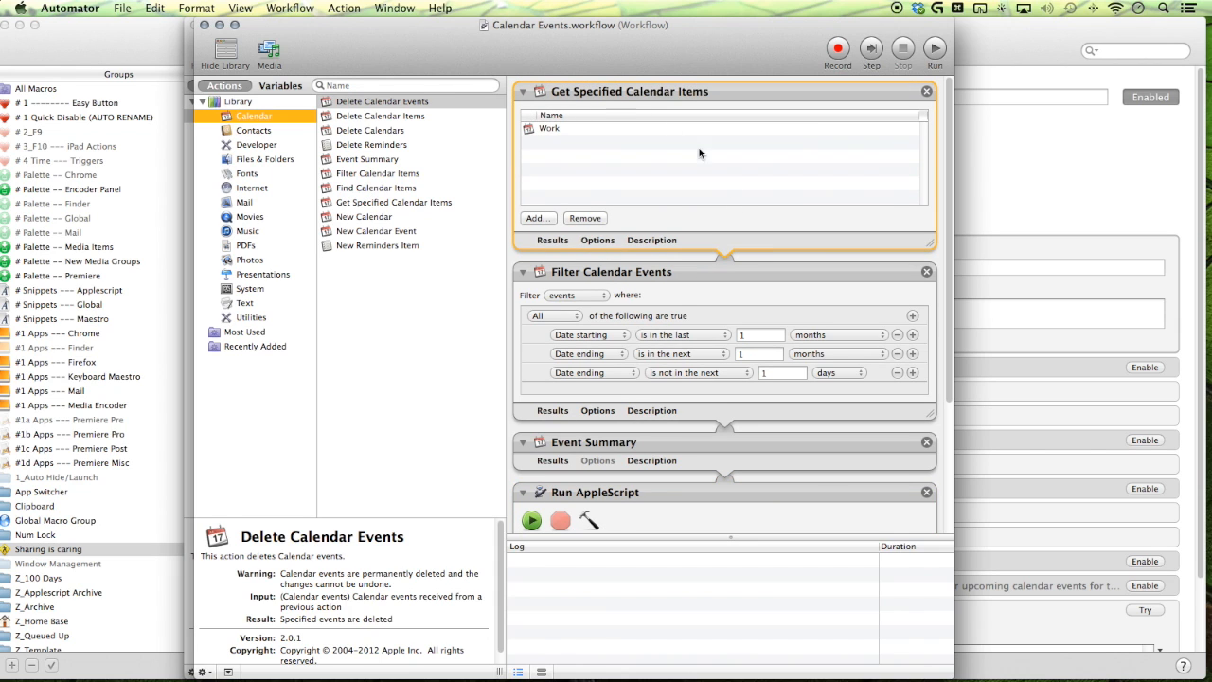
mouse_move(384, 202)
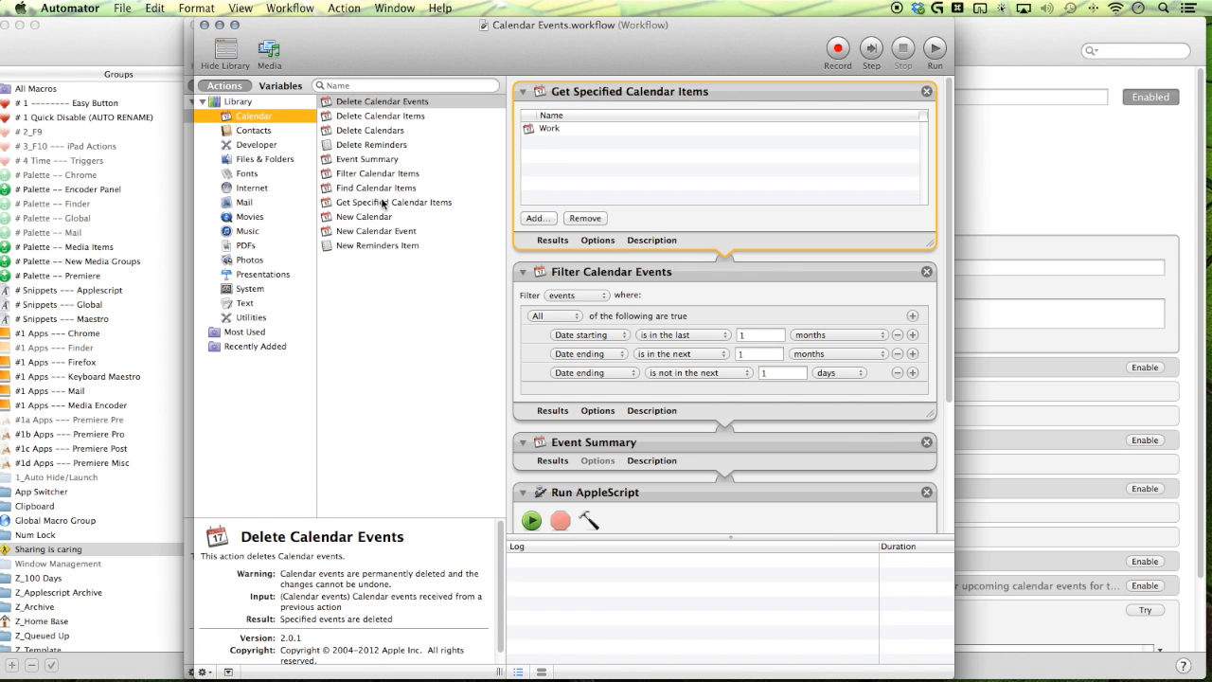
left_click(393, 201)
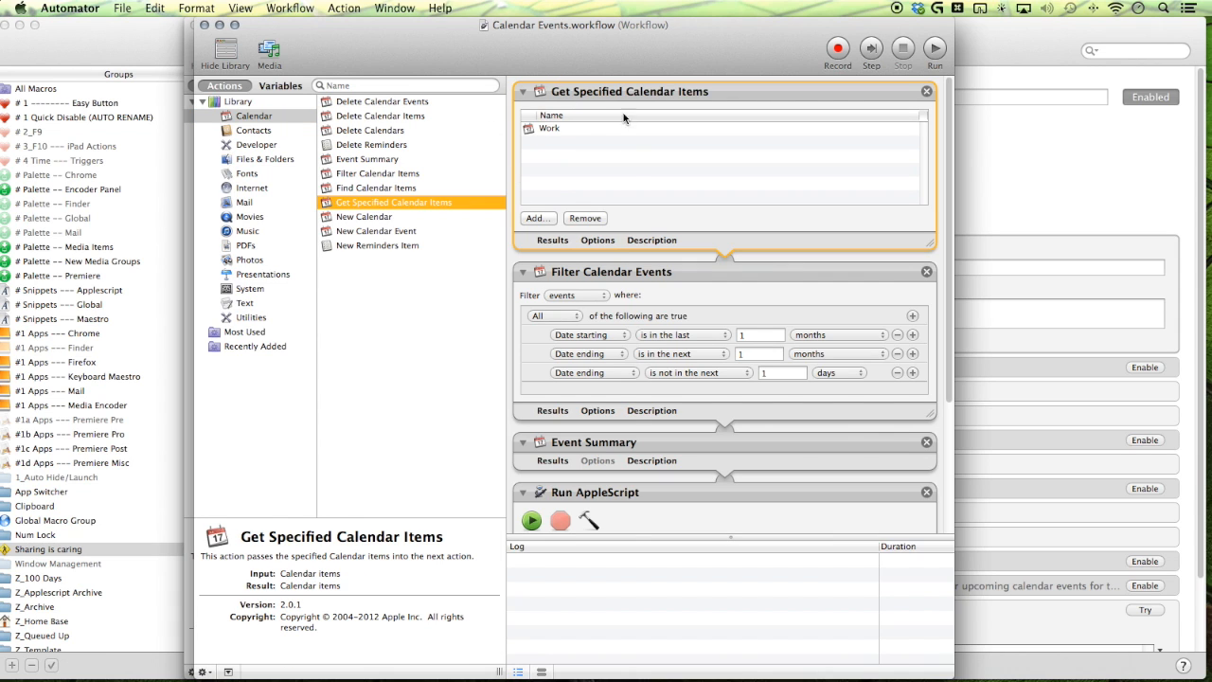
mouse_move(559, 123)
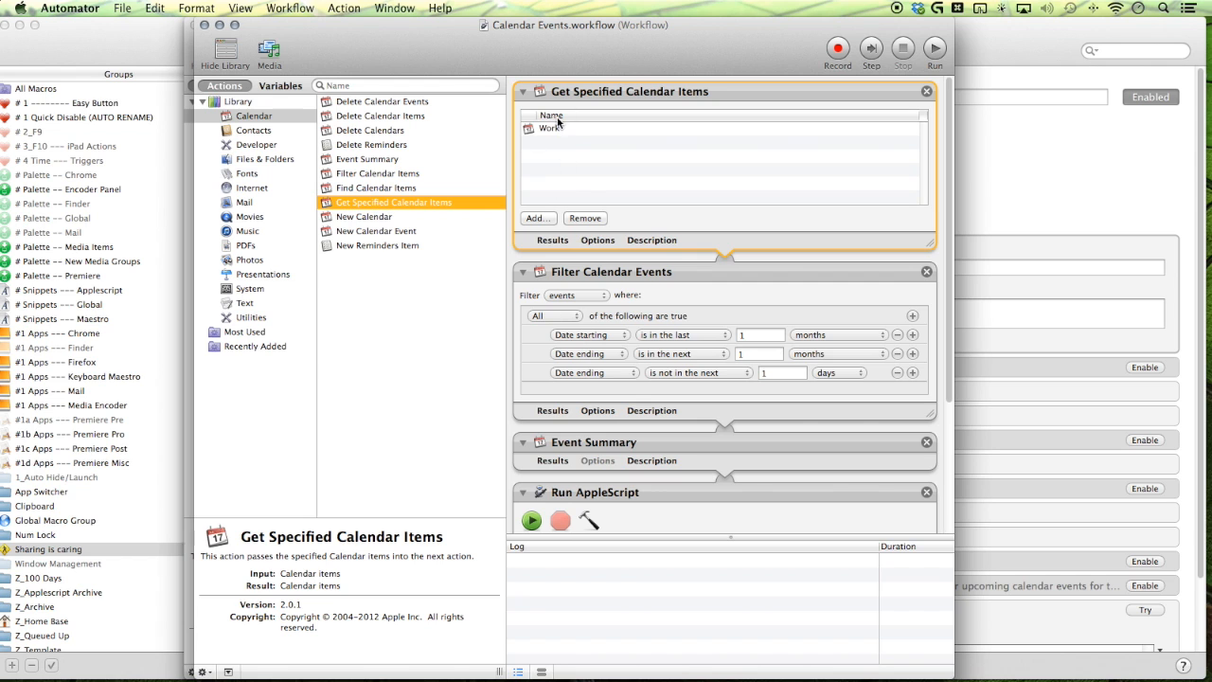
scroll("down", 3)
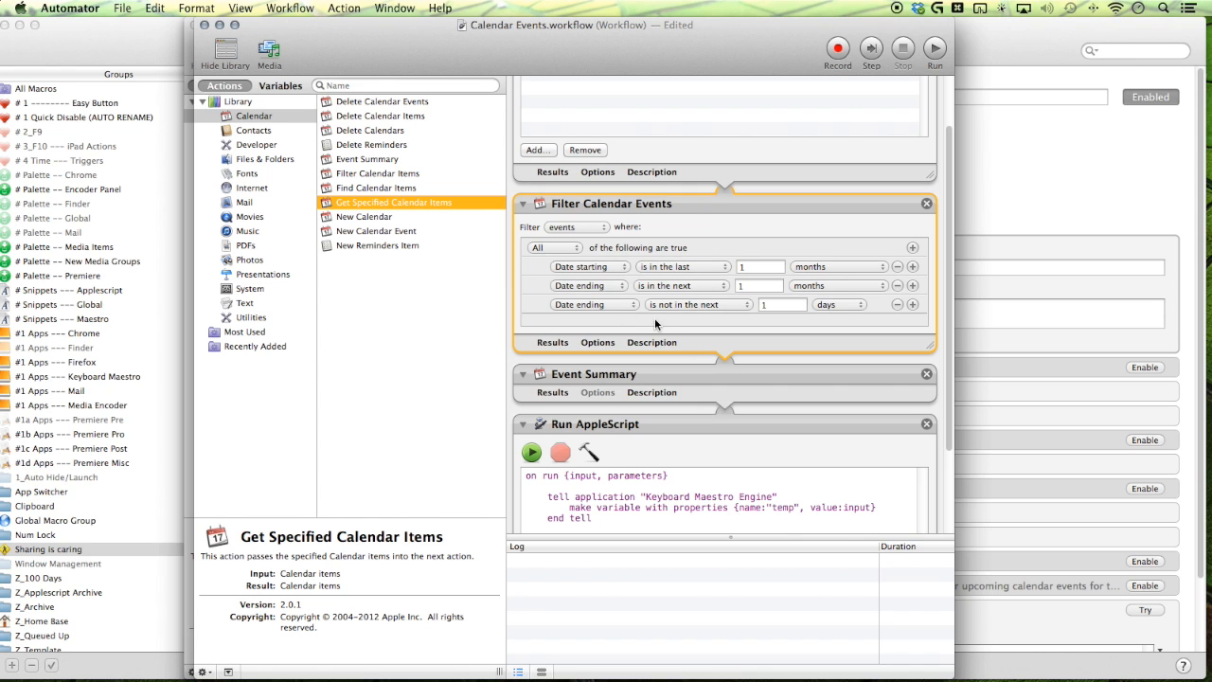
mouse_move(668, 107)
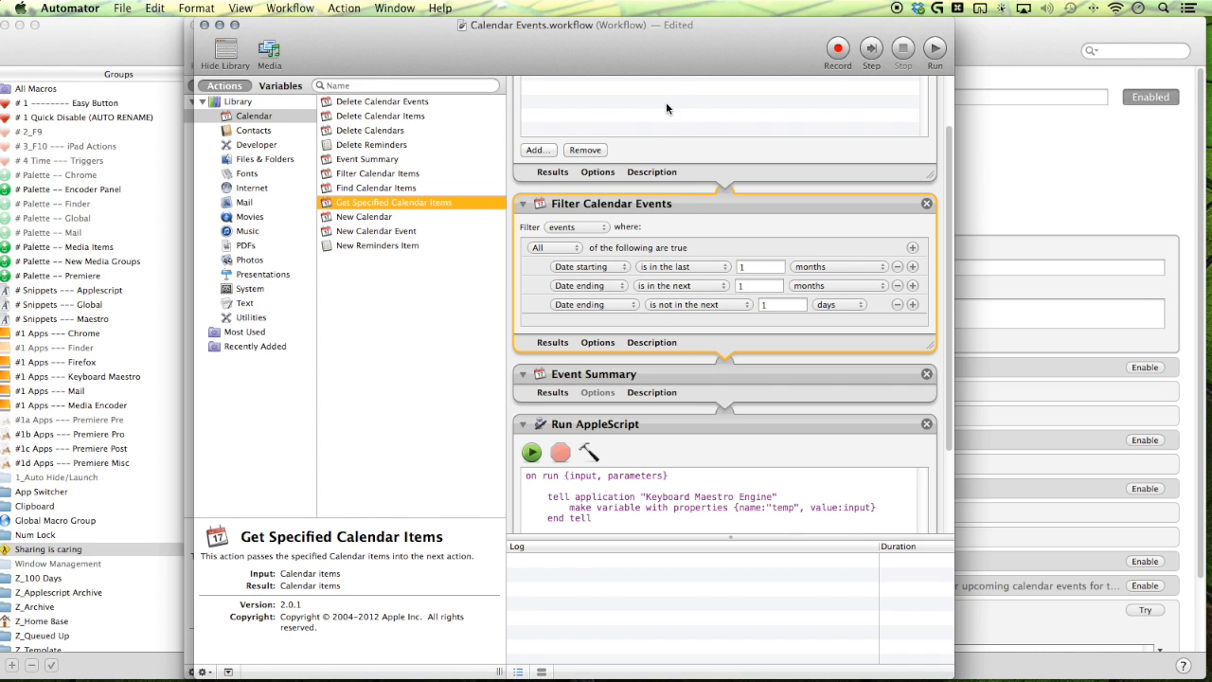
key("f5")
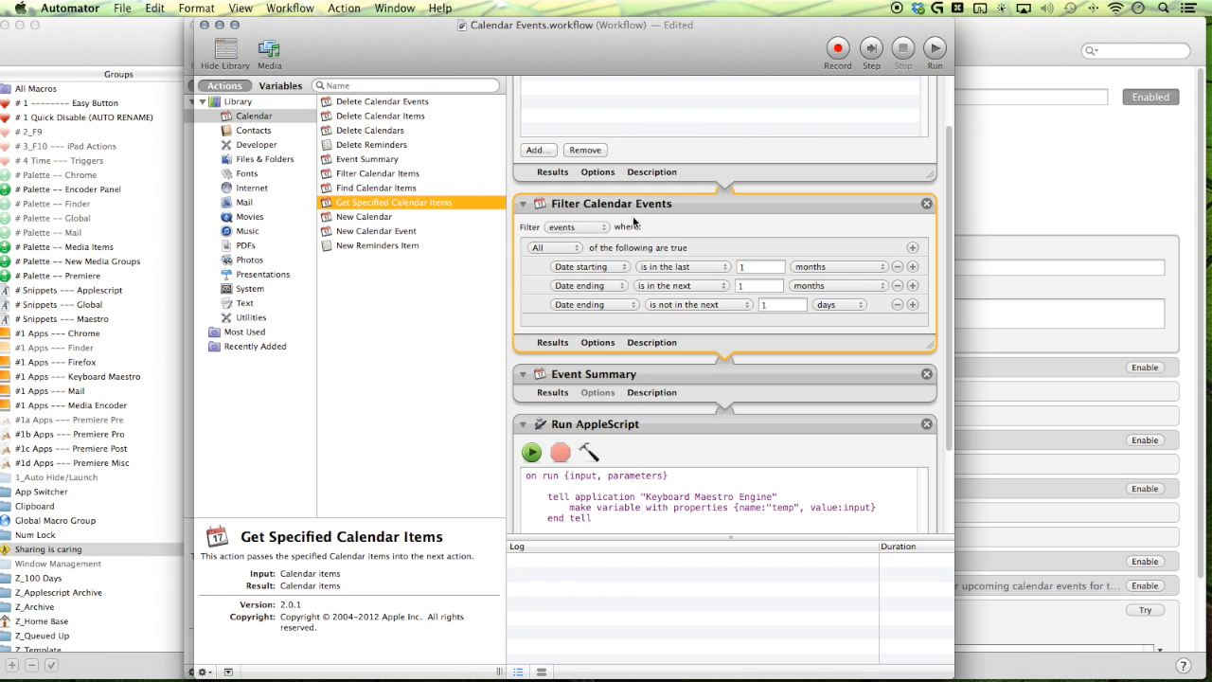
mouse_move(531, 252)
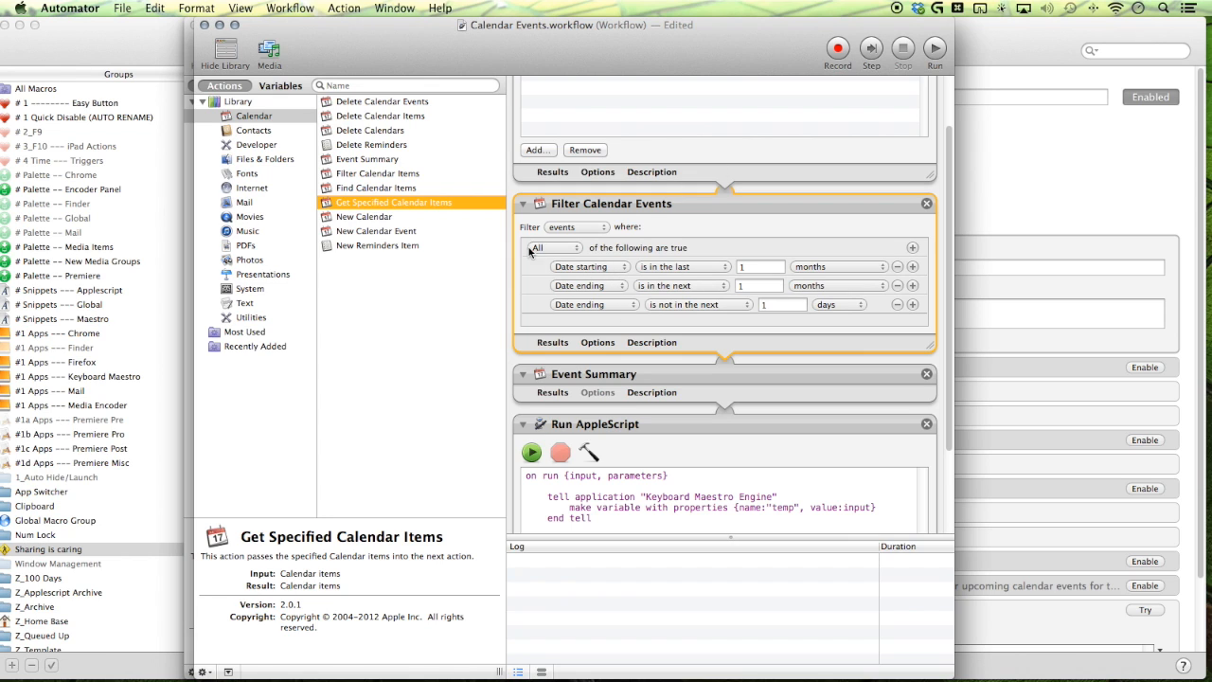
mouse_move(885, 264)
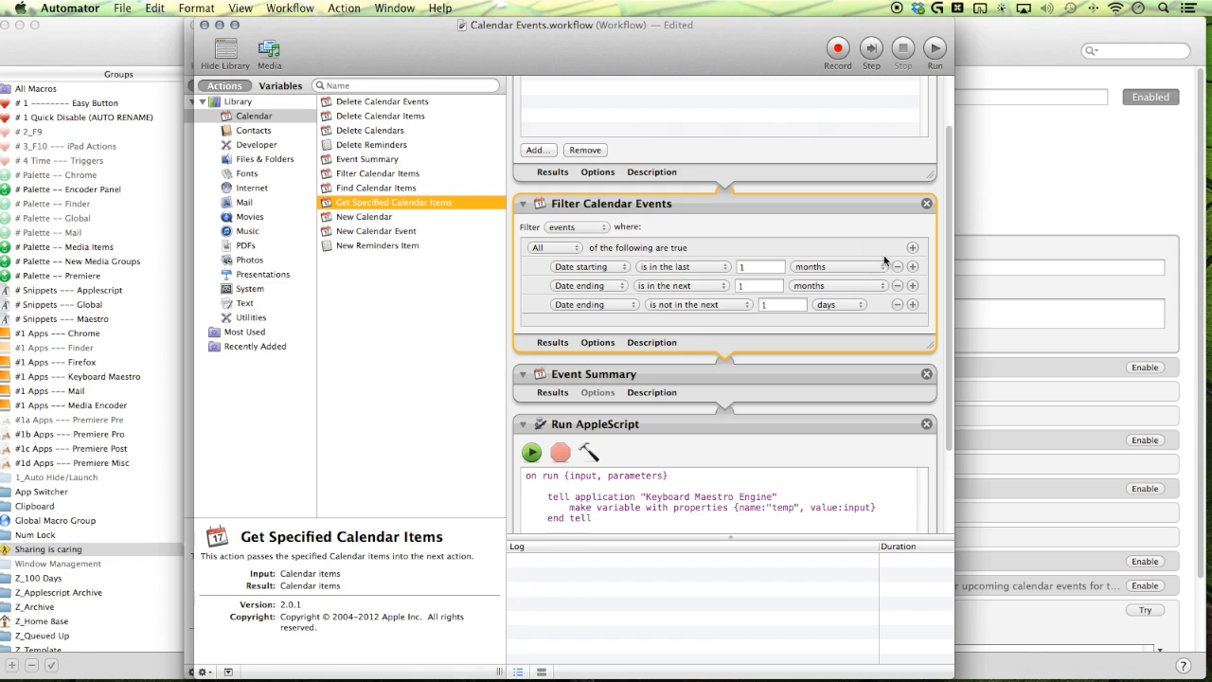
mouse_move(651, 297)
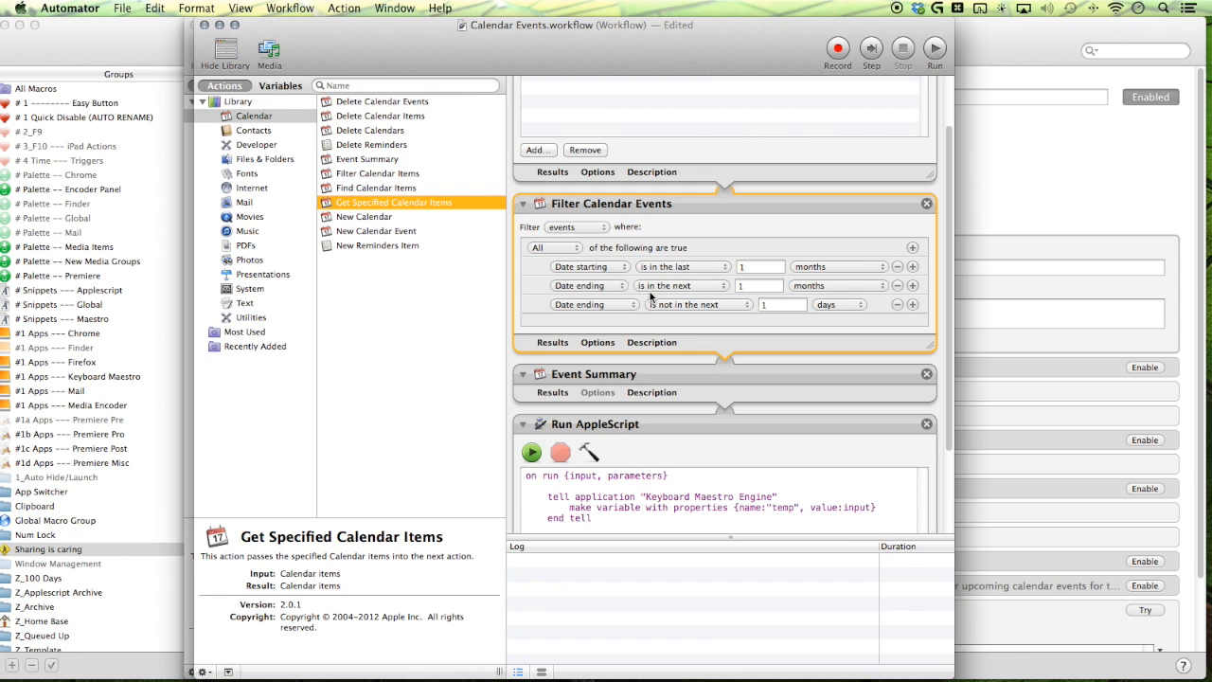
mouse_move(627, 331)
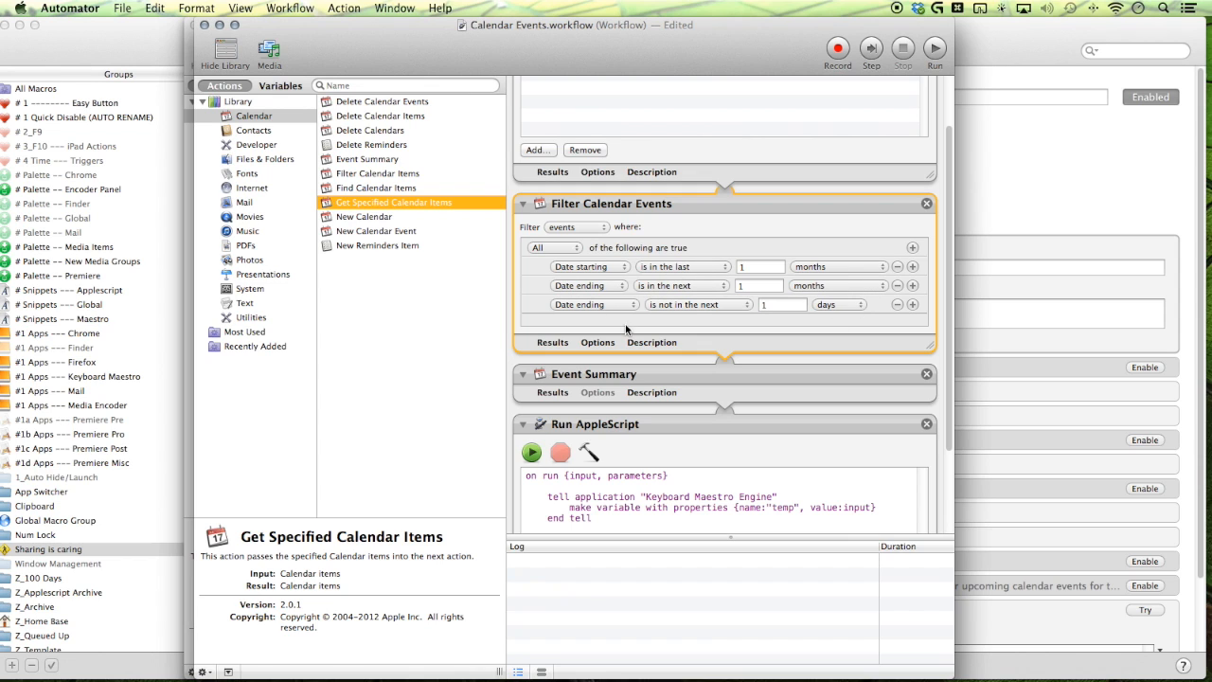
mouse_move(607, 295)
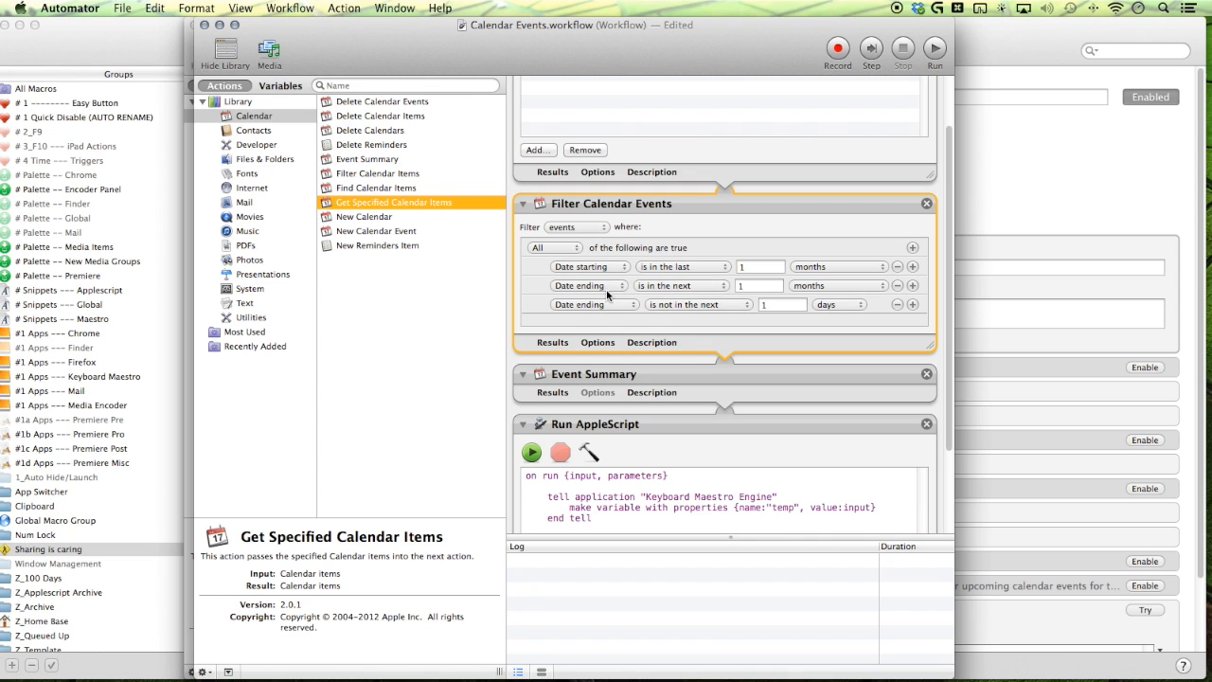
mouse_move(564, 310)
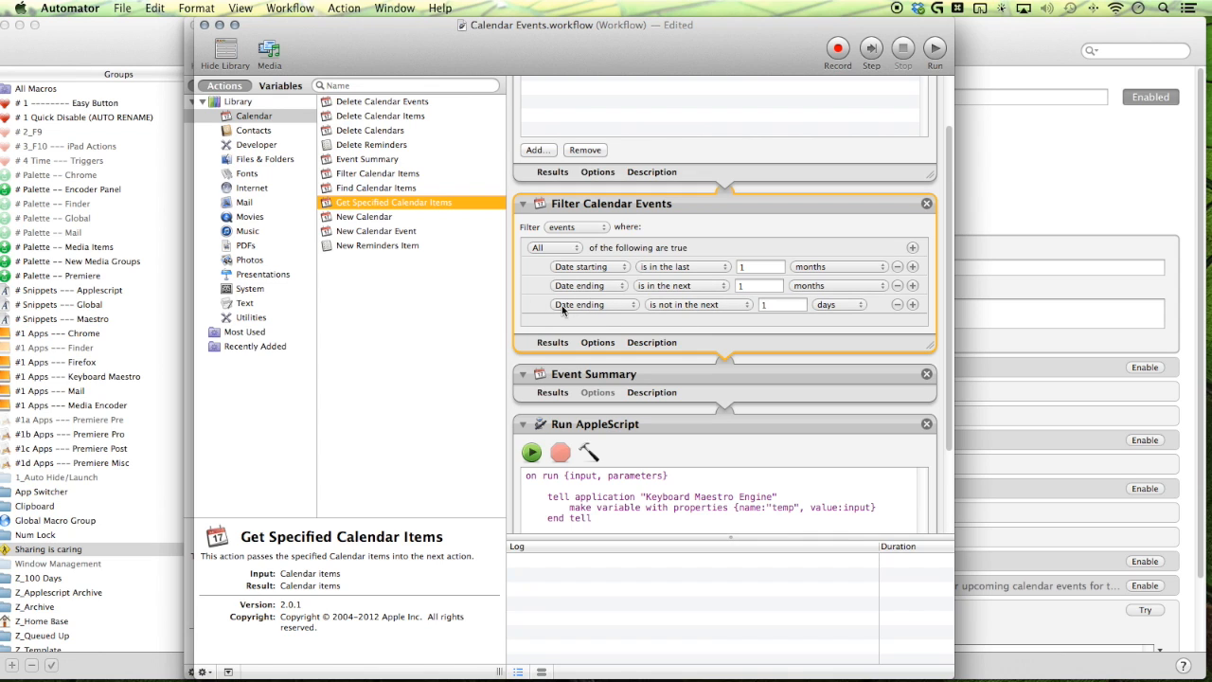
mouse_move(688, 326)
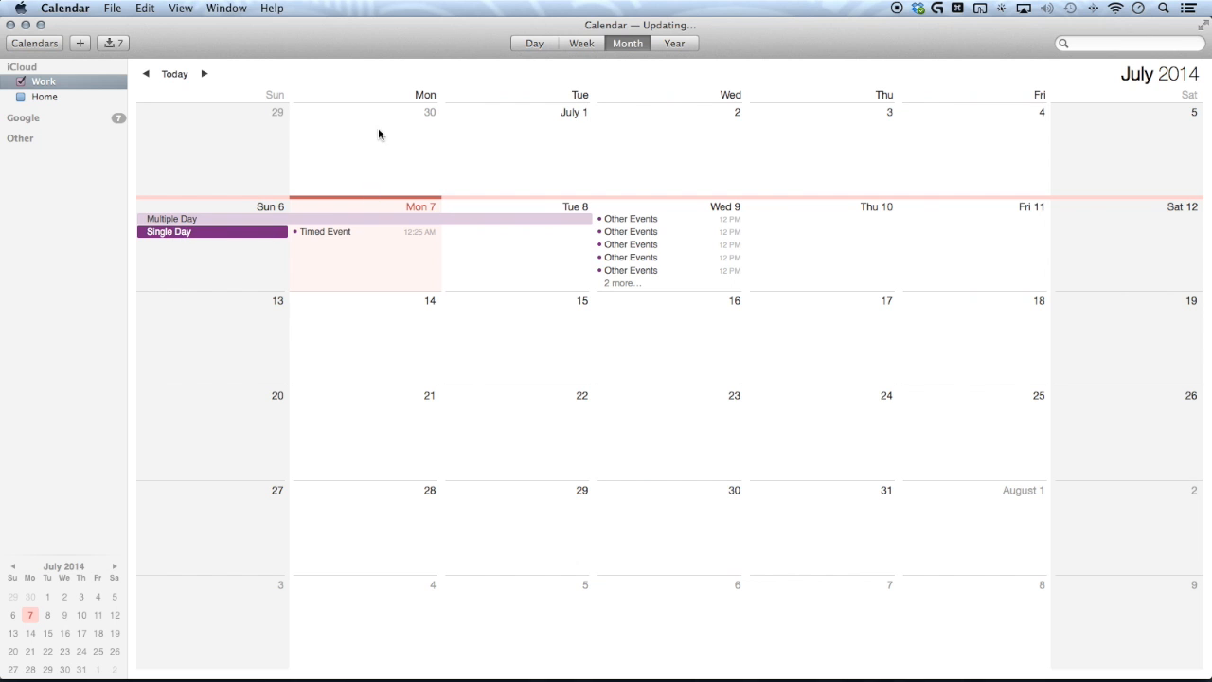
mouse_move(371, 206)
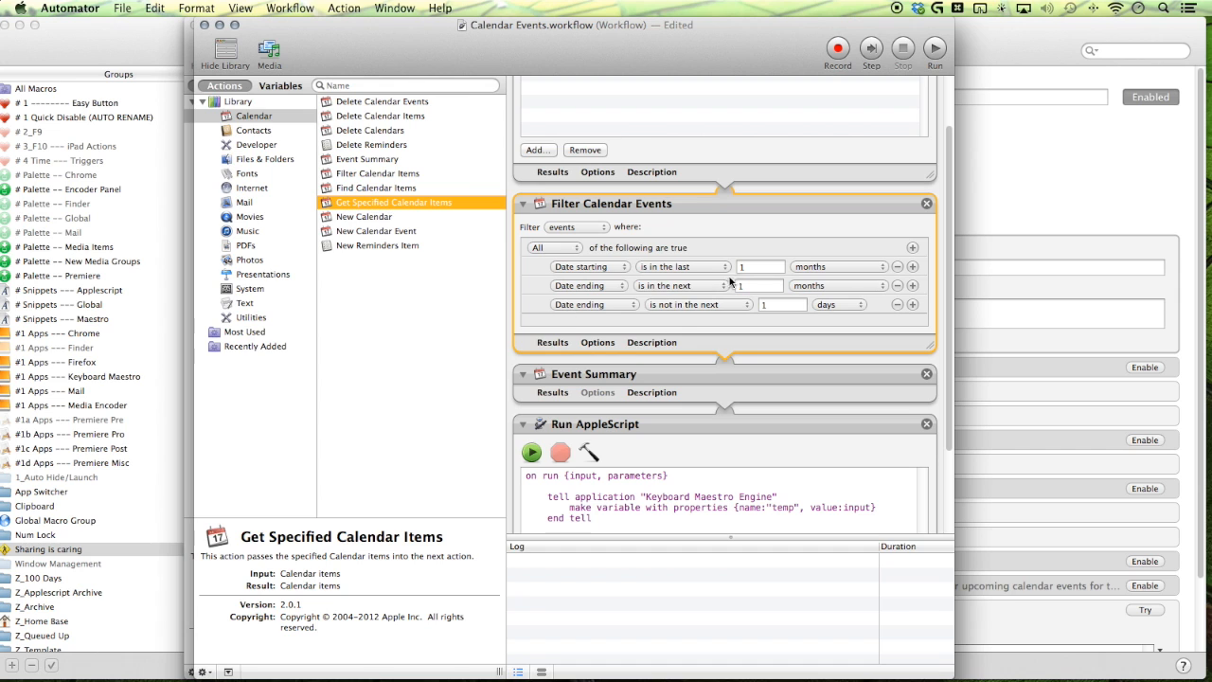
mouse_move(625, 283)
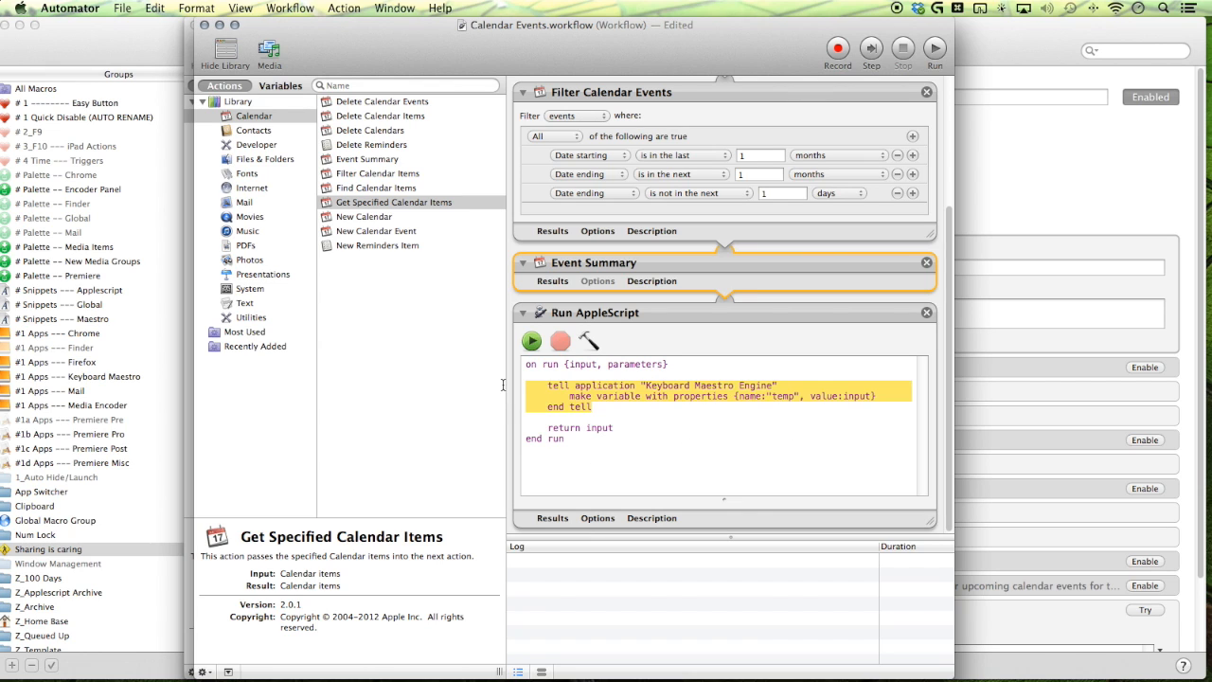
mouse_move(773, 379)
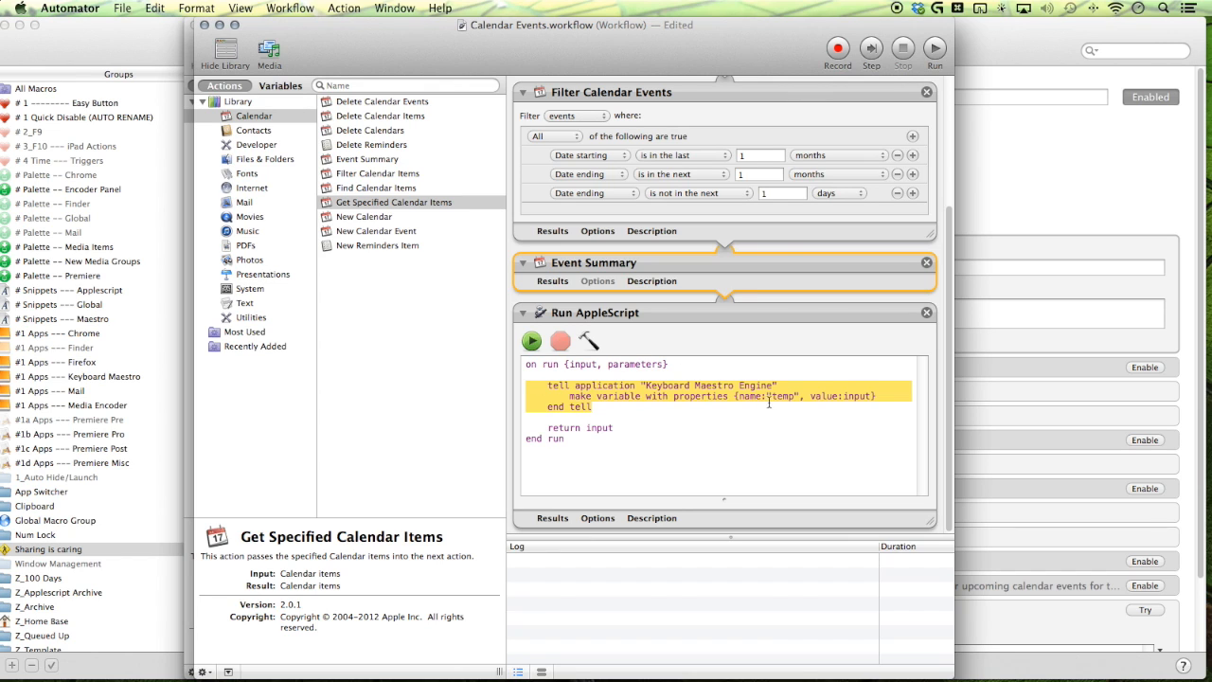
- Open Calendar Events 2.workflow and scroll through its actions
double_click(781, 396)
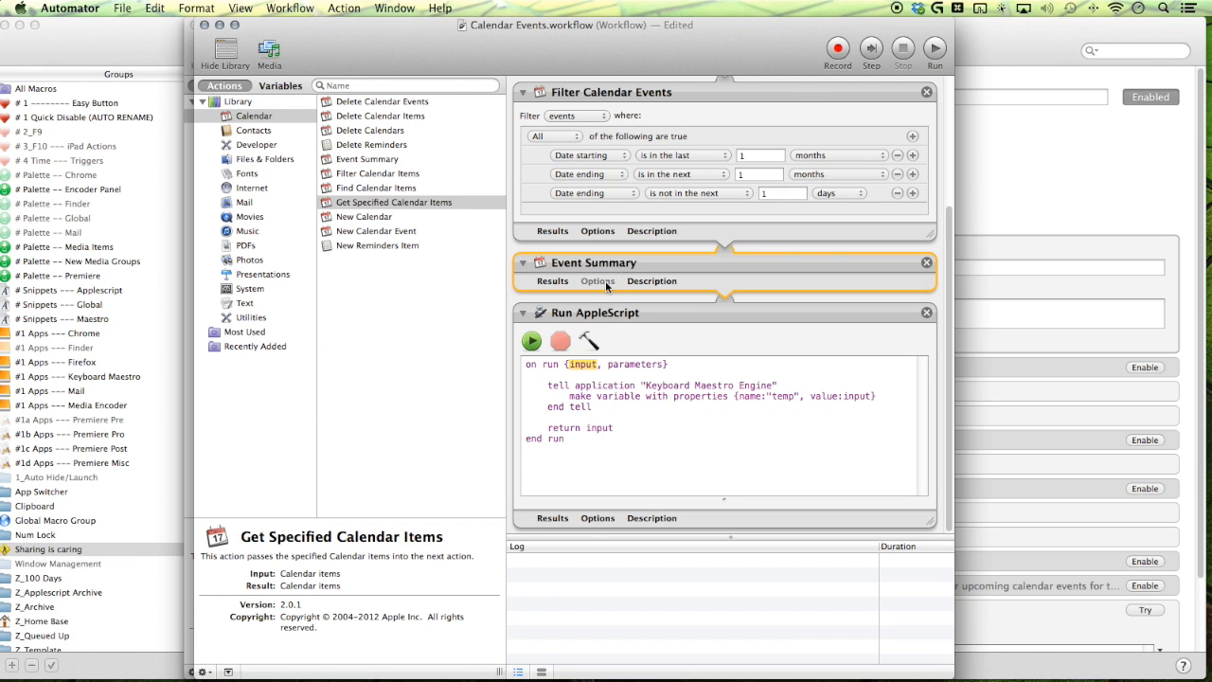
mouse_move(836, 348)
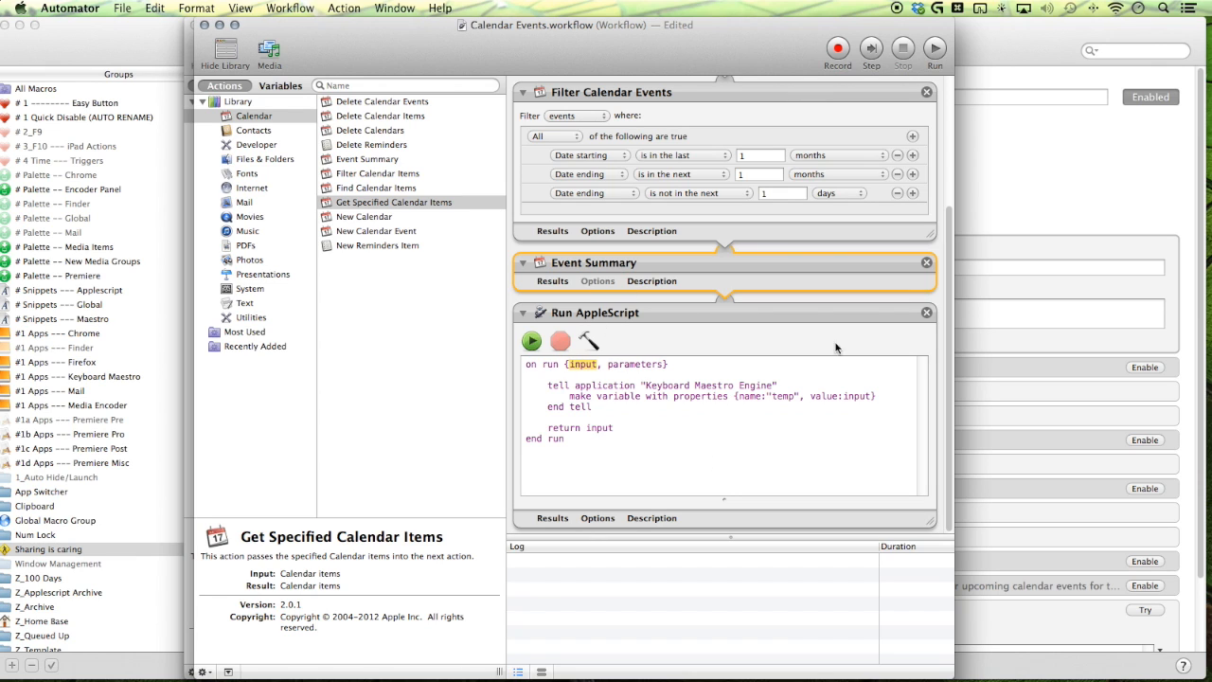
mouse_move(852, 426)
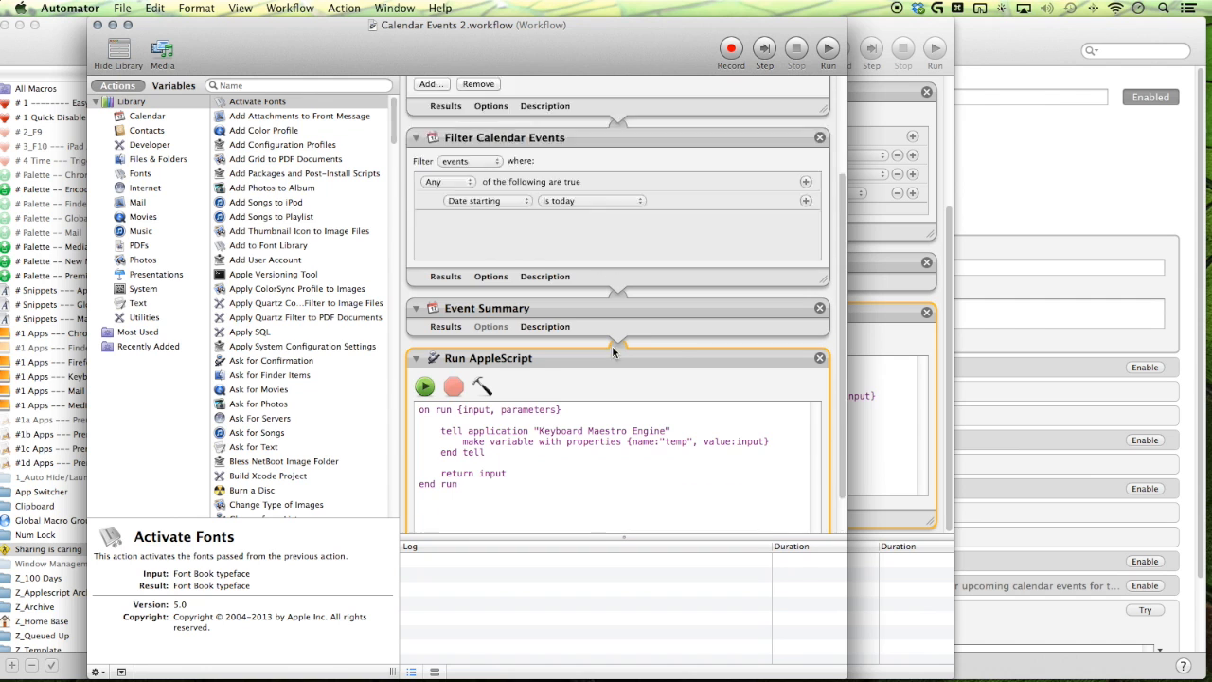
scroll("down", 3)
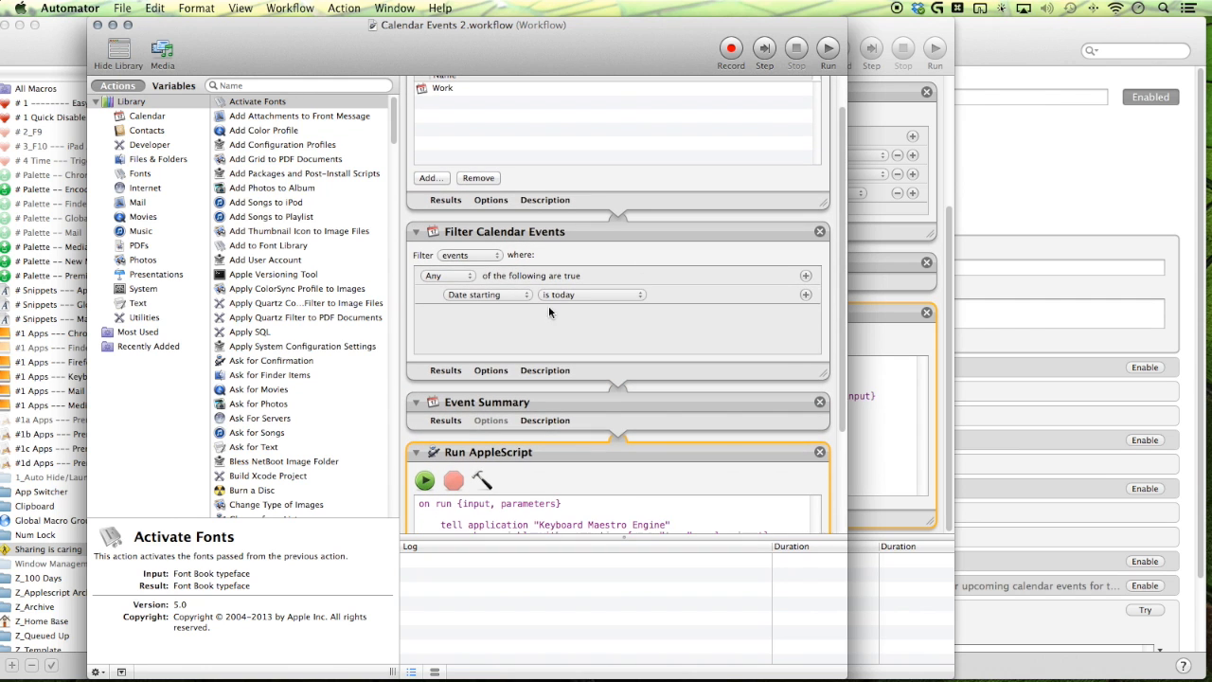
mouse_move(468, 237)
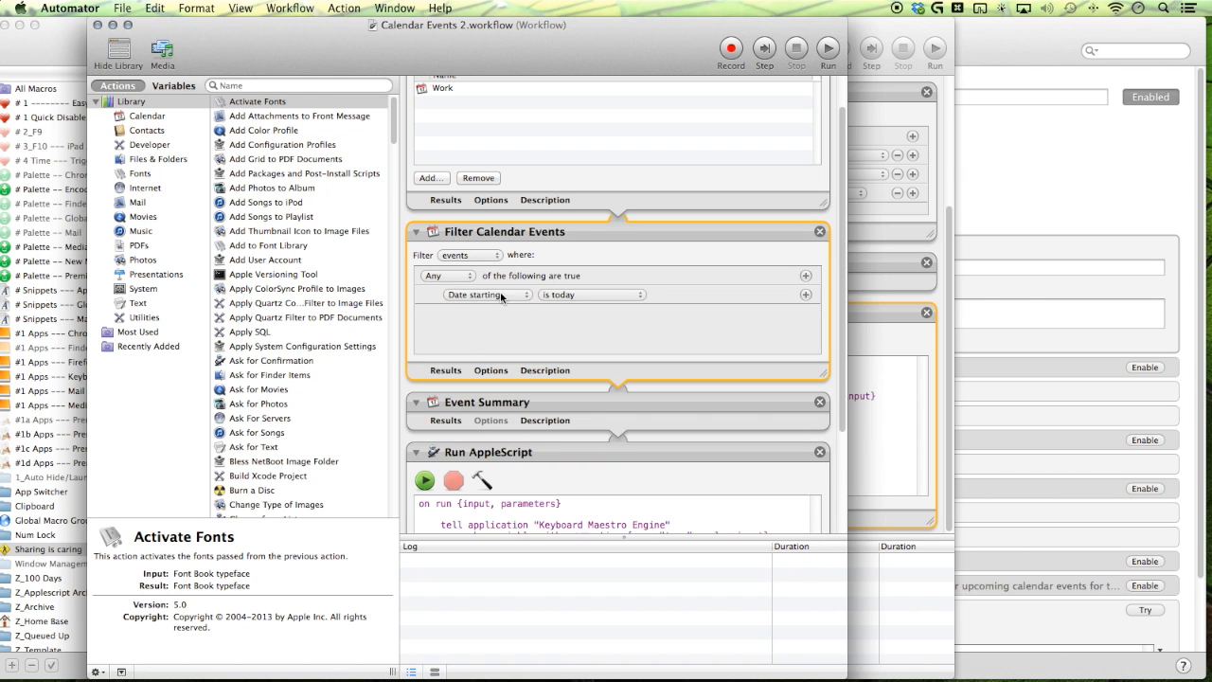
scroll("down", 3)
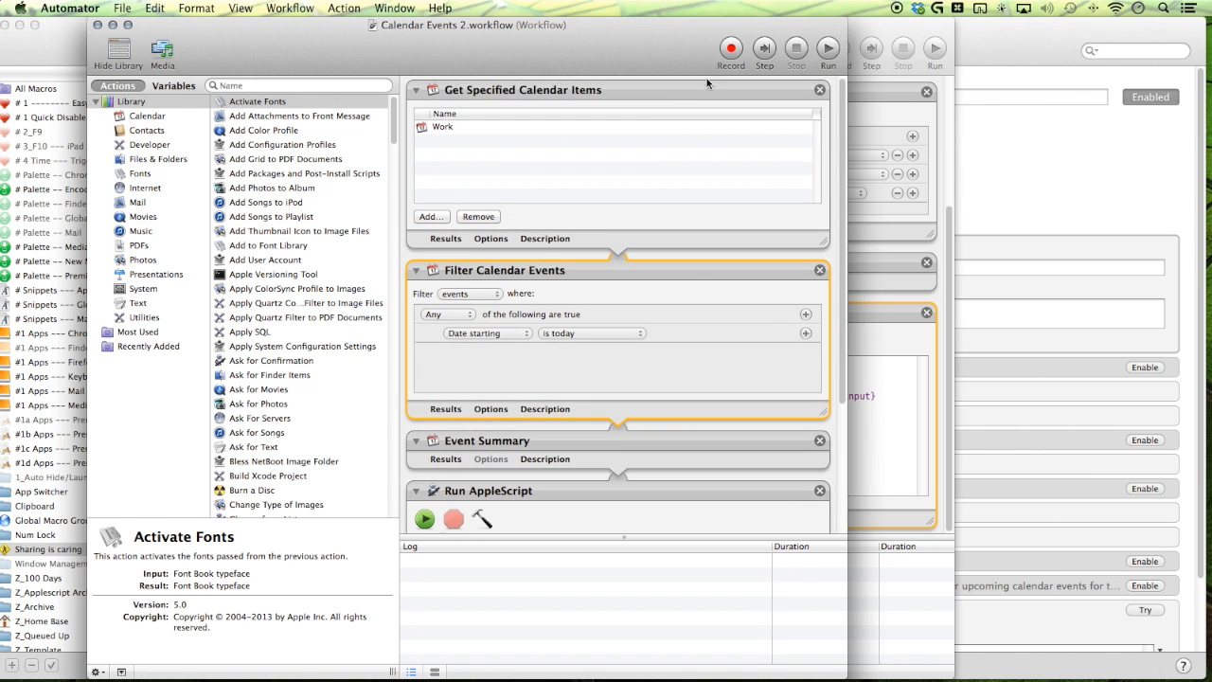
- Run the workflow and view Event Summary results listing two of today's events
left_click(827, 44)
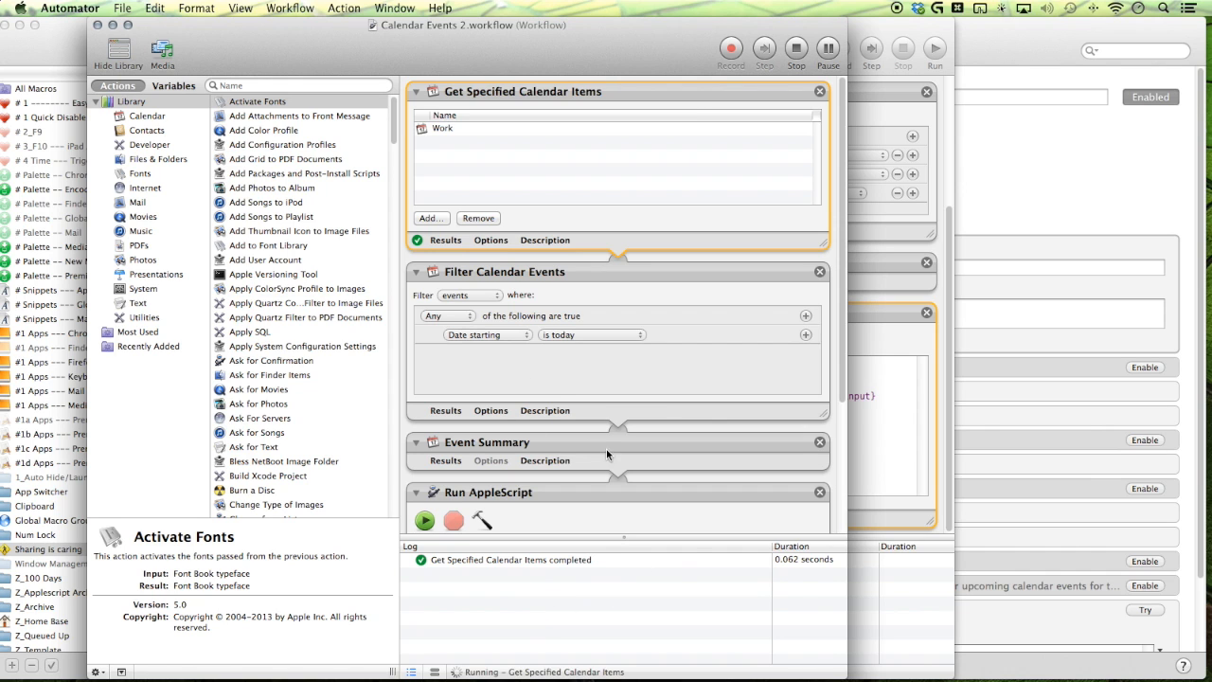
left_click(826, 48)
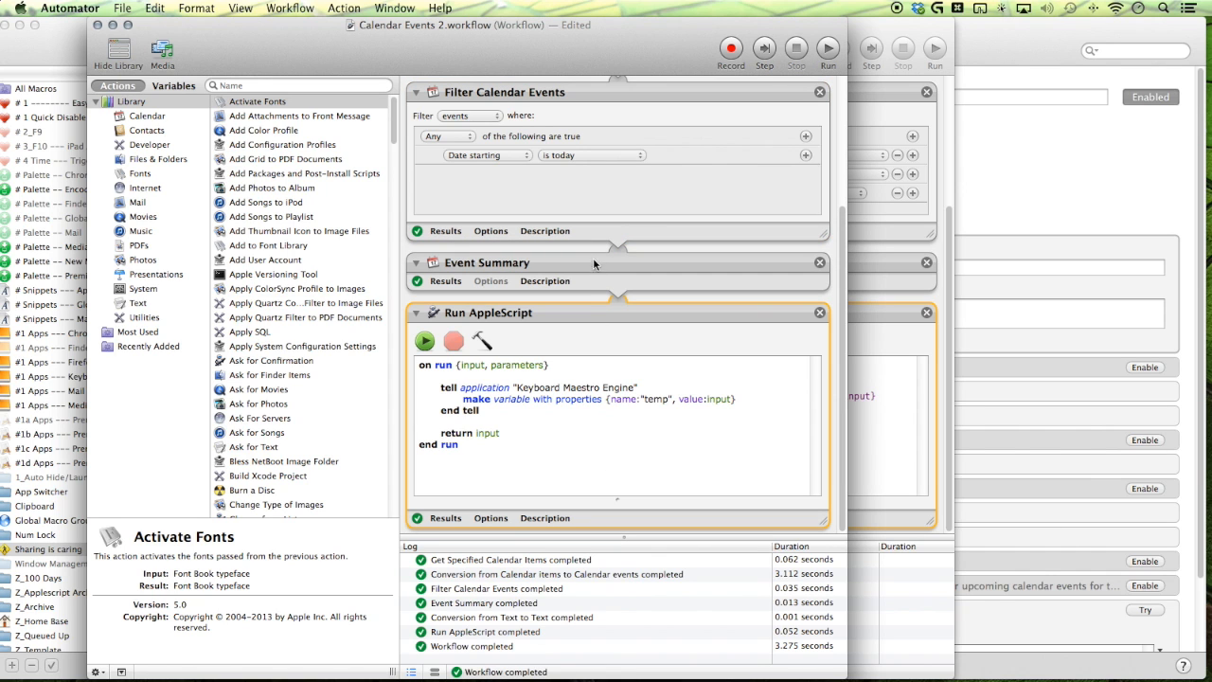
left_click(445, 280)
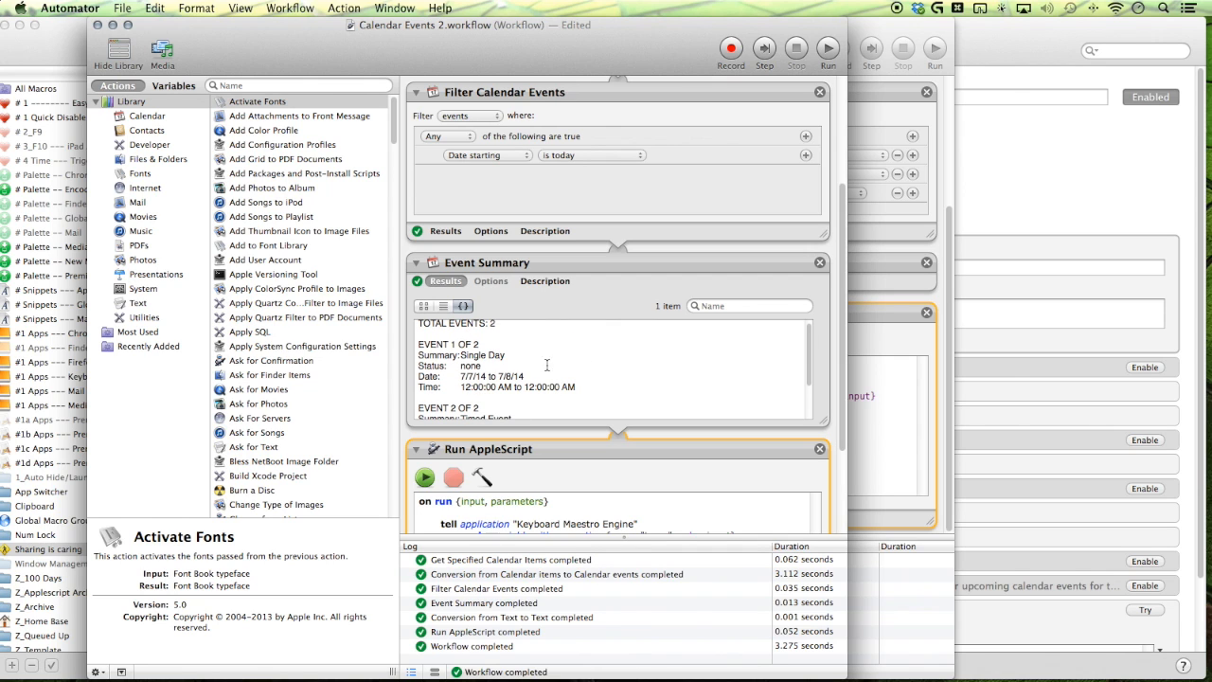
scroll("down", 3)
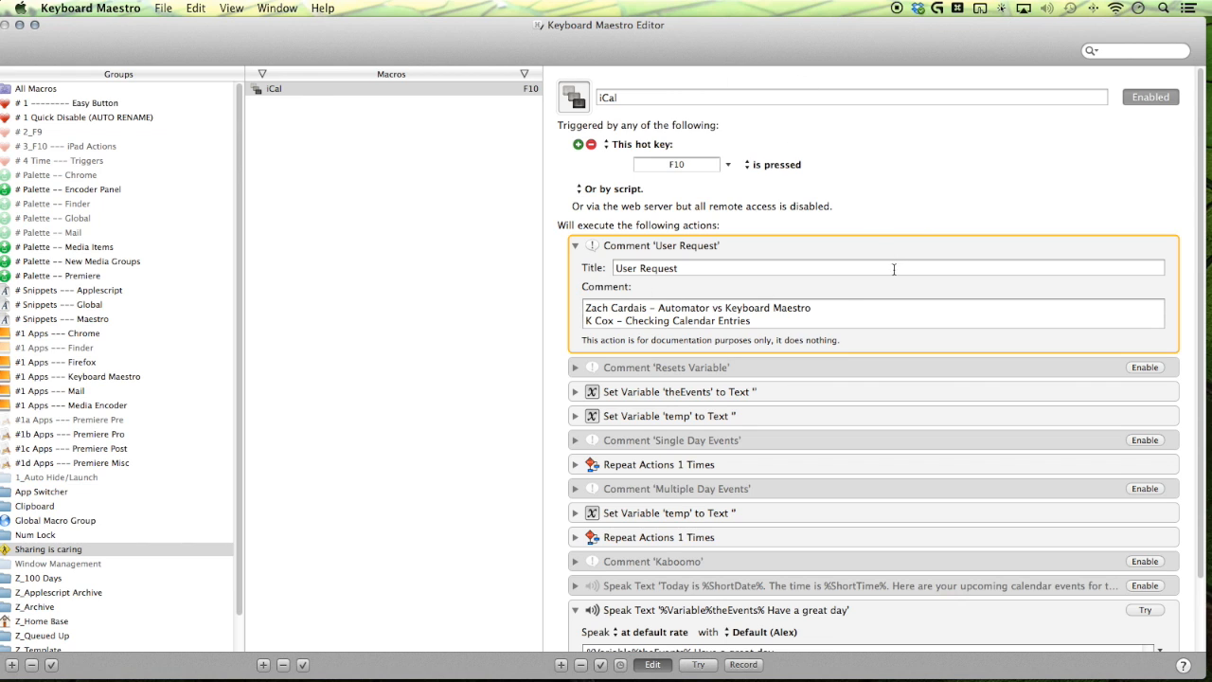
mouse_move(749, 338)
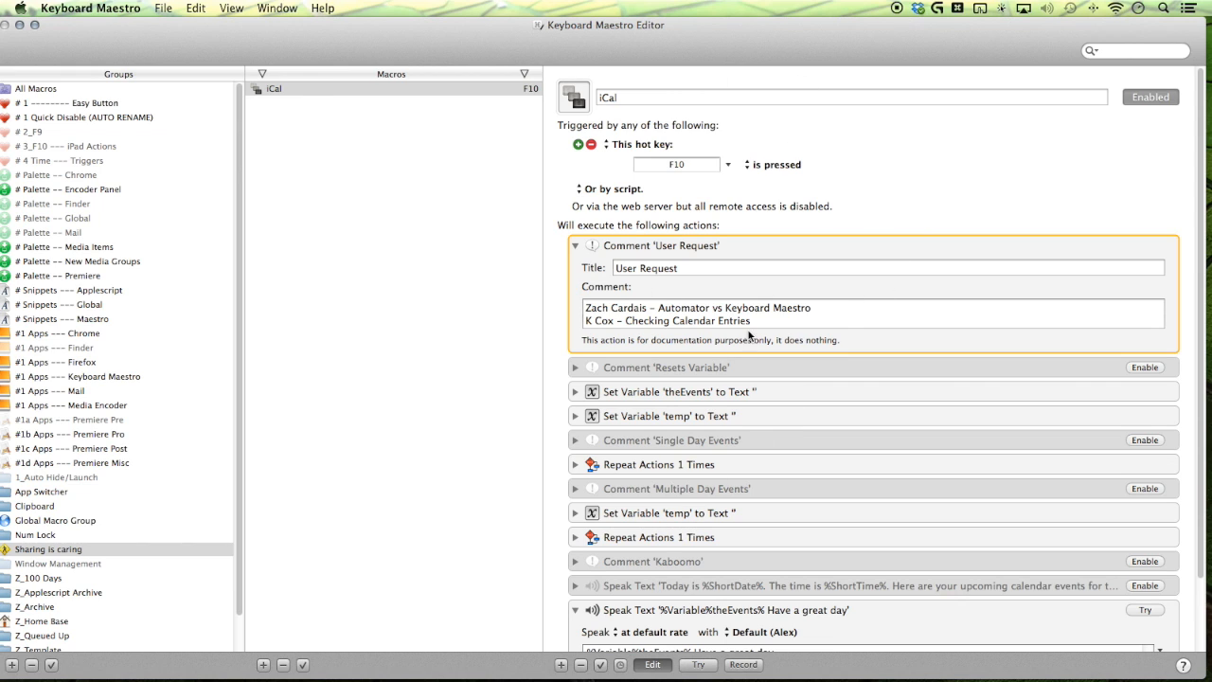
- Expand, then fold, the theEvents and temp reset Set Variable actions
scroll("down", 3)
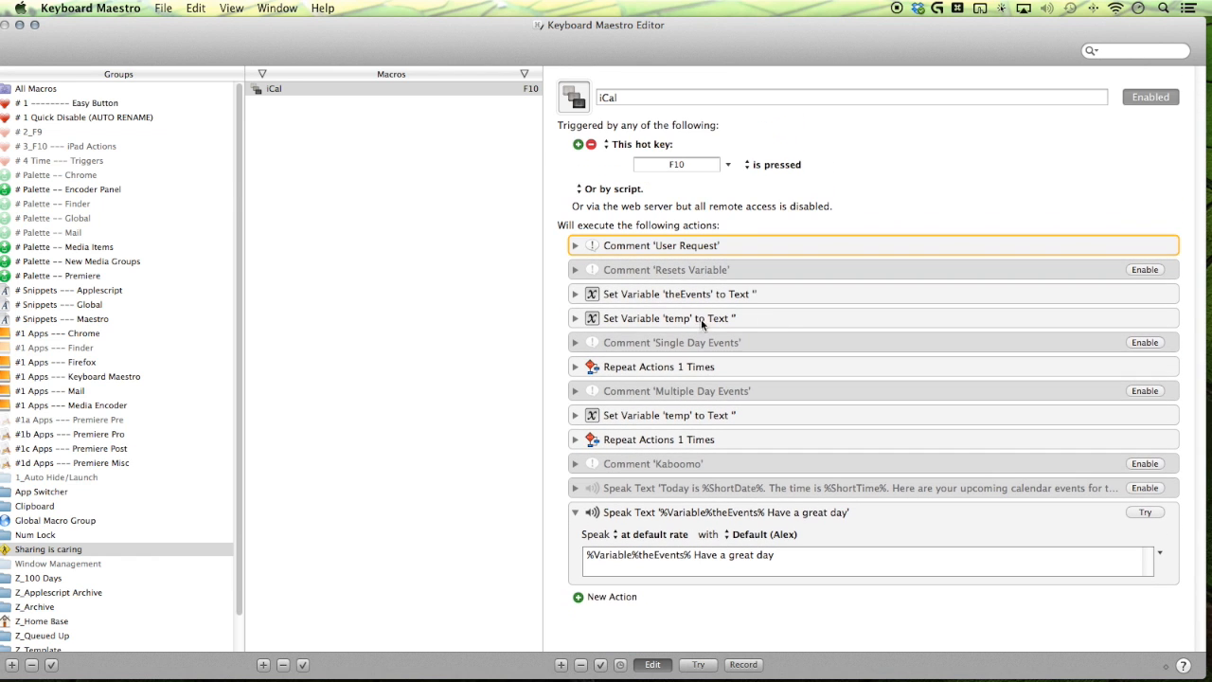
left_click(682, 294)
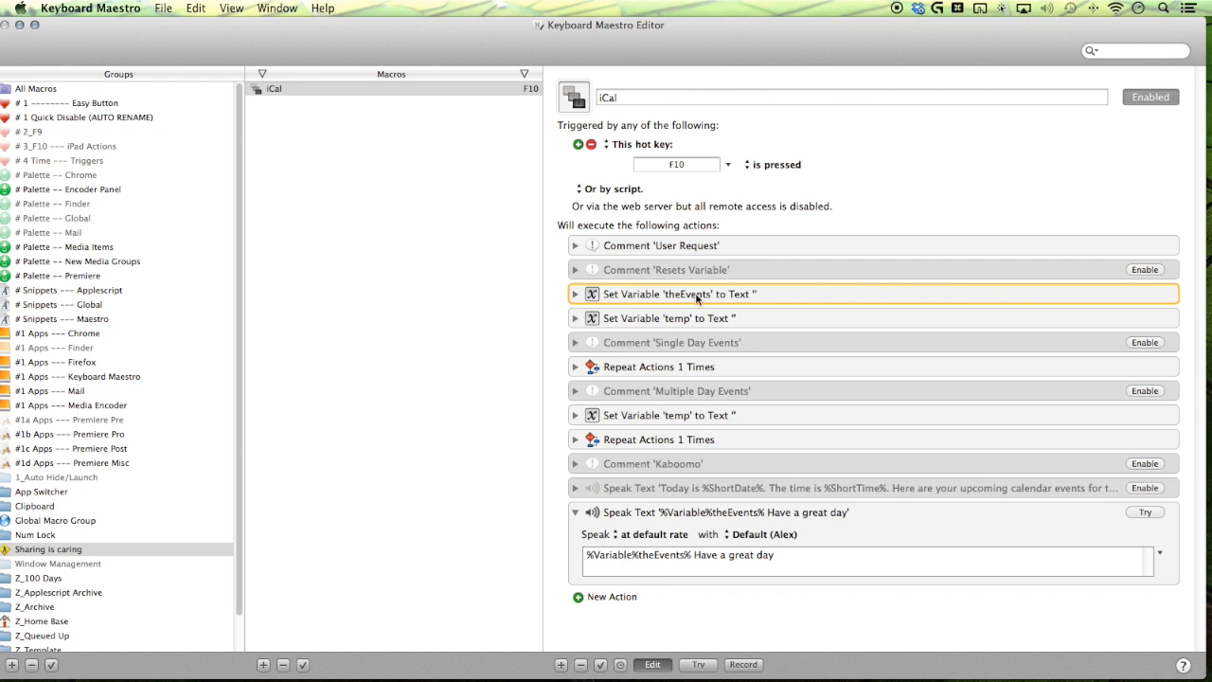
left_click(576, 294)
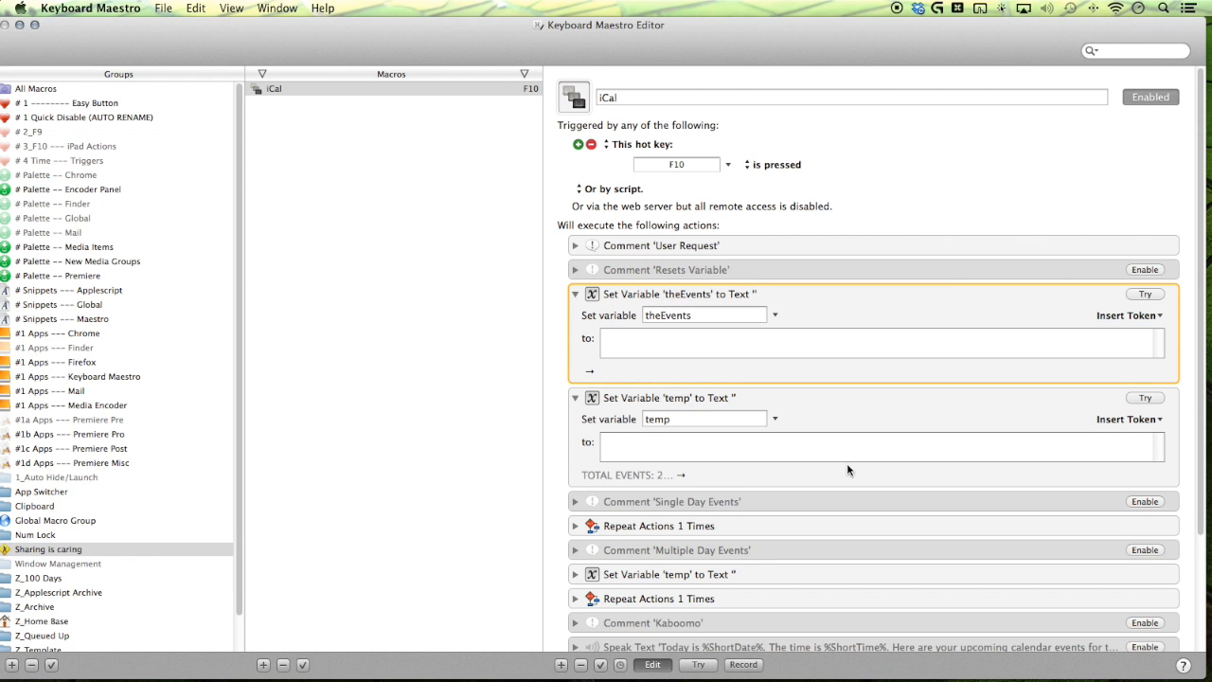
scroll("down", 3)
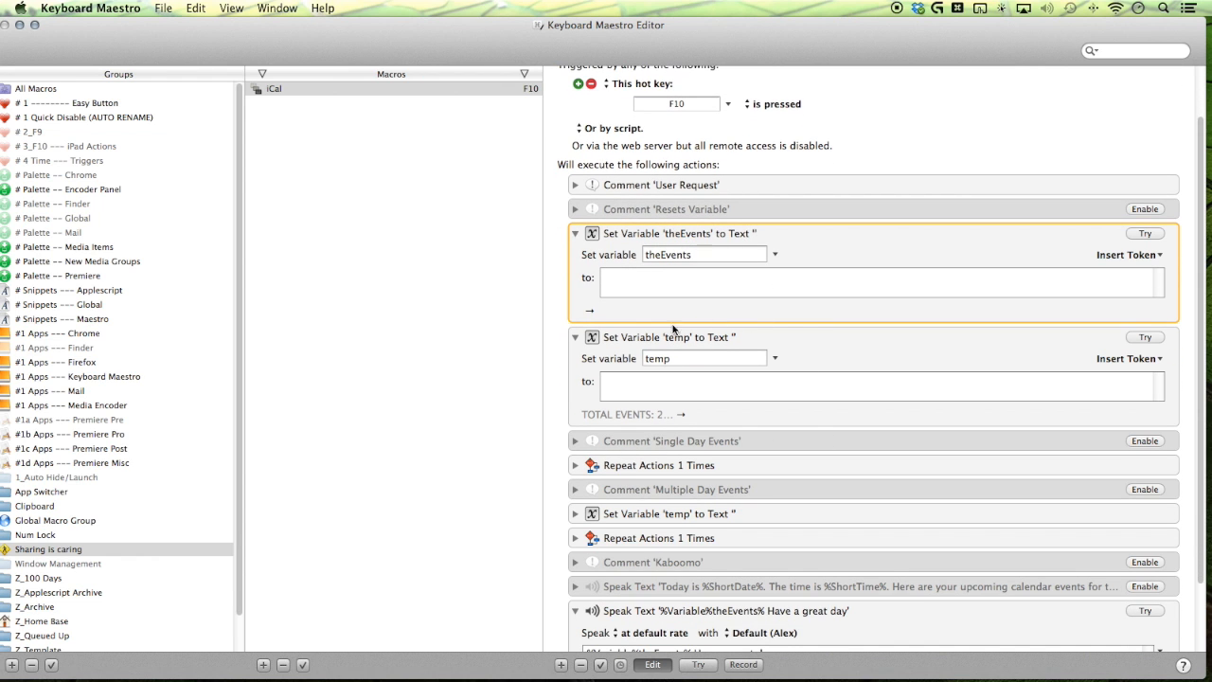
left_click(673, 337)
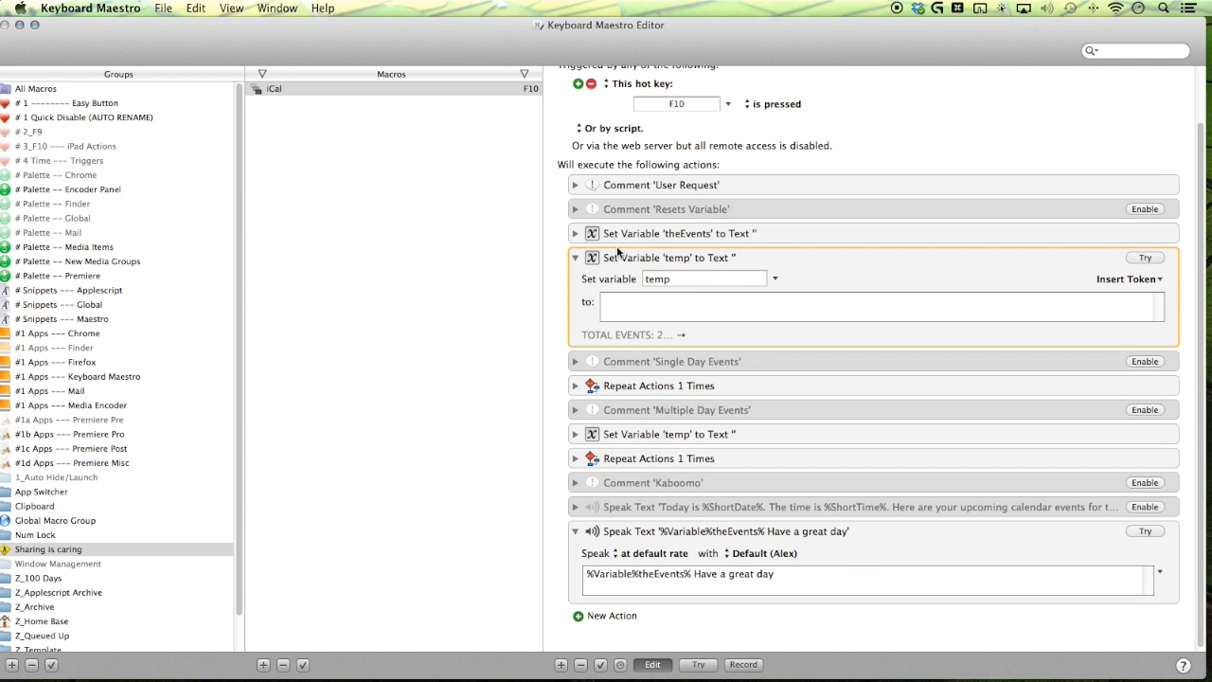
mouse_move(593, 257)
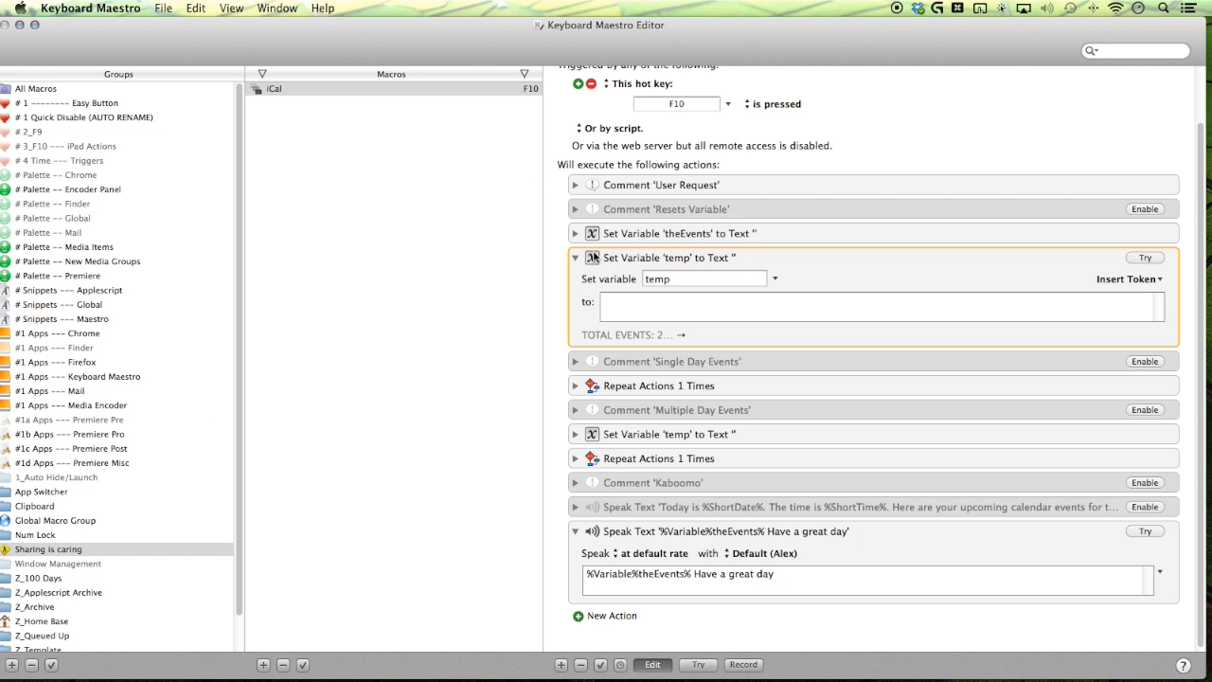
left_click(575, 257)
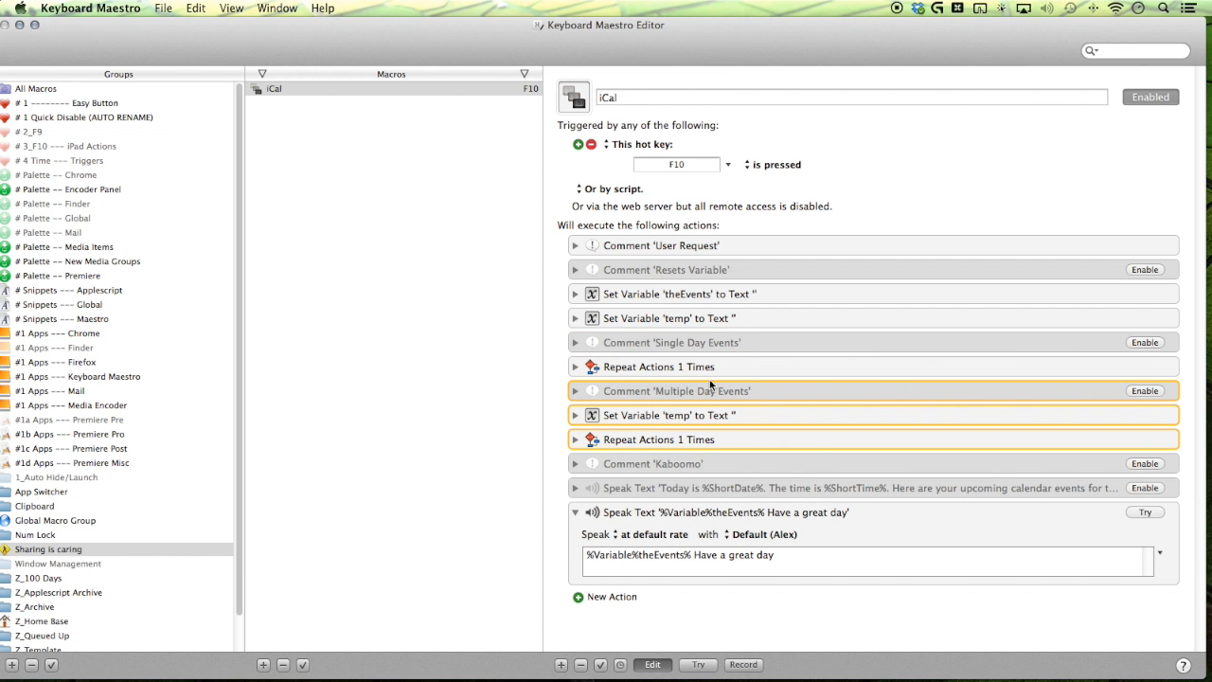
- Expand the single-day repeat block to reveal dLine set to 4 and tLine to 7
left_click(576, 367)
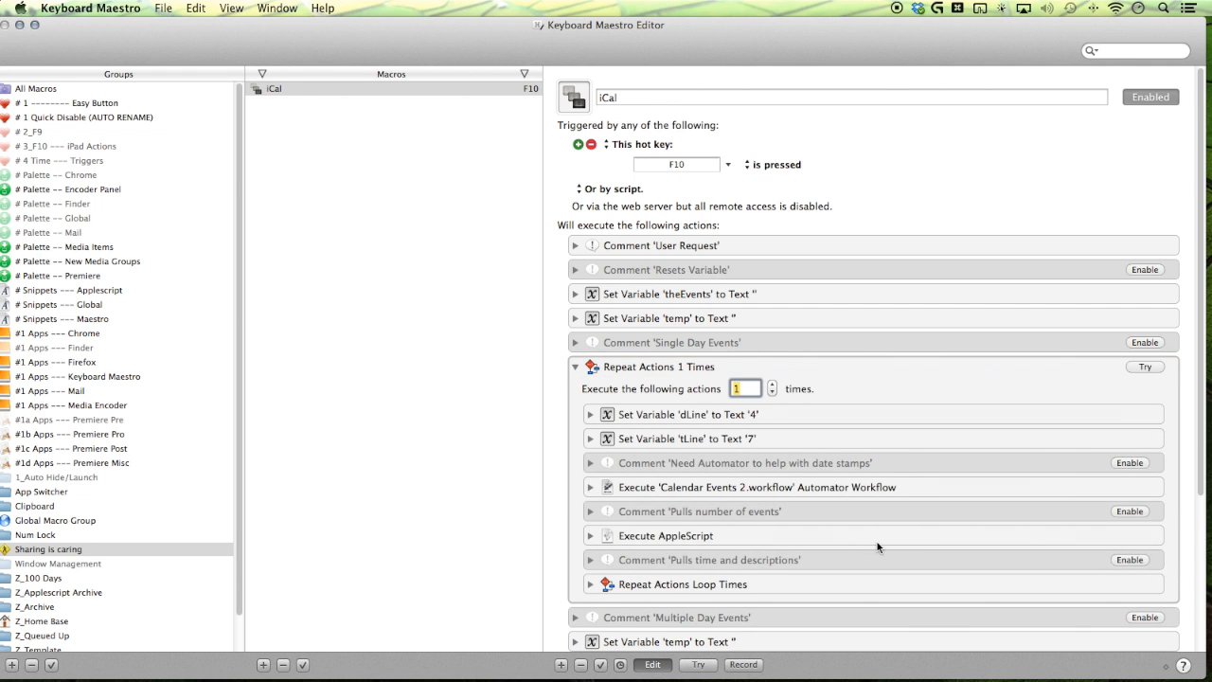
scroll("down", 3)
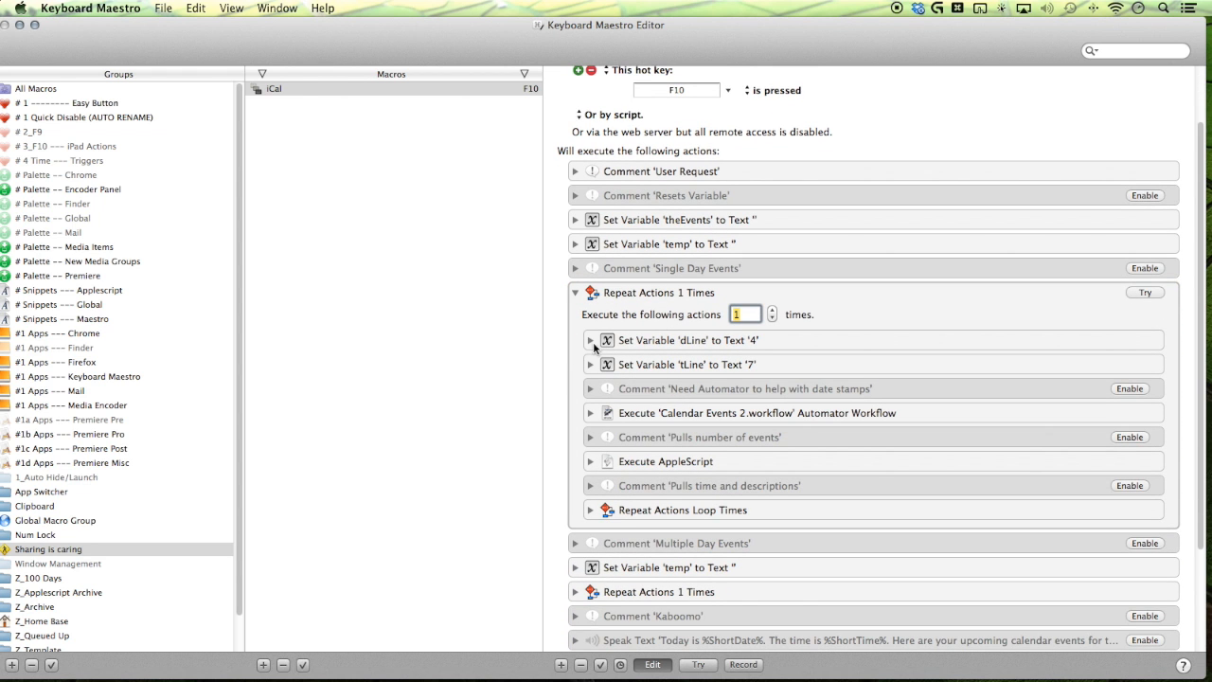
left_click(591, 340)
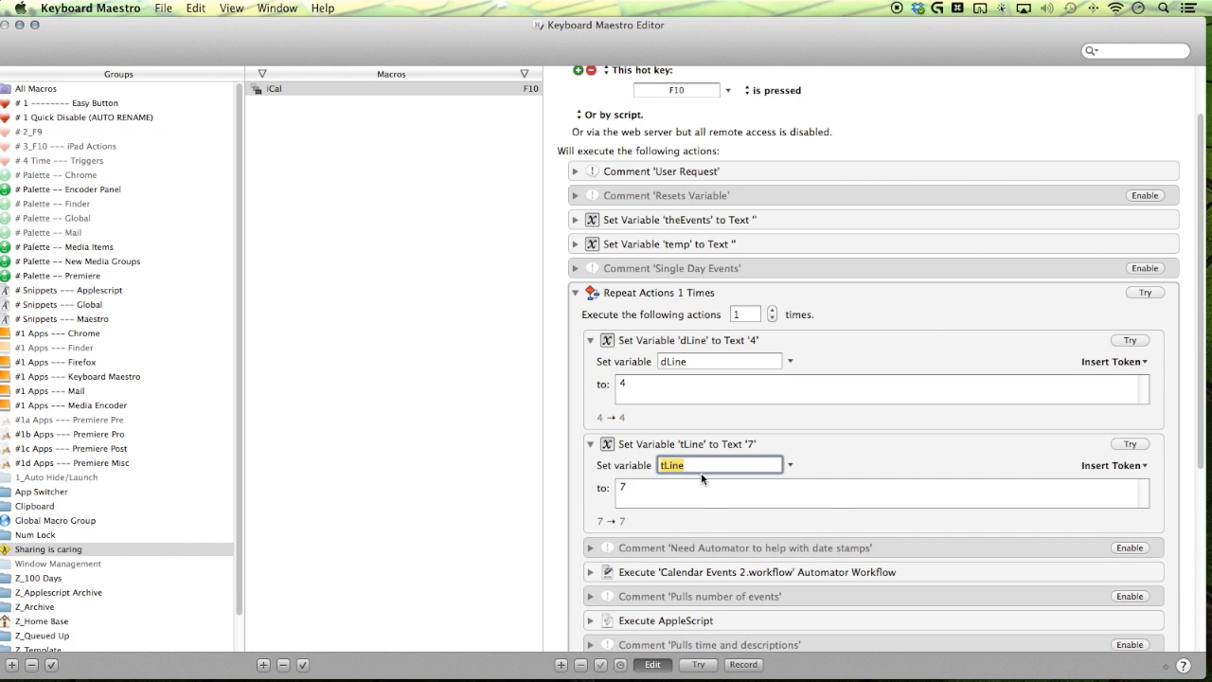
left_click(706, 340)
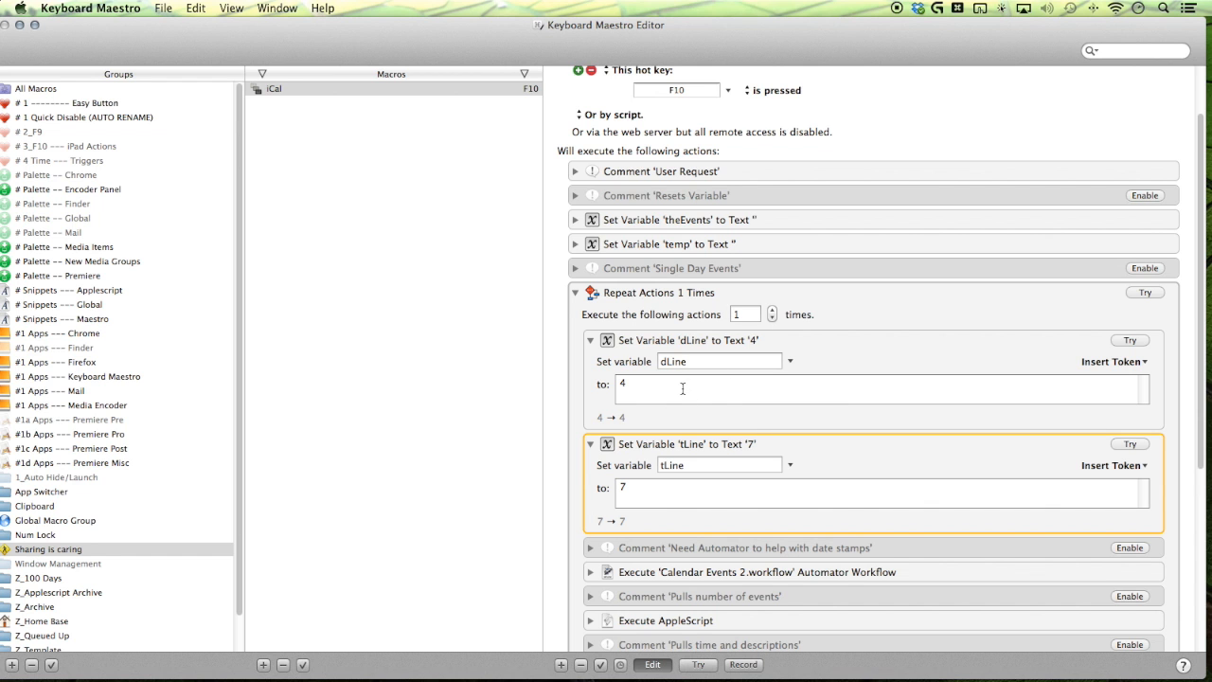
key("cmd+tab")
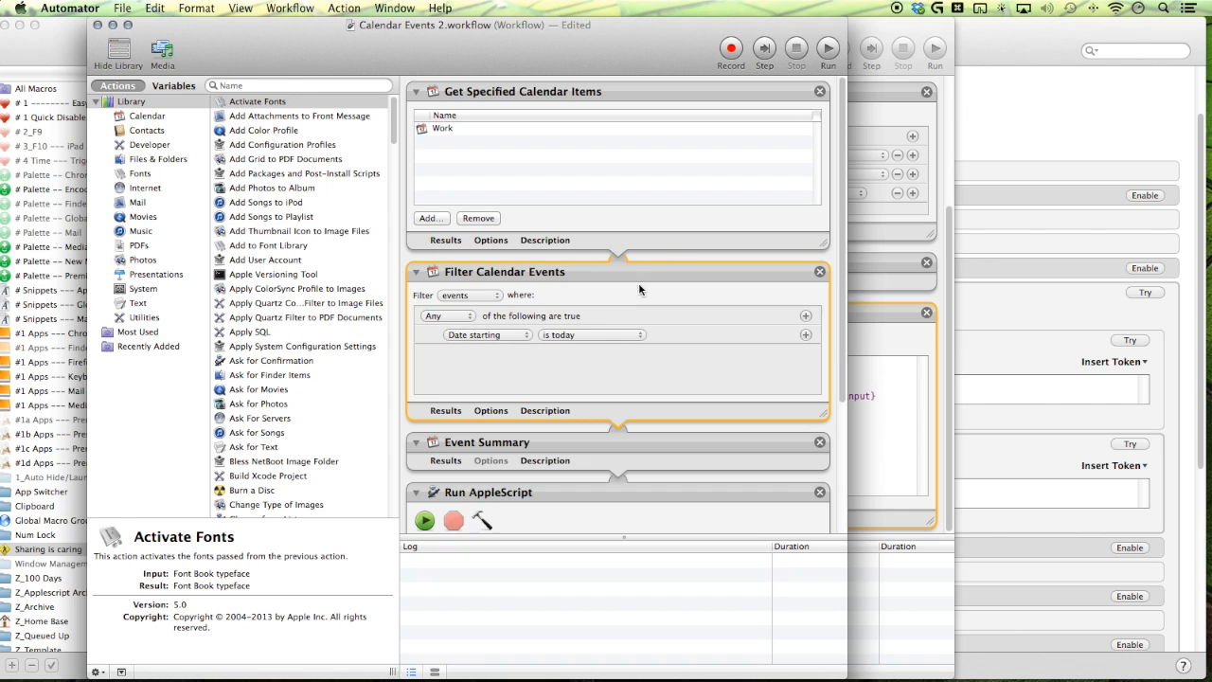
- Run the workflow and inspect Event Summary's TOTAL EVENTS: 2 and the Single Day event text
left_click(828, 48)
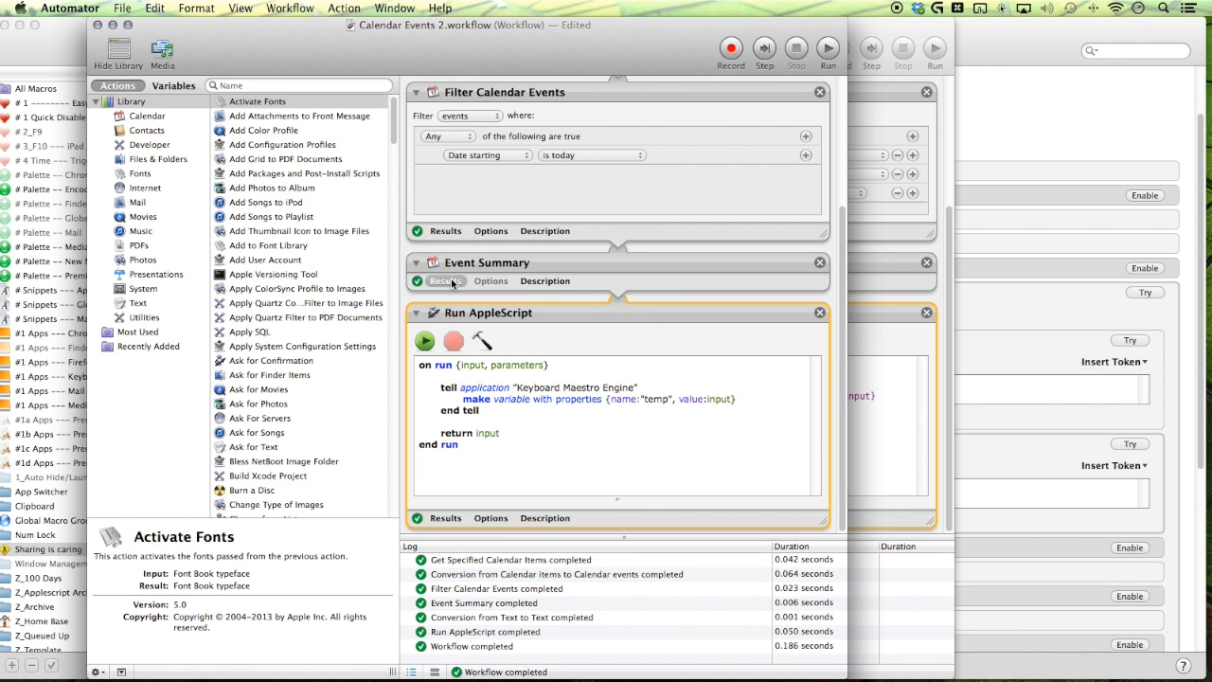
left_click(445, 281)
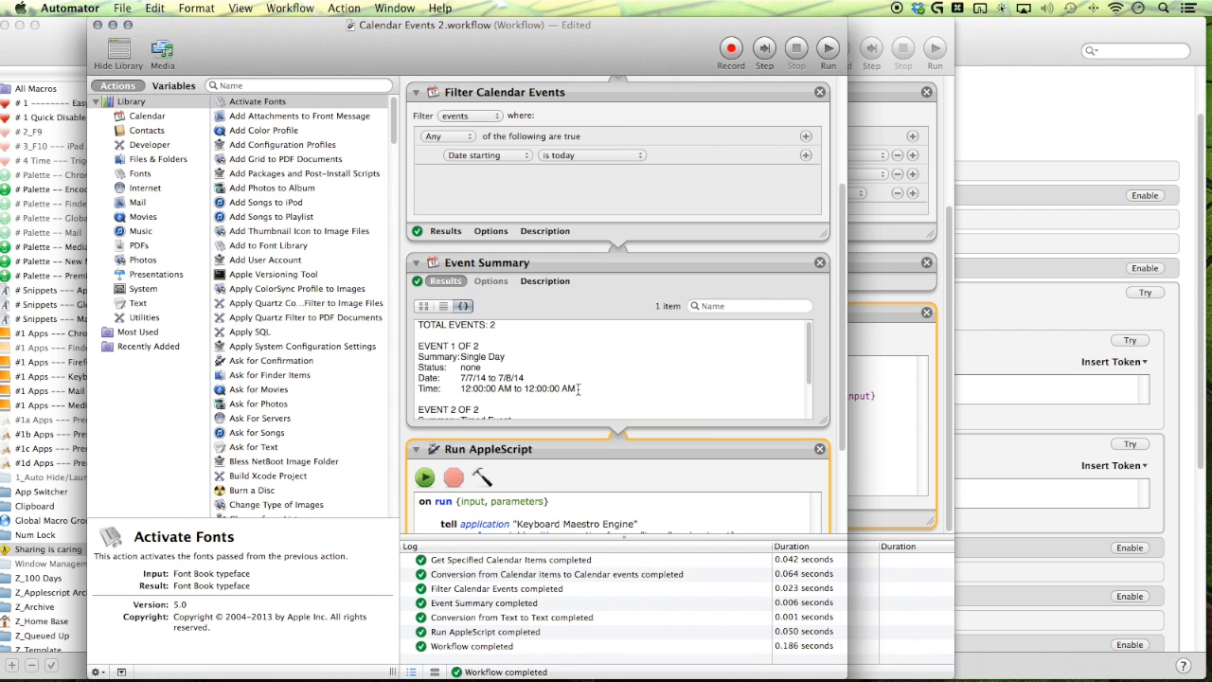
left_click_drag(420, 346, 578, 388)
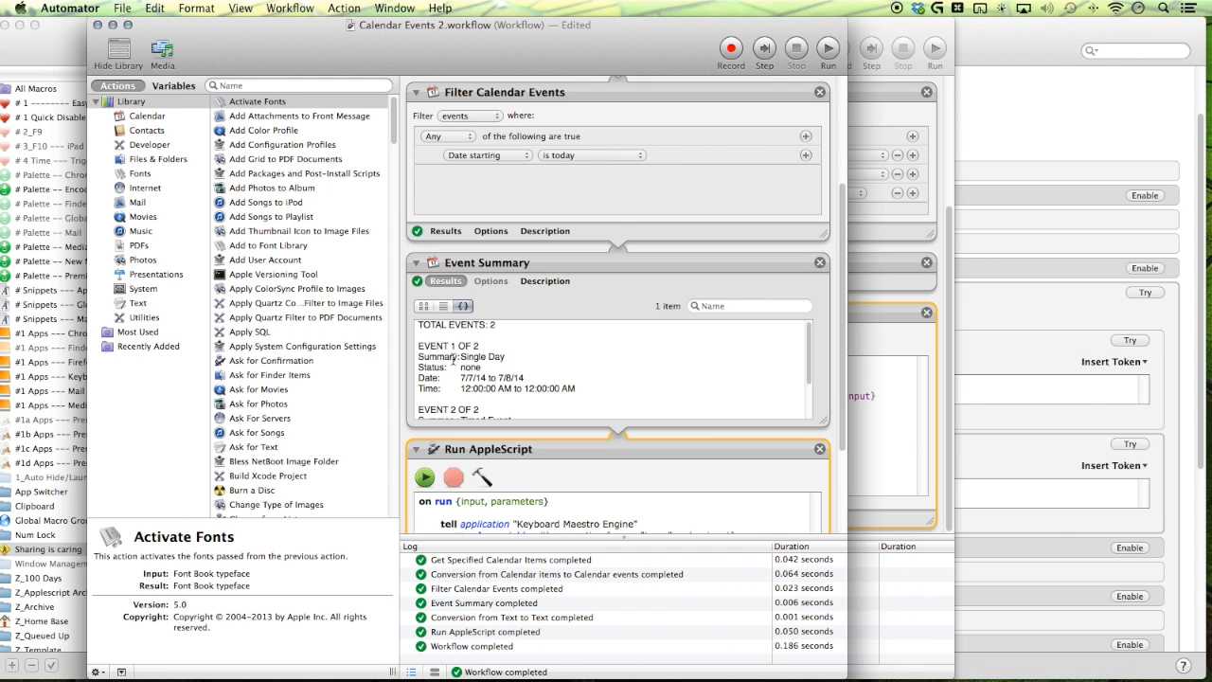
double_click(470, 357)
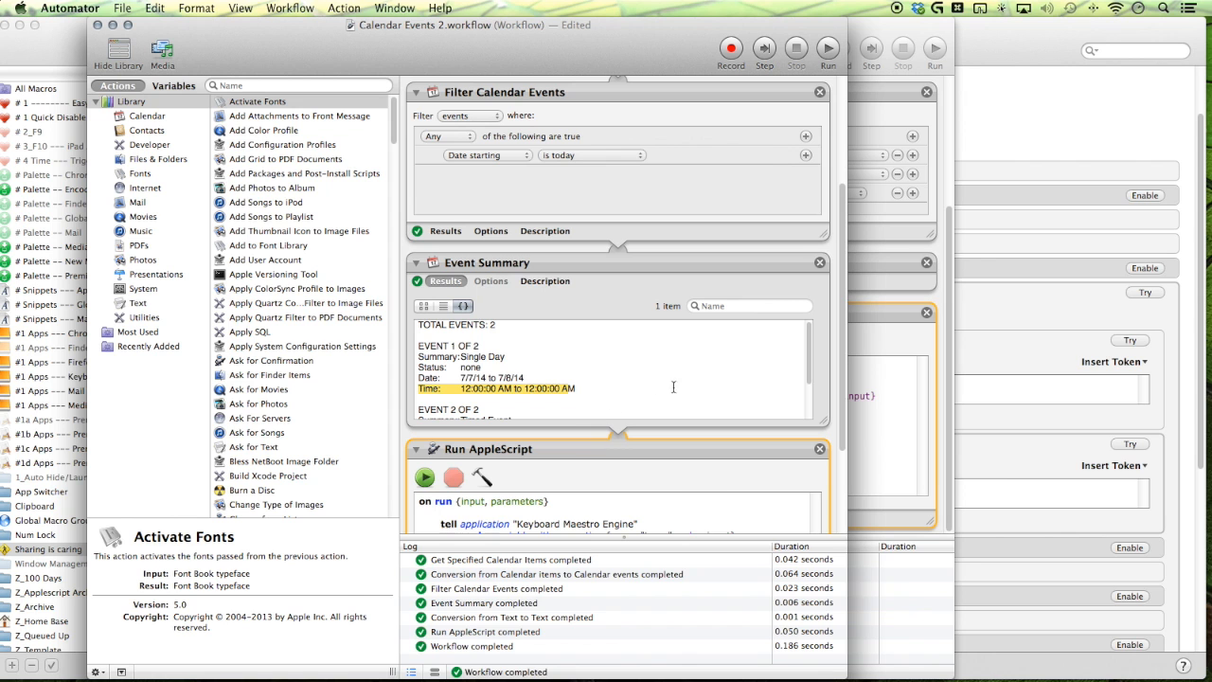
mouse_move(491, 349)
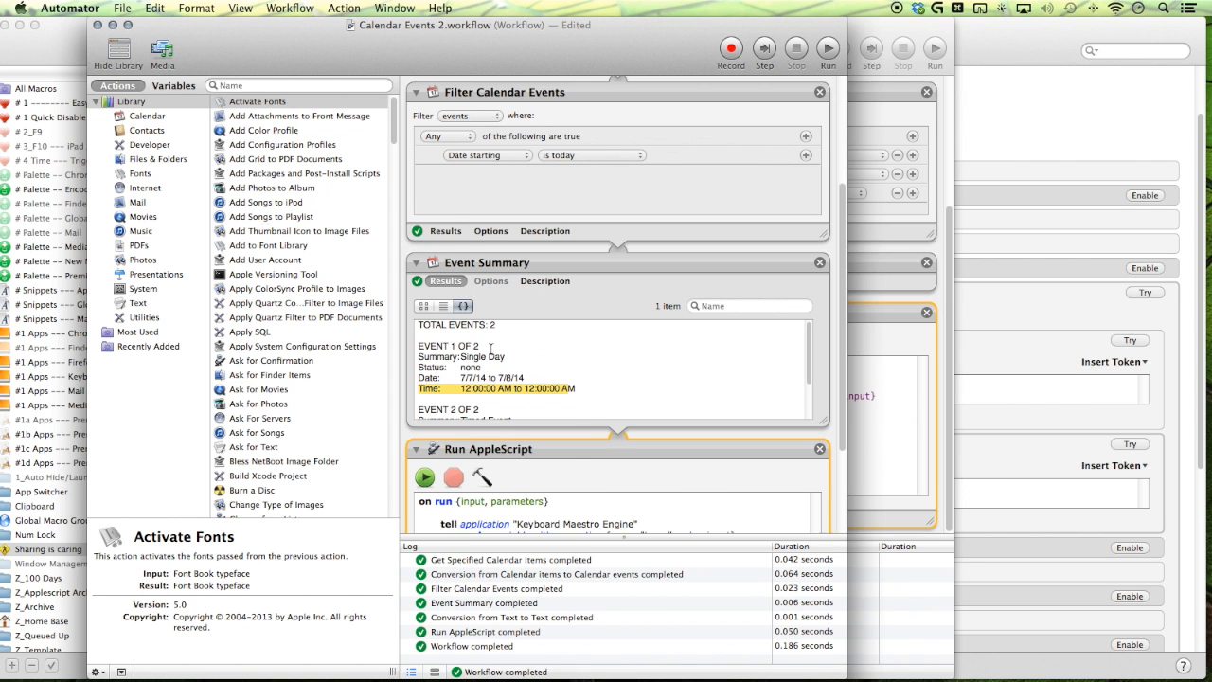
key("F1")
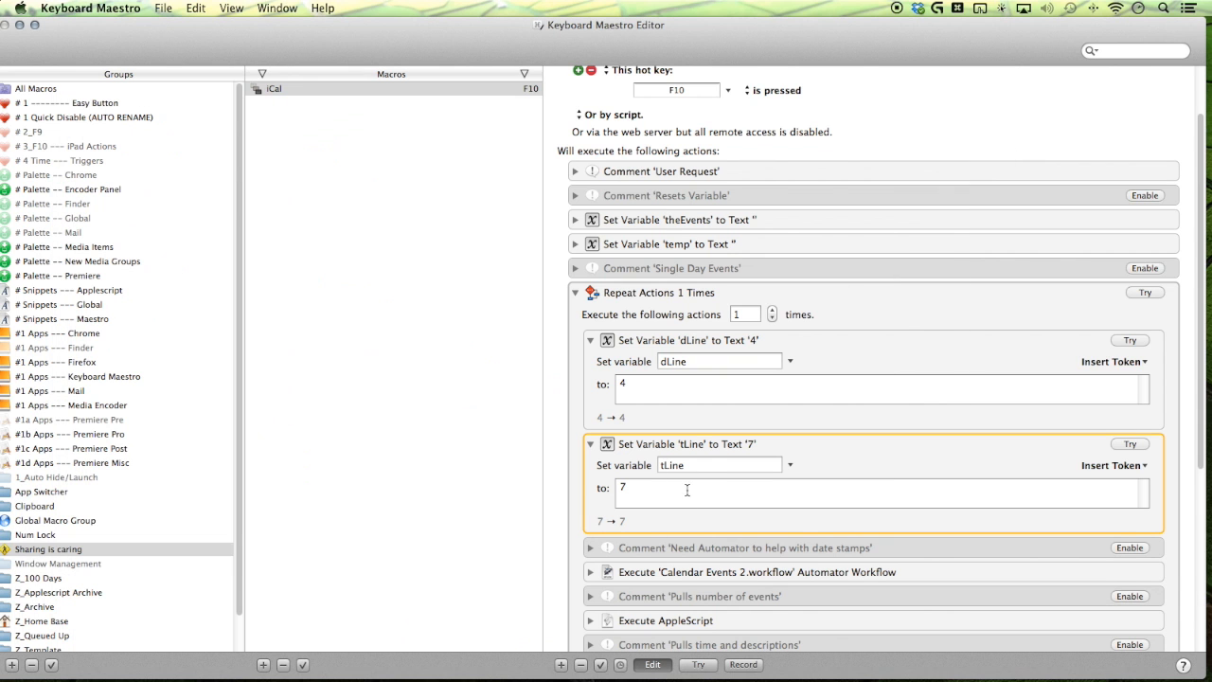
- Expand the Execute Automator Workflow action and the AppleScript saving word 3 into Loop
scroll("down", 3)
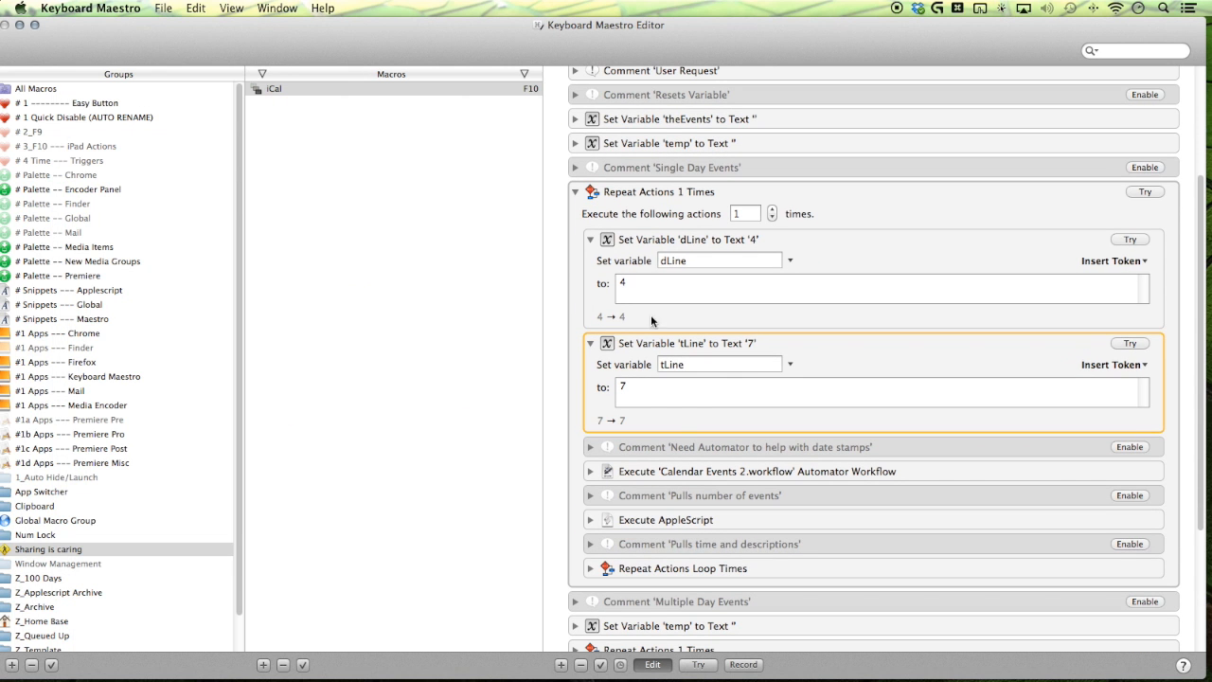
left_click(591, 470)
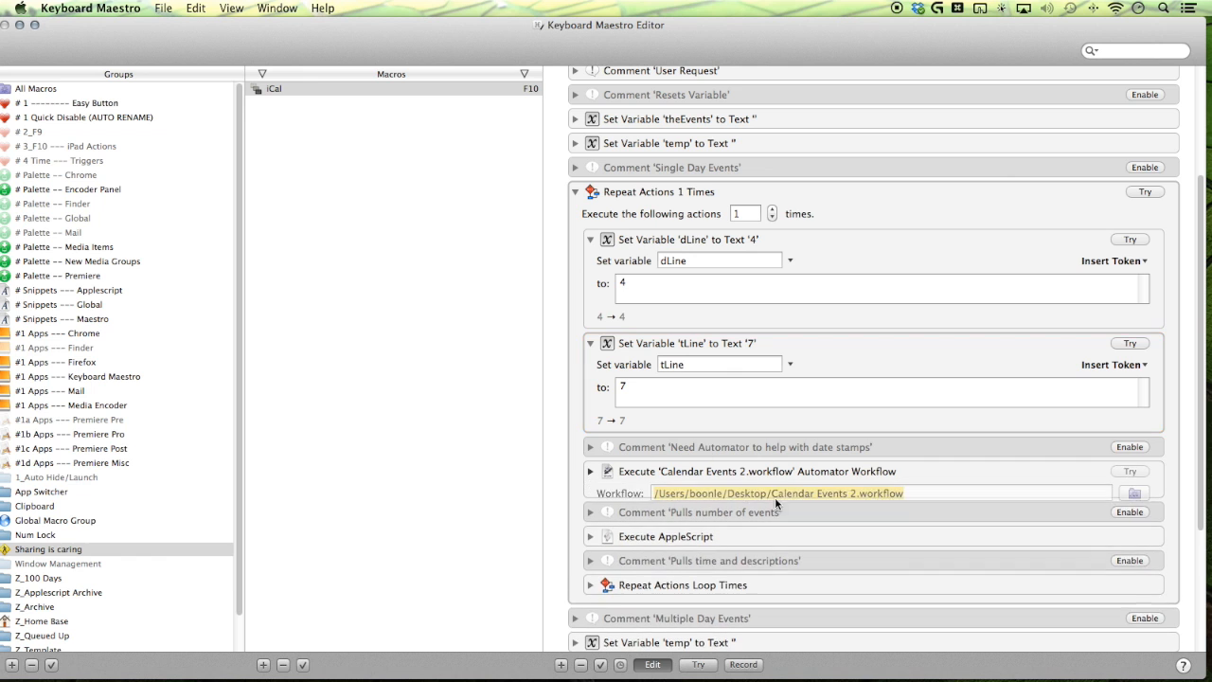
scroll("down", 3)
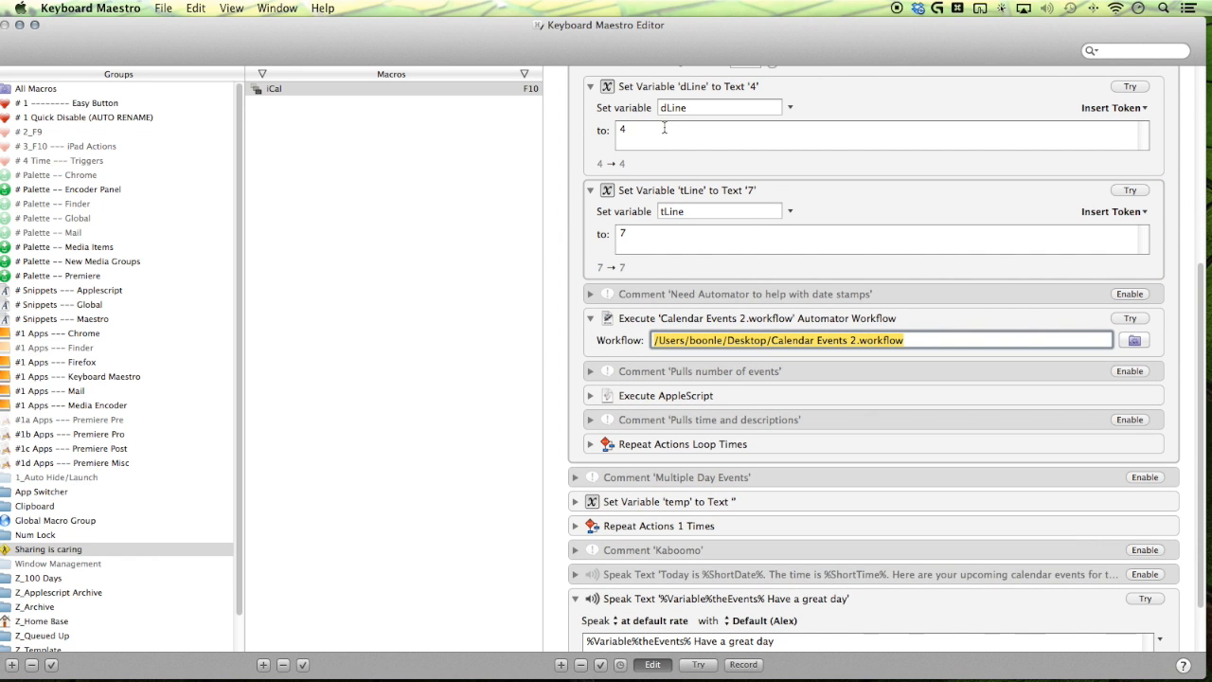
mouse_move(635, 362)
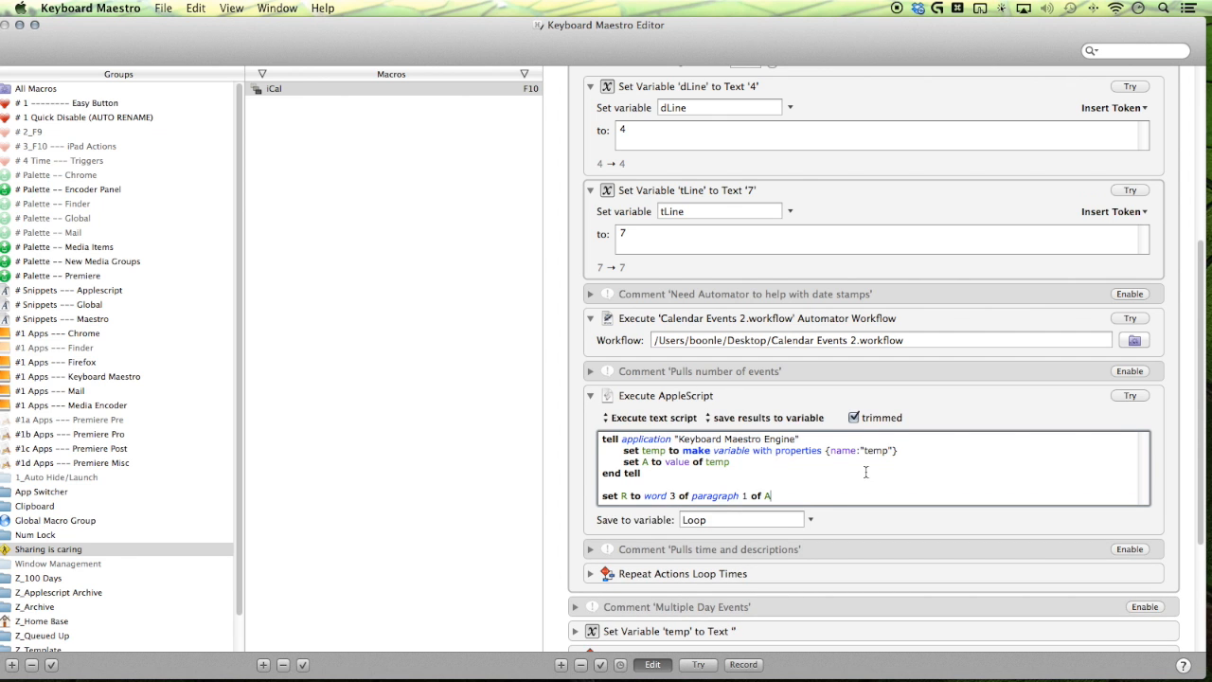
scroll("down", 3)
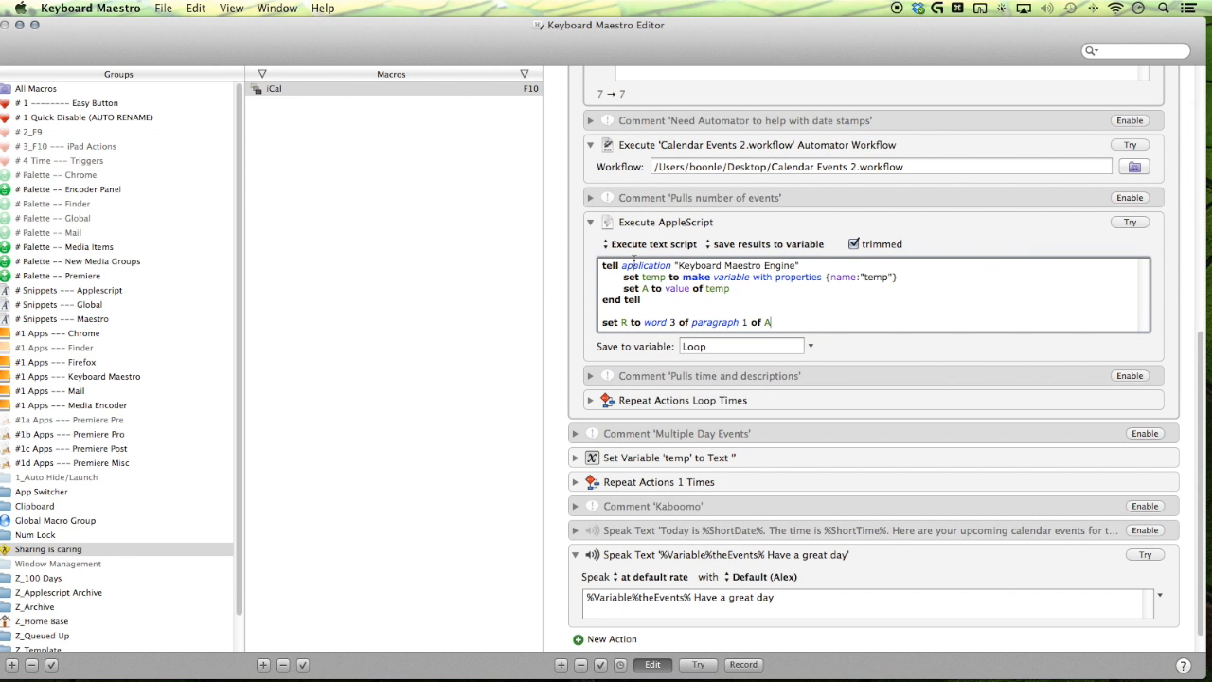
left_click(692, 294)
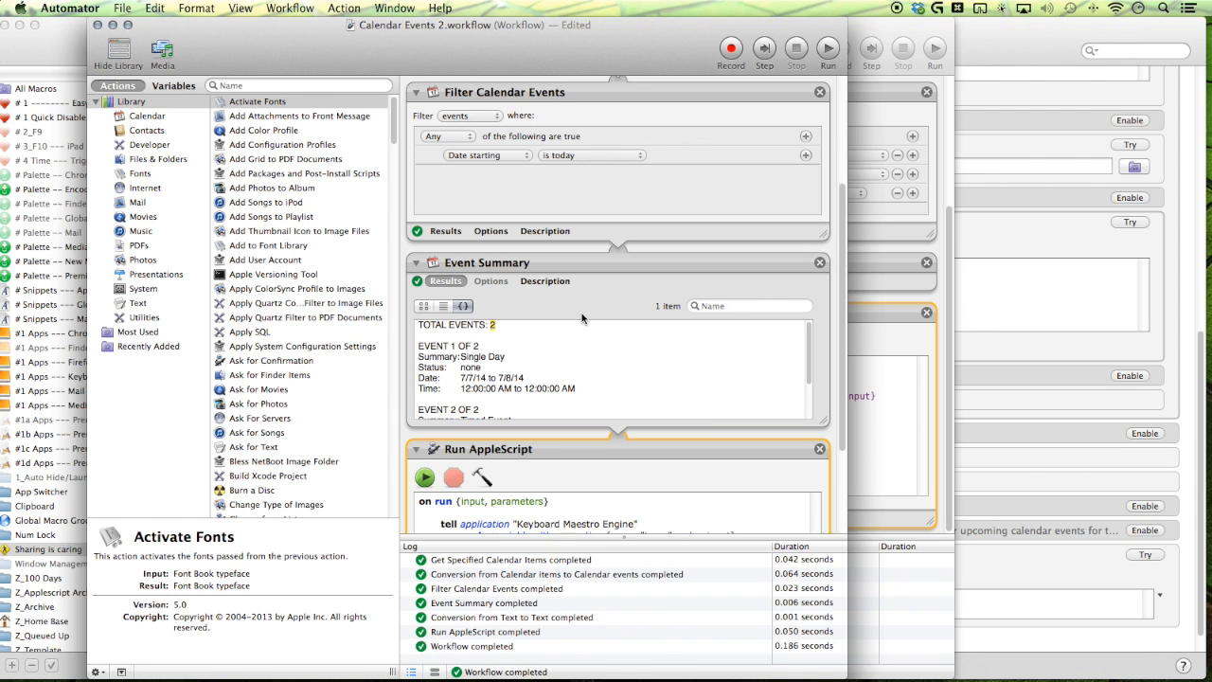
mouse_move(982, 287)
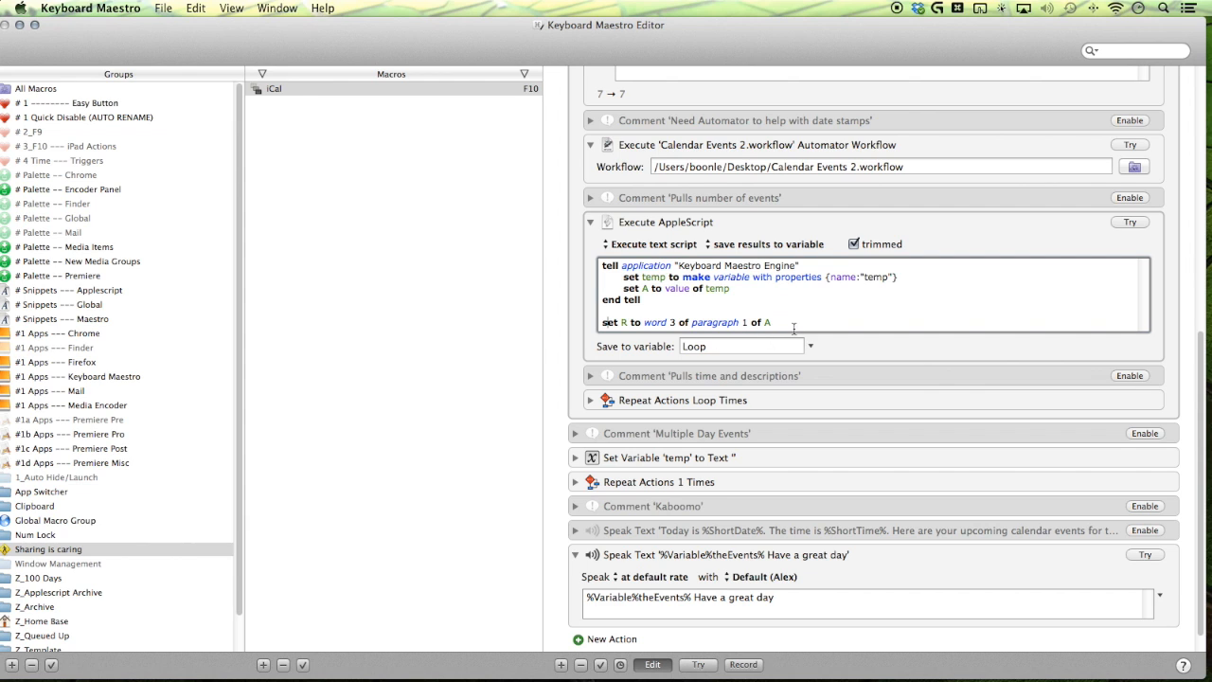
- Expand Repeat Actions Loop Times and review its AppleScript building temp1
left_click(741, 345)
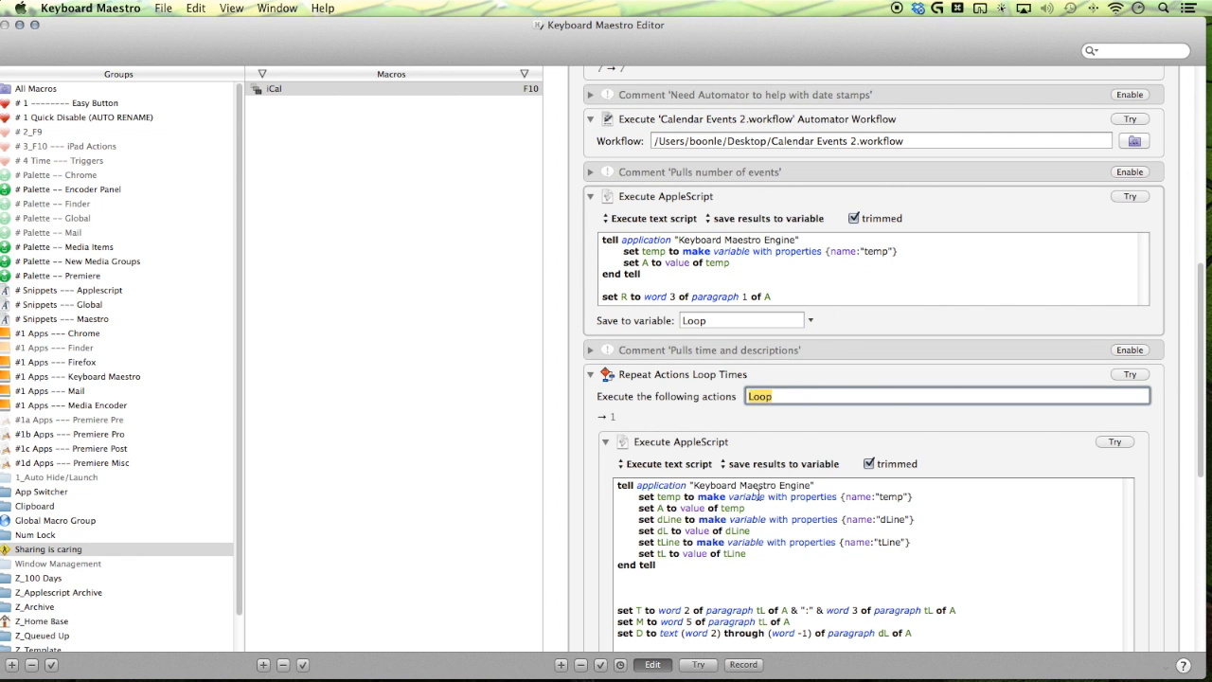
scroll("down", 3)
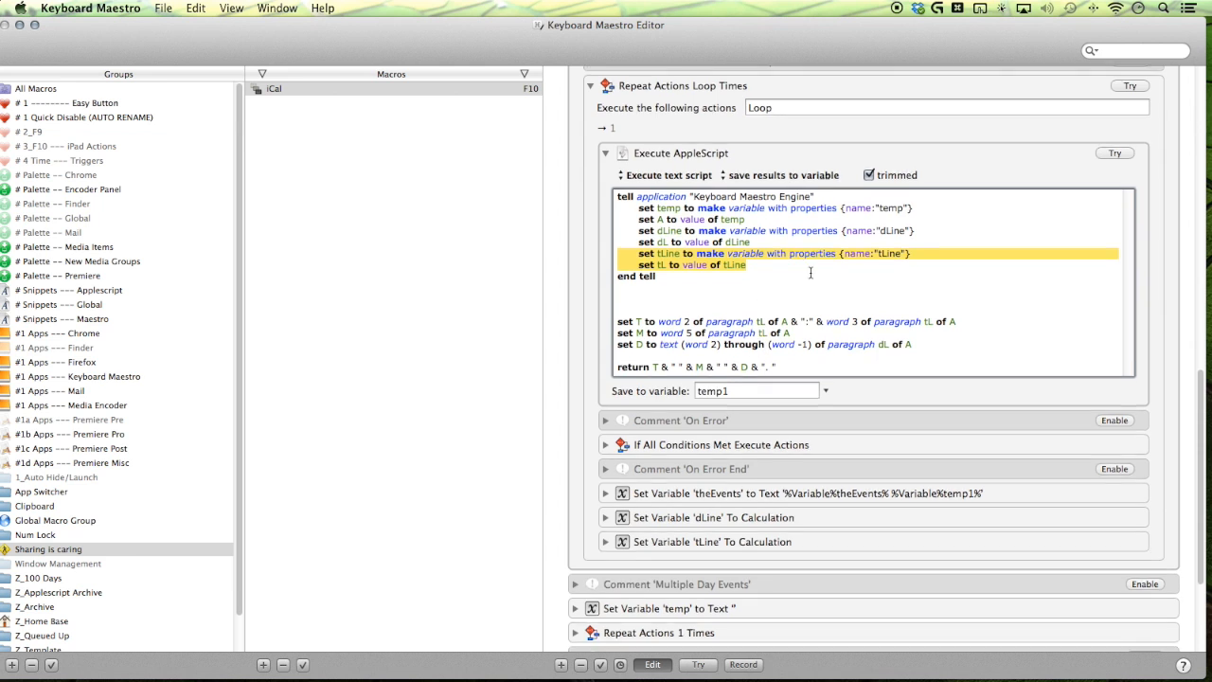
scroll("down", 3)
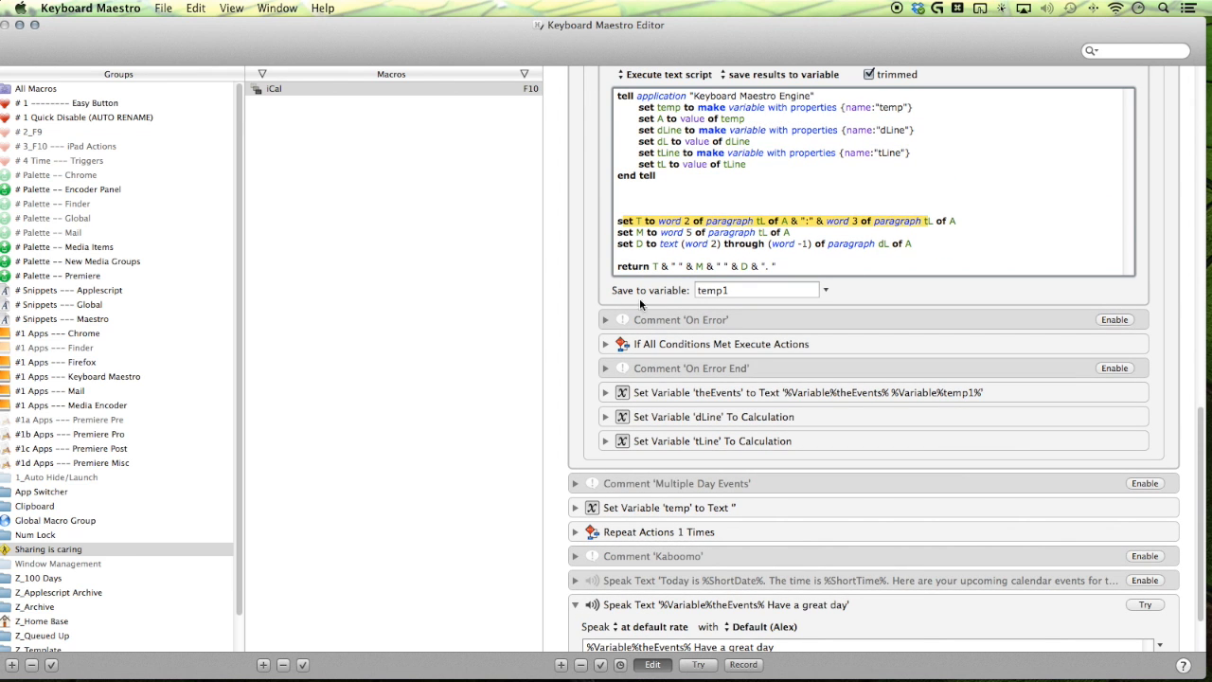
key("cmd+tab")
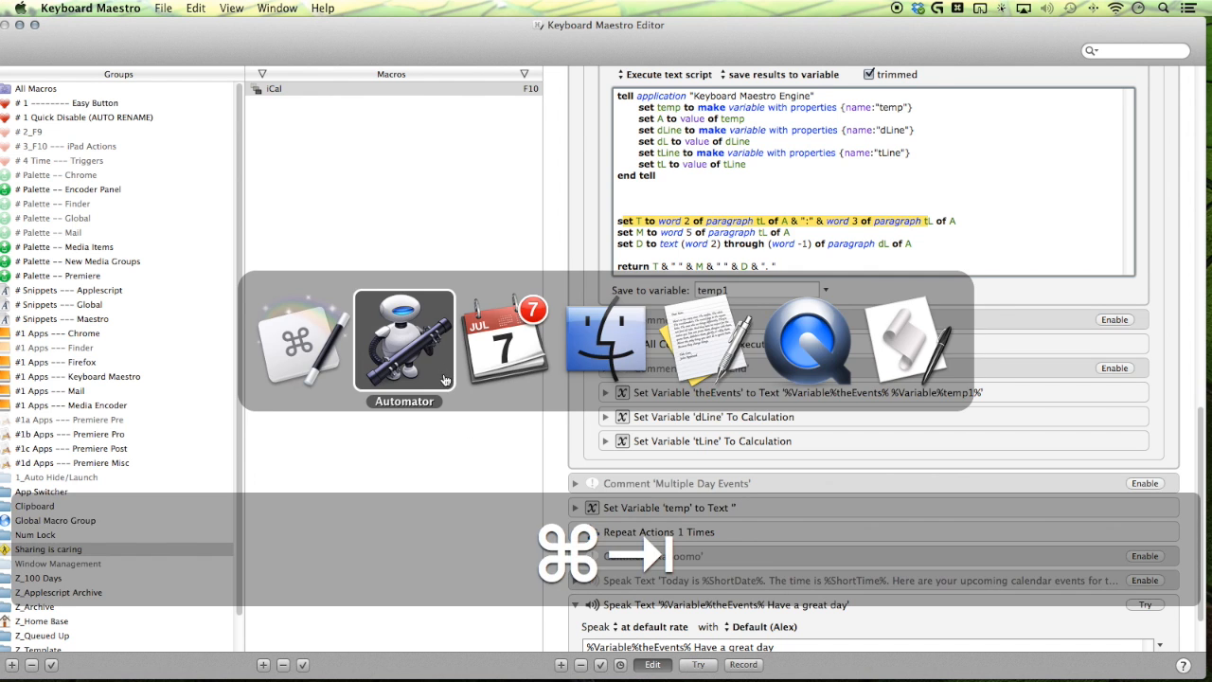
- Select the Single Day event's words and start time in Automator's Event Summary results
left_click(404, 341)
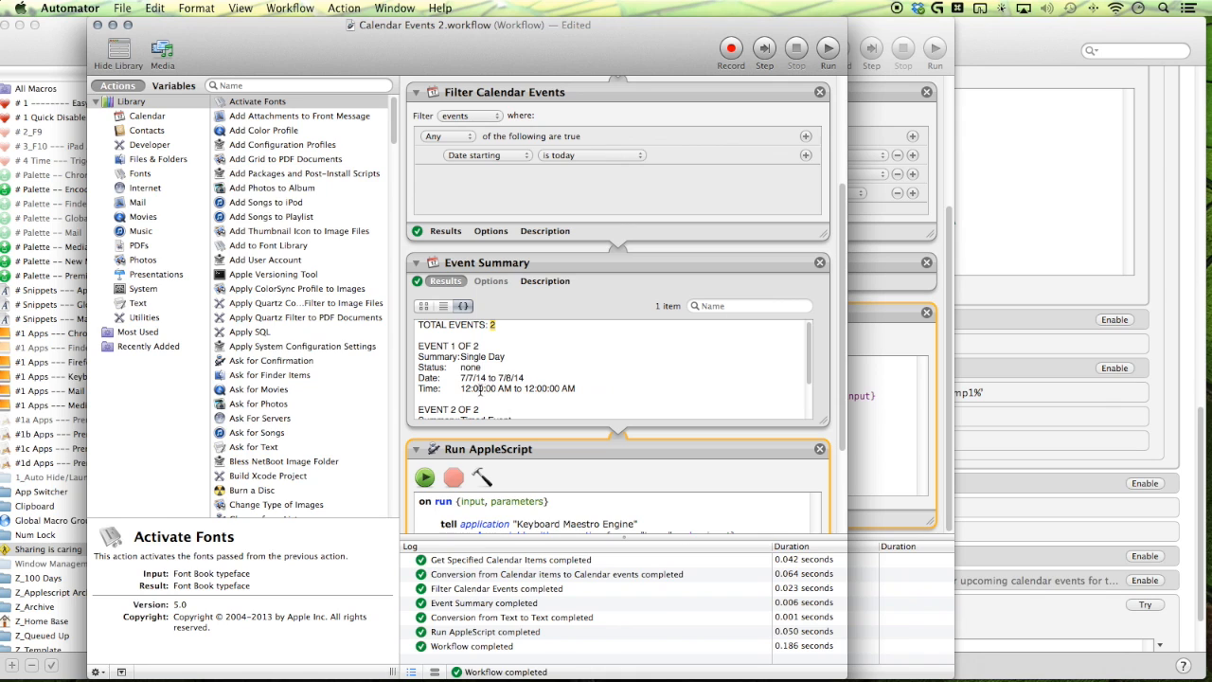
double_click(472, 357)
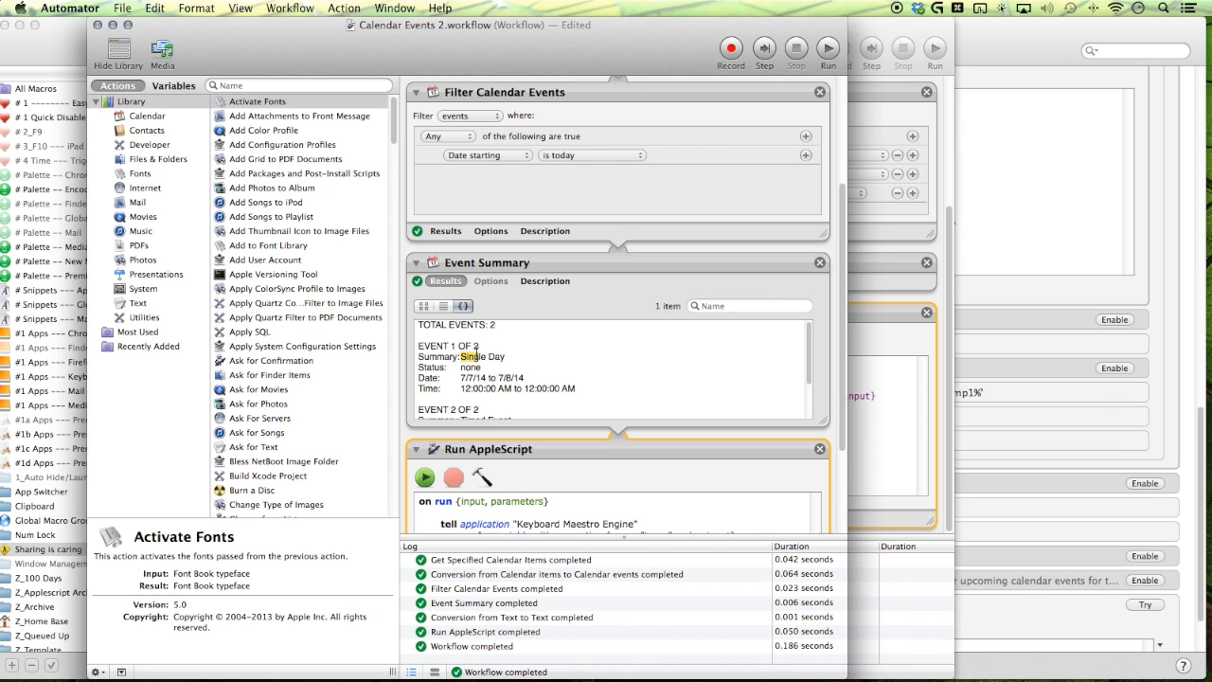
double_click(481, 356)
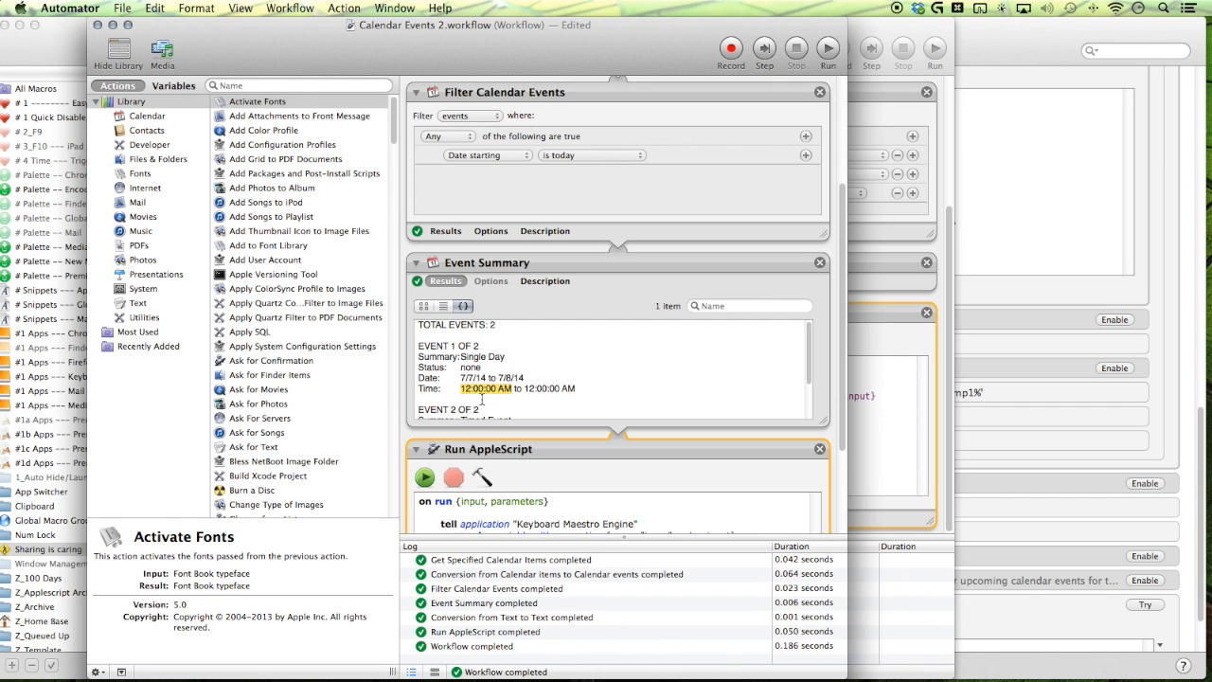
mouse_move(880, 306)
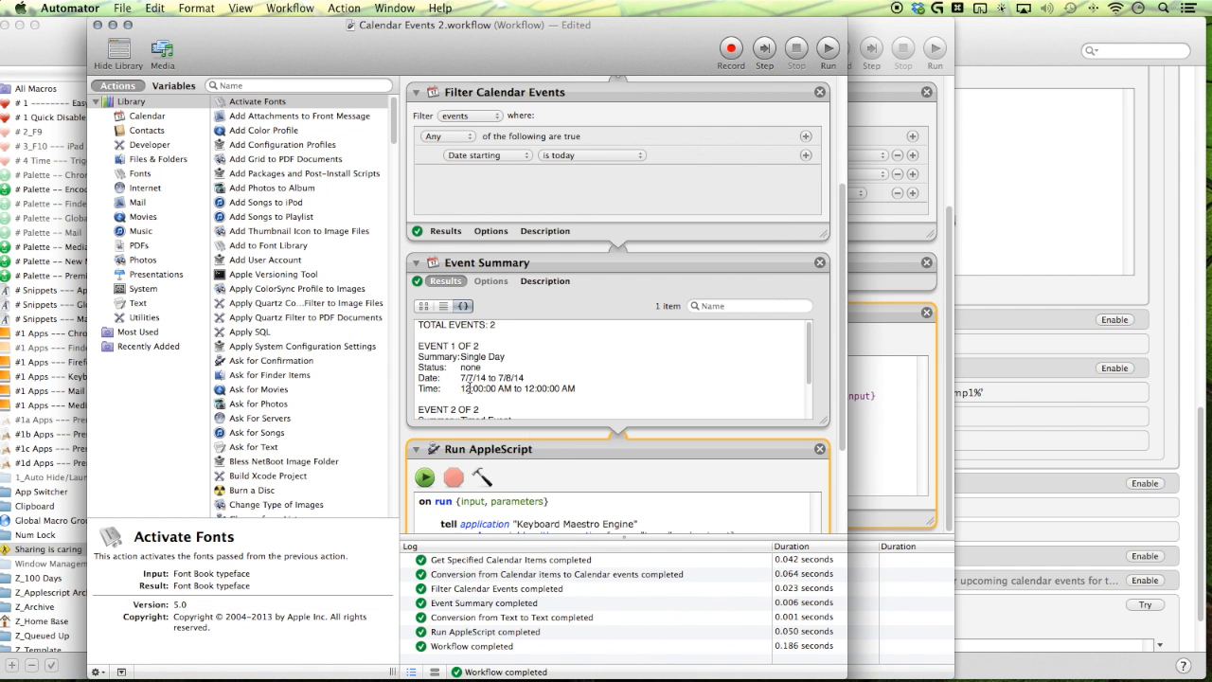
double_click(464, 388)
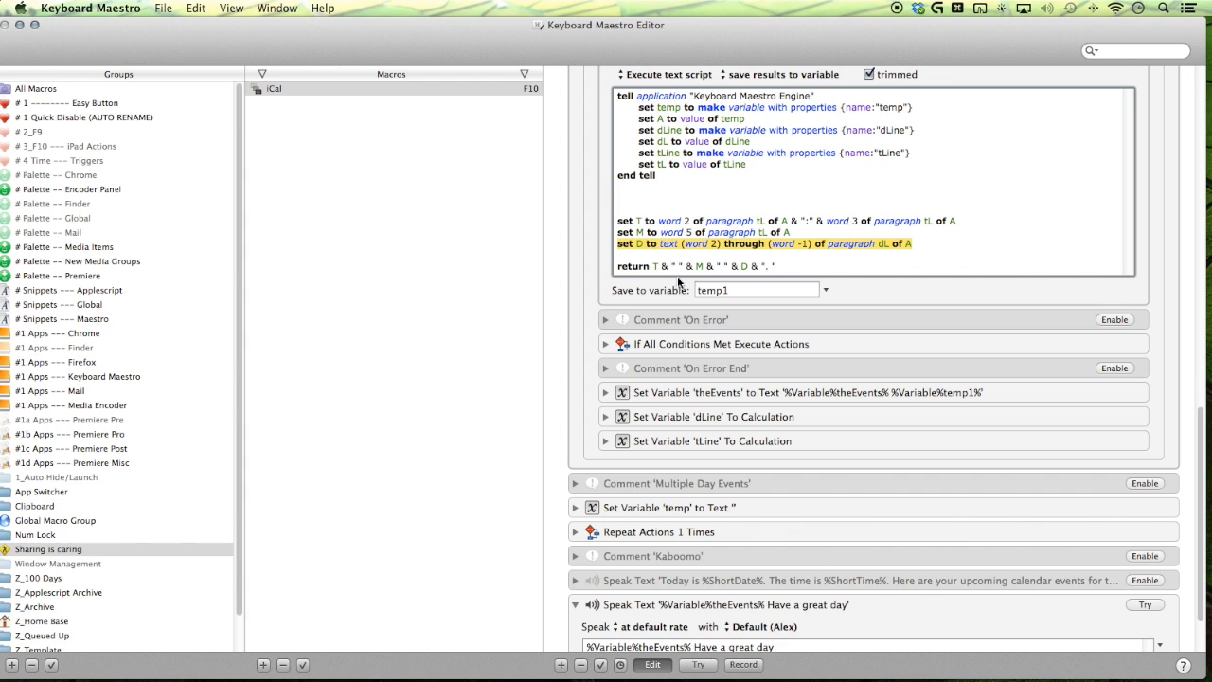
mouse_move(740, 255)
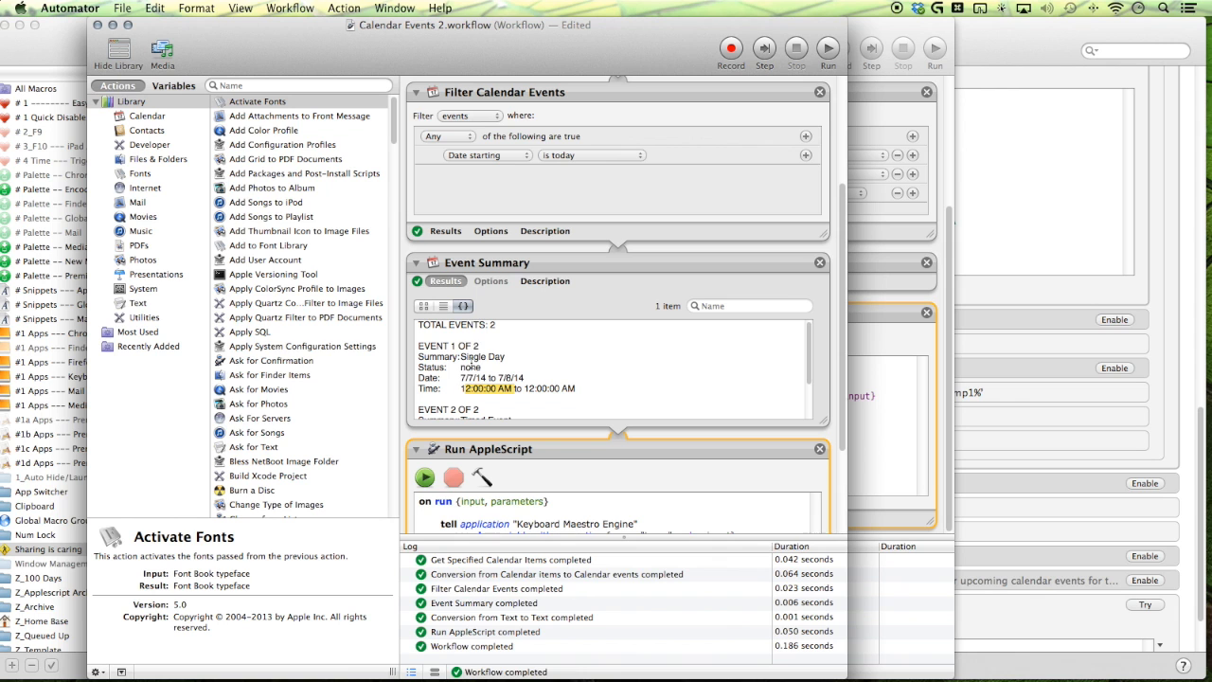
double_click(474, 357)
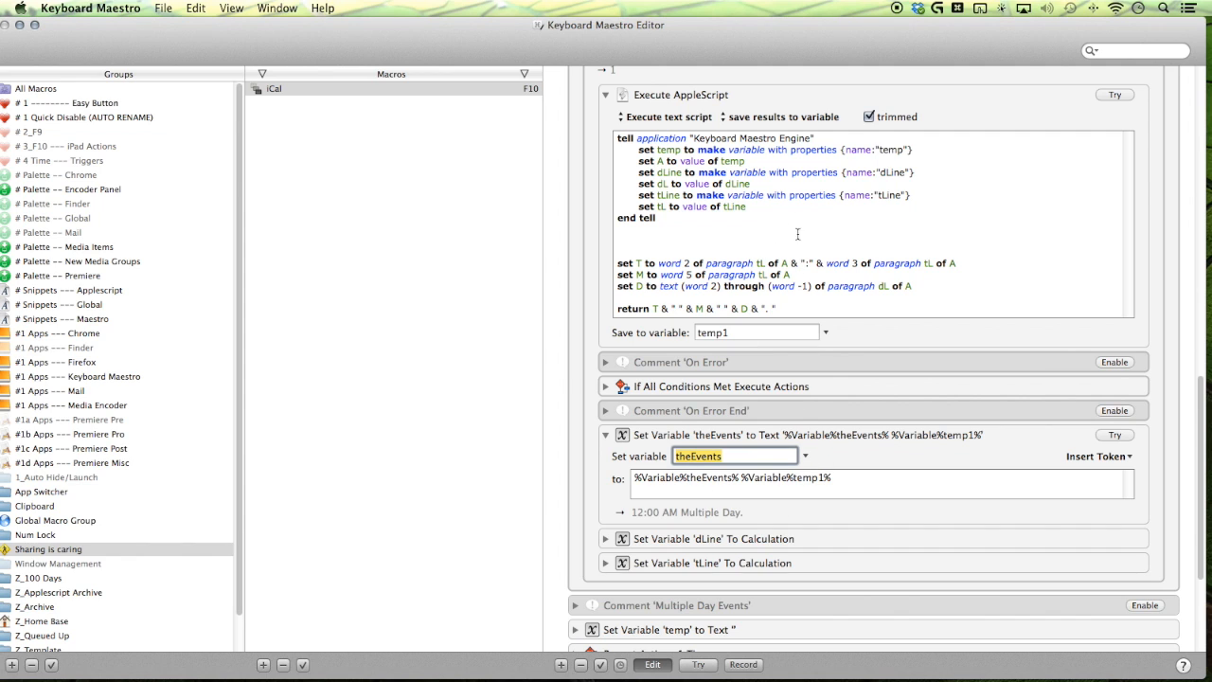
mouse_move(678, 410)
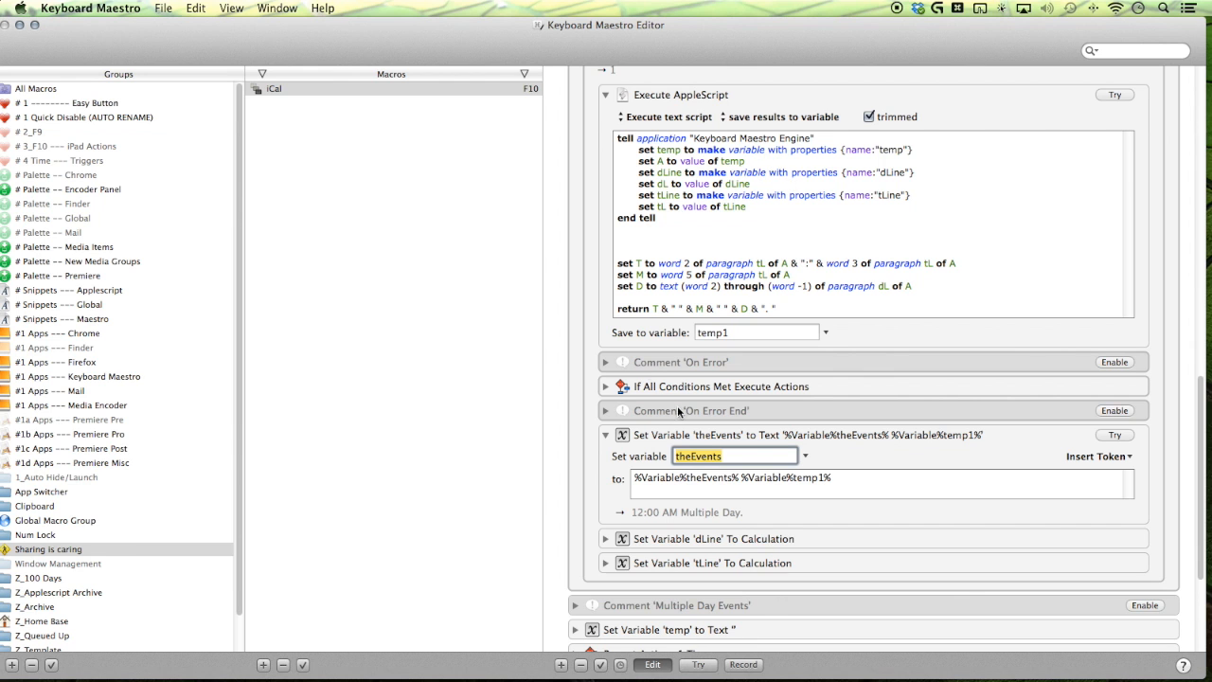
- Review the theEvents append and the dLine+8, tLine+8 actions, then return to Automator
scroll("down", 3)
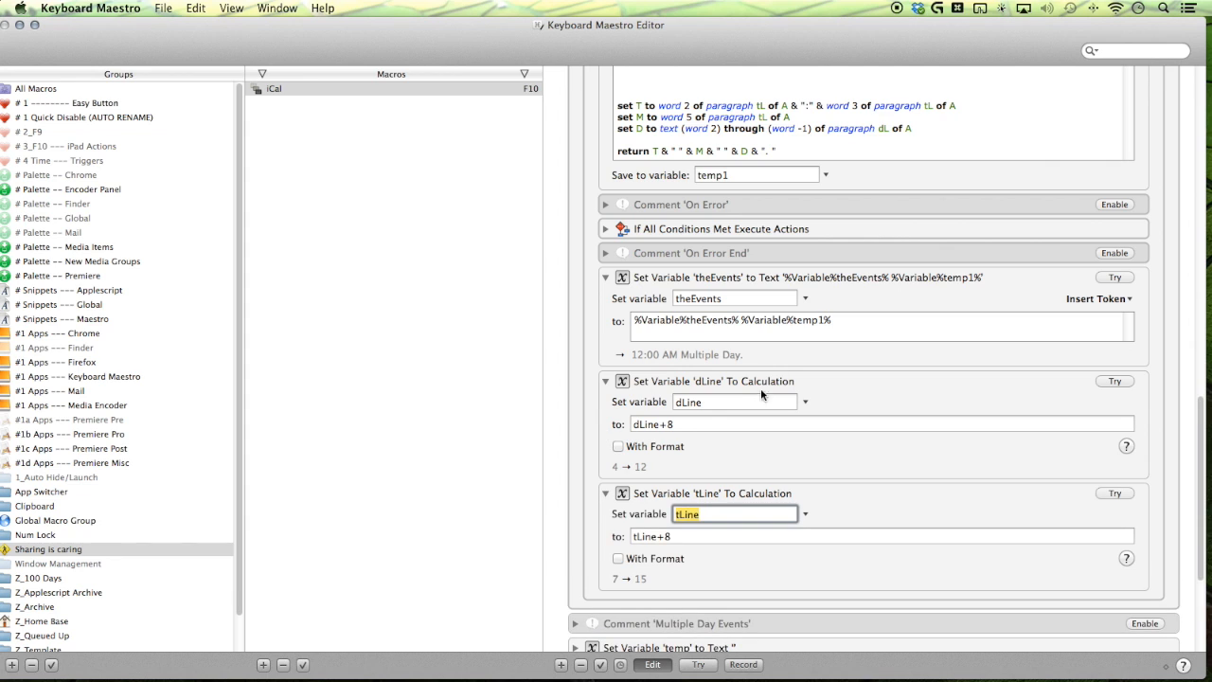
mouse_move(676, 416)
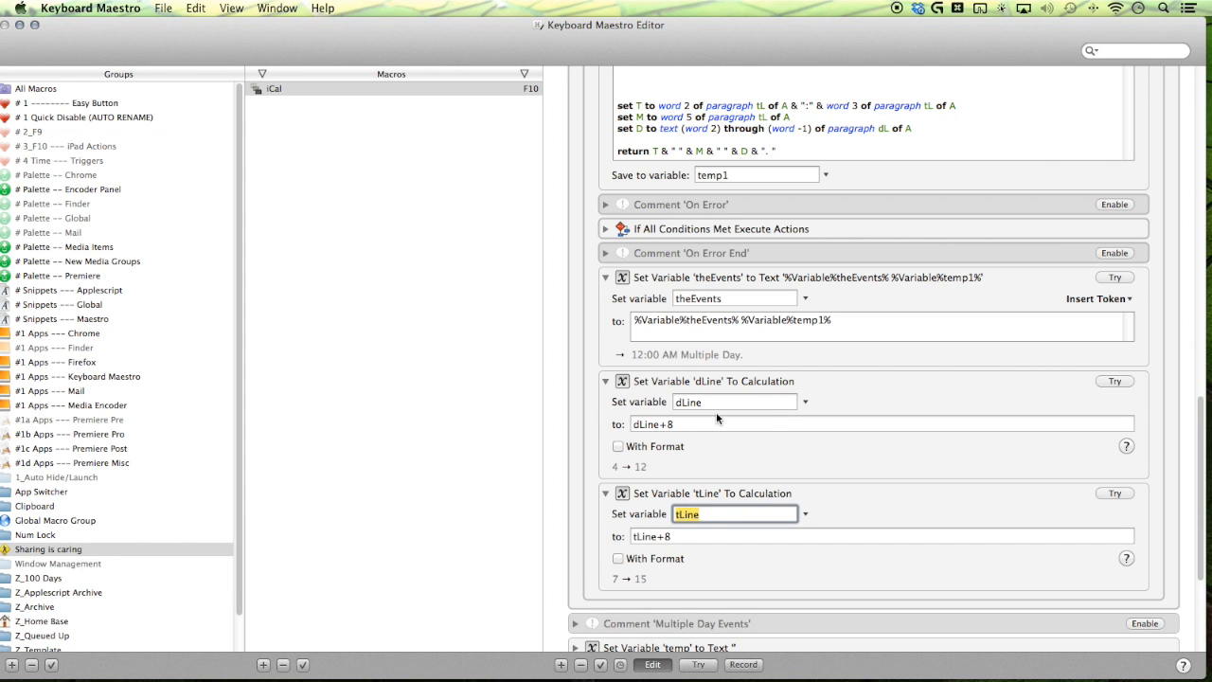
mouse_move(680, 555)
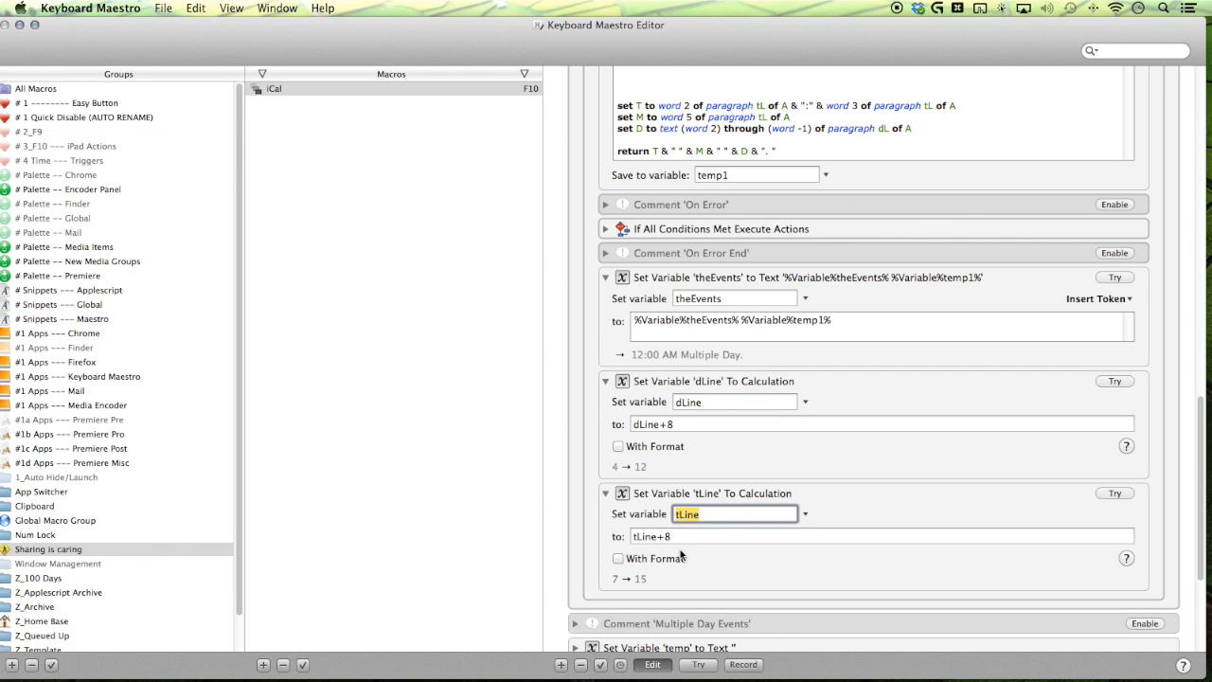
mouse_move(687, 387)
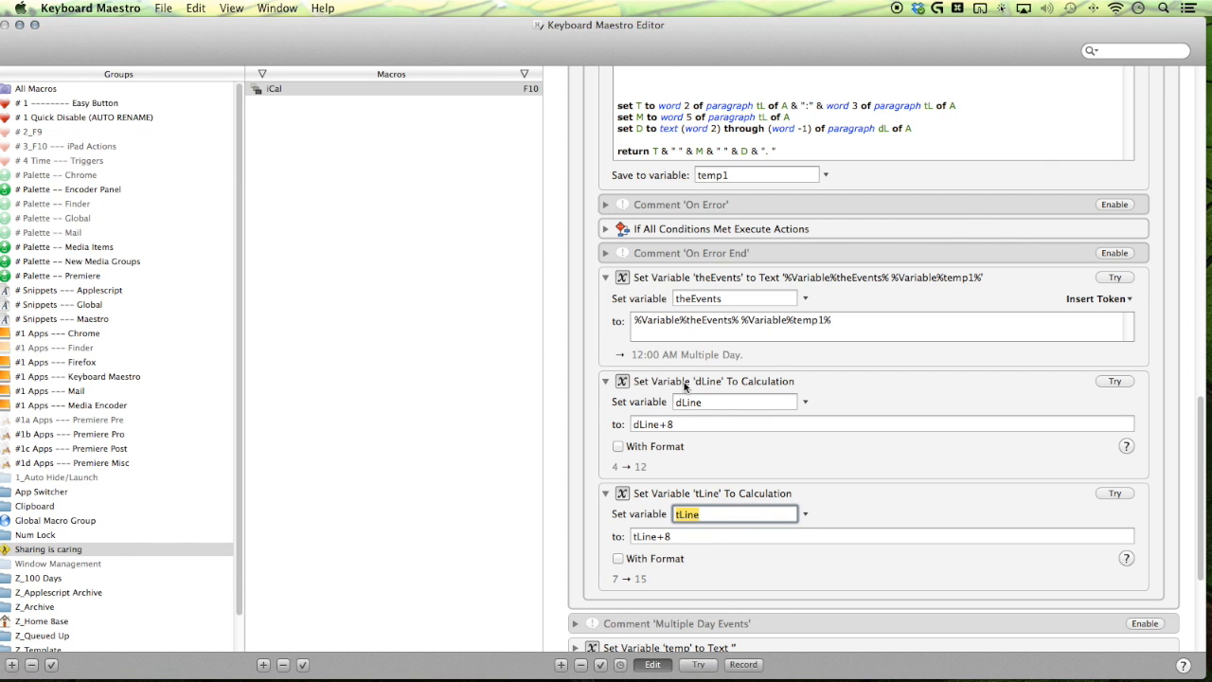
mouse_move(629, 404)
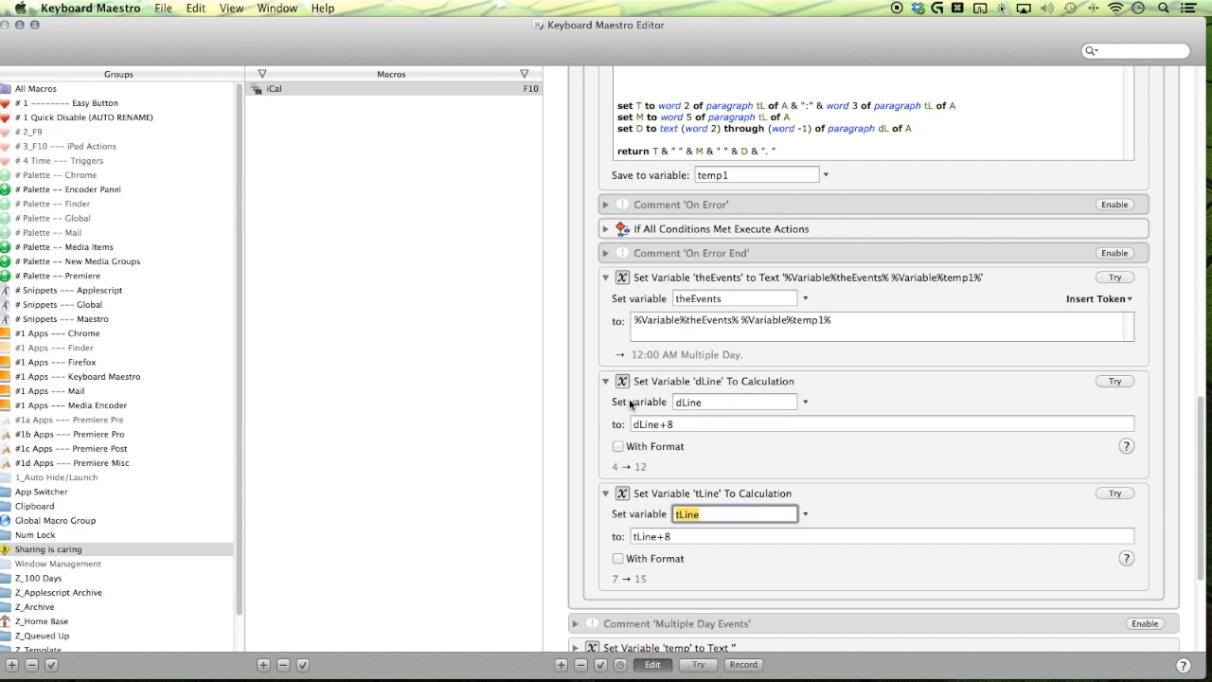
key("cmd+tab")
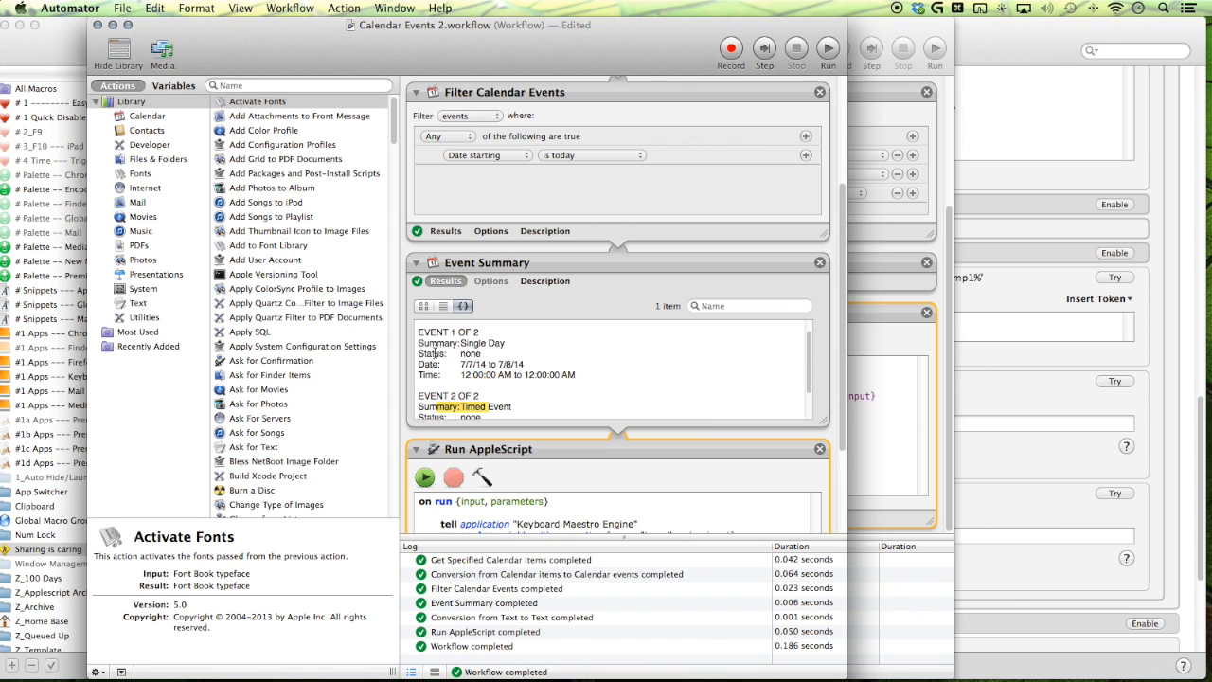
mouse_move(439, 396)
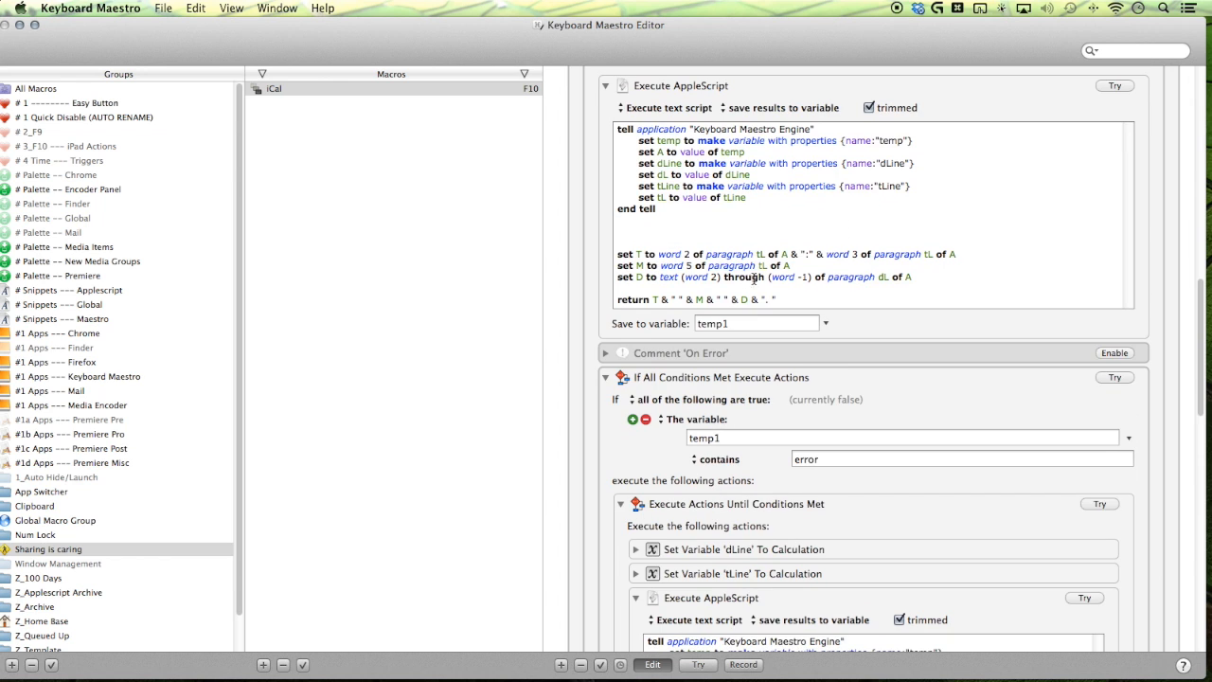
mouse_move(682, 251)
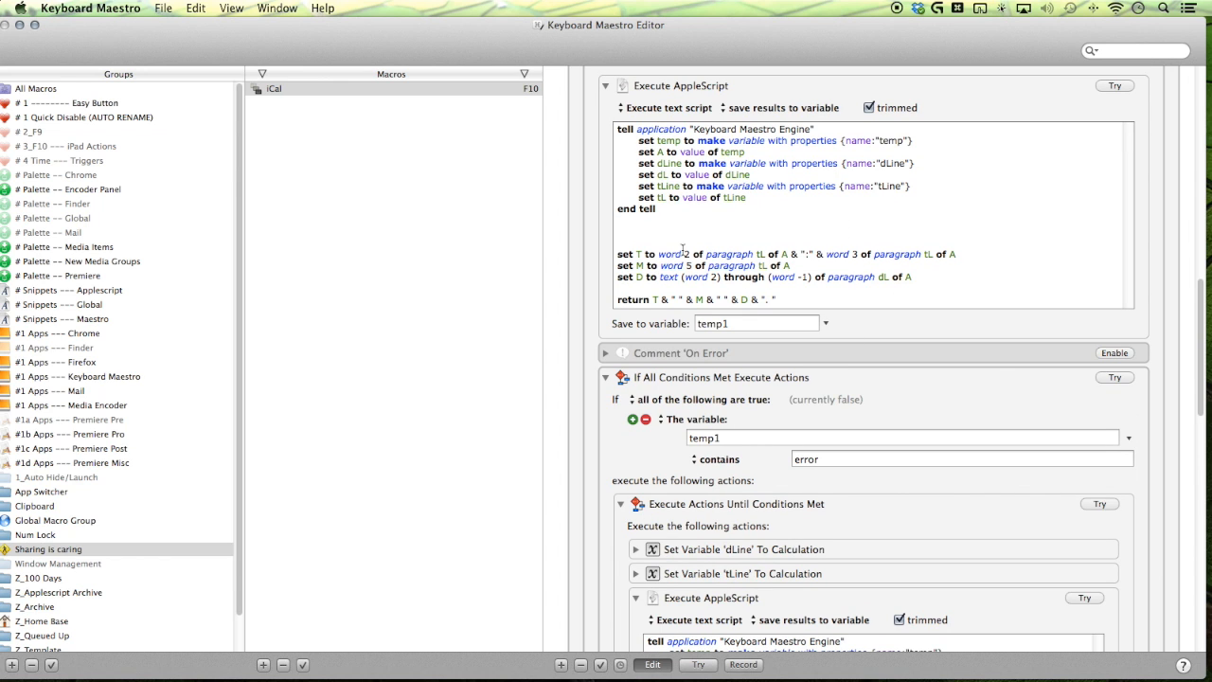
mouse_move(835, 379)
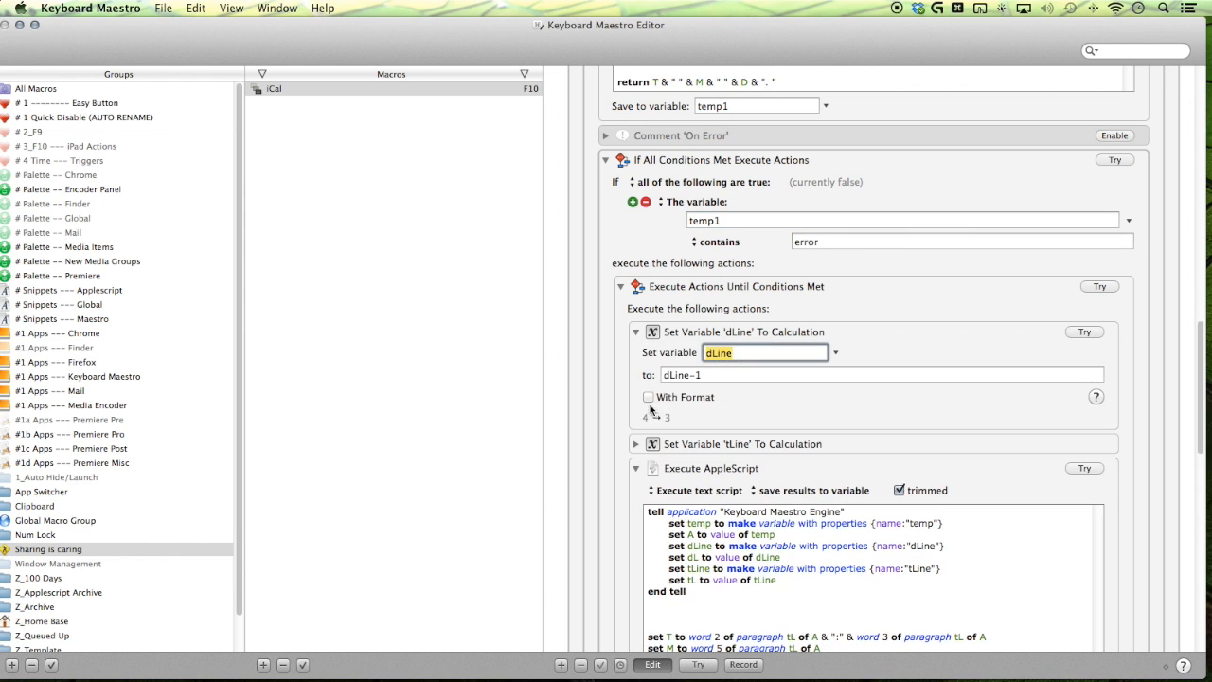
- Fold the dLine-1 step and check the loop runs until temp1 lacks 'error'
left_click(636, 332)
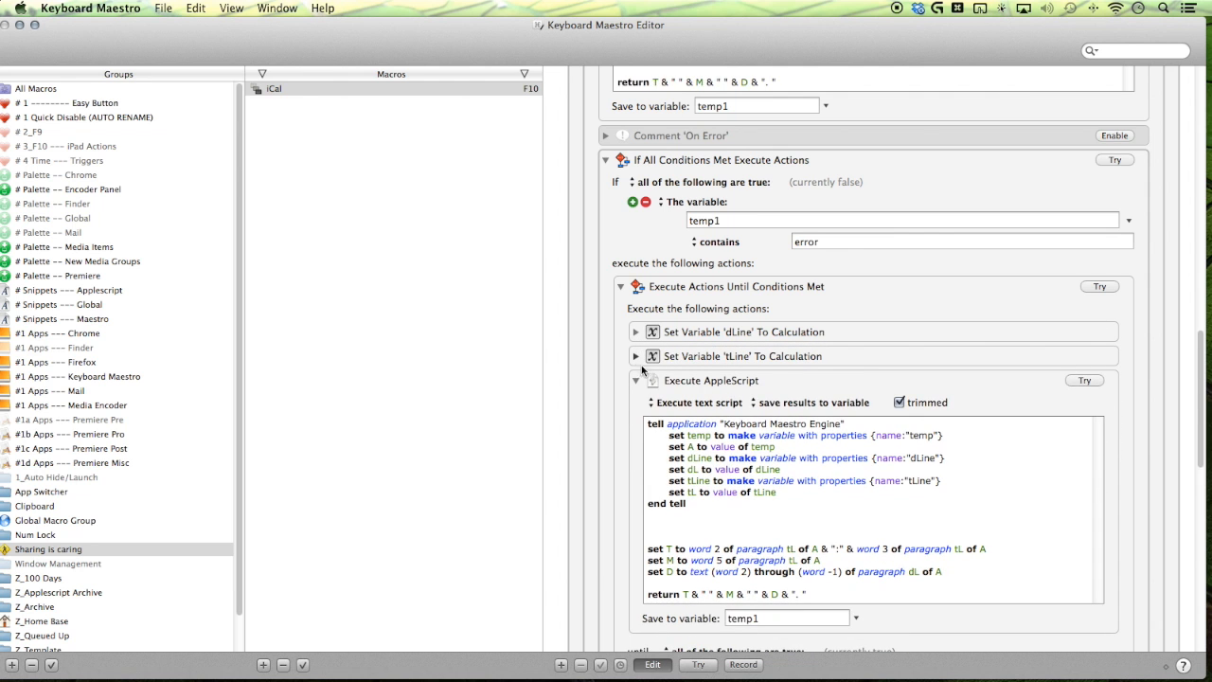
scroll("down", 3)
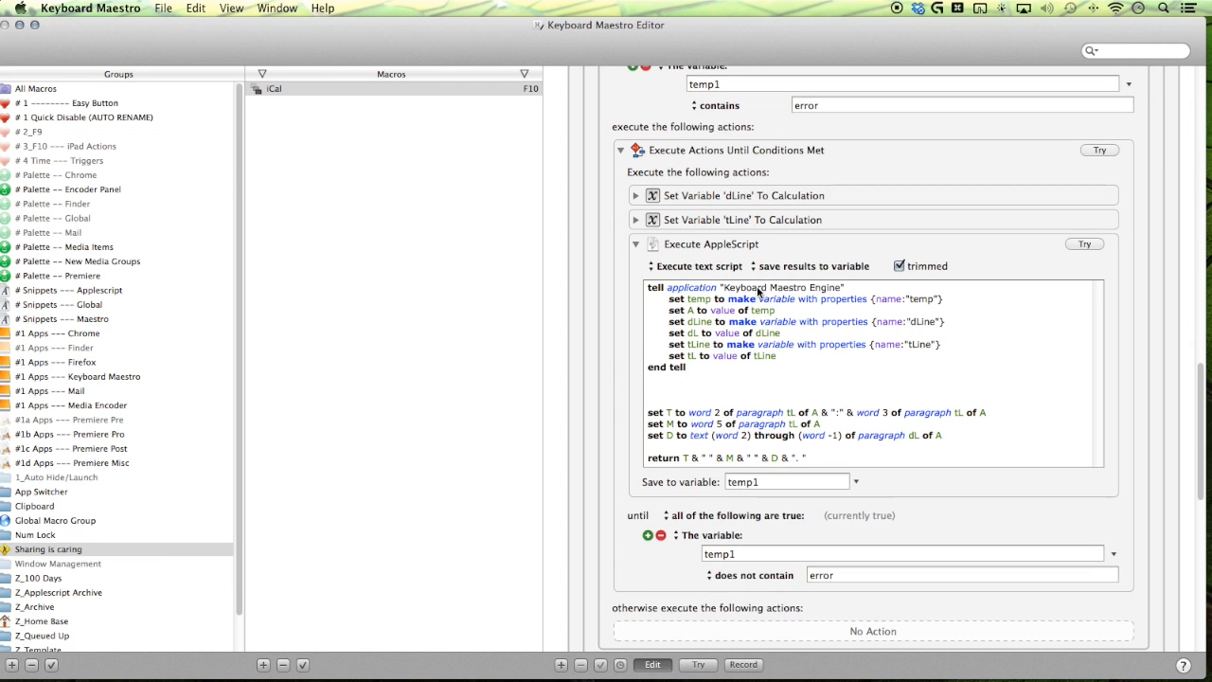
scroll("down", 3)
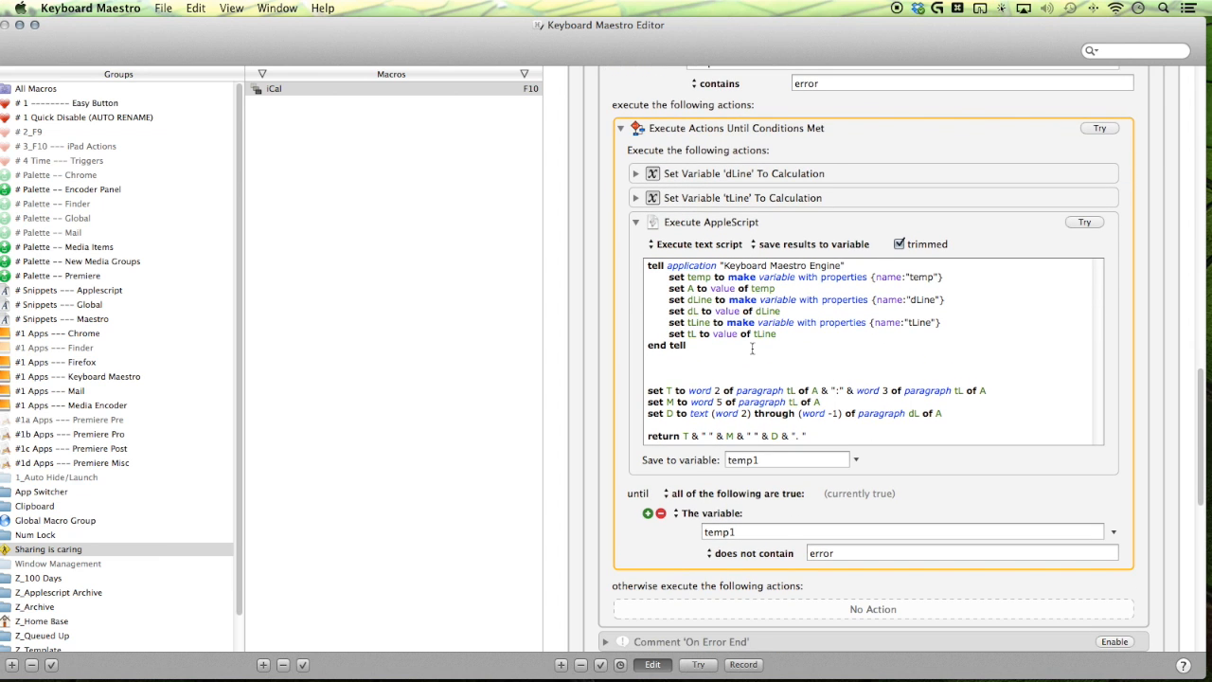
left_click(961, 553)
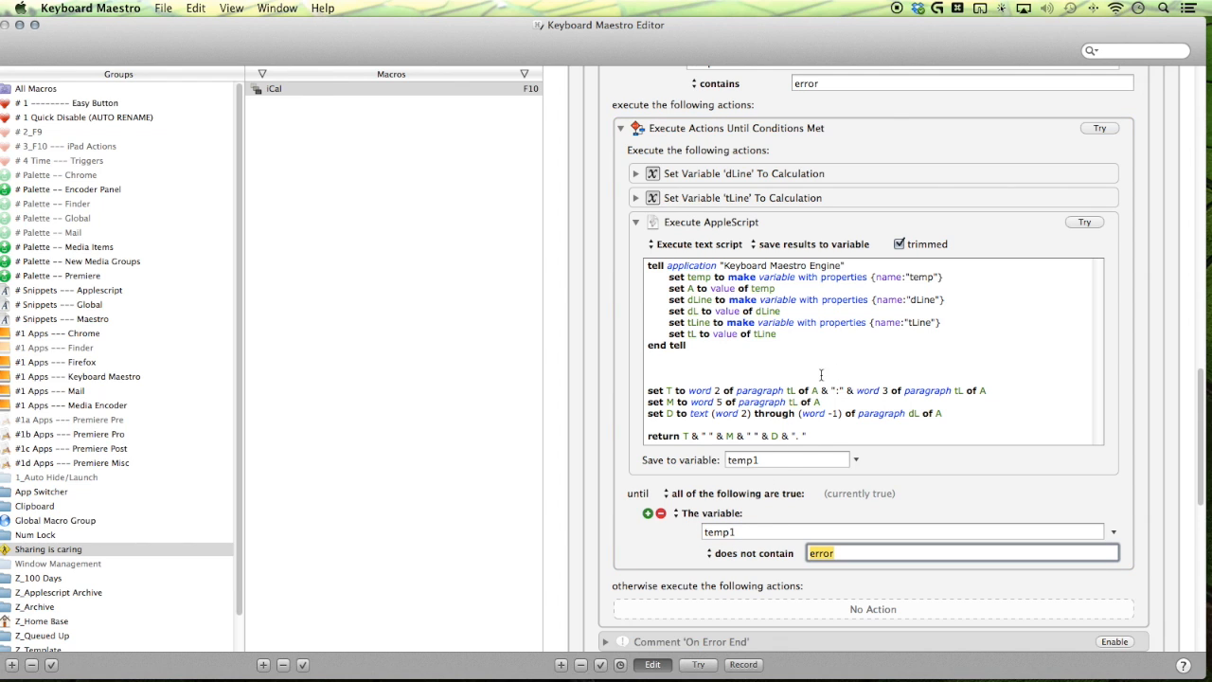
scroll("down", 3)
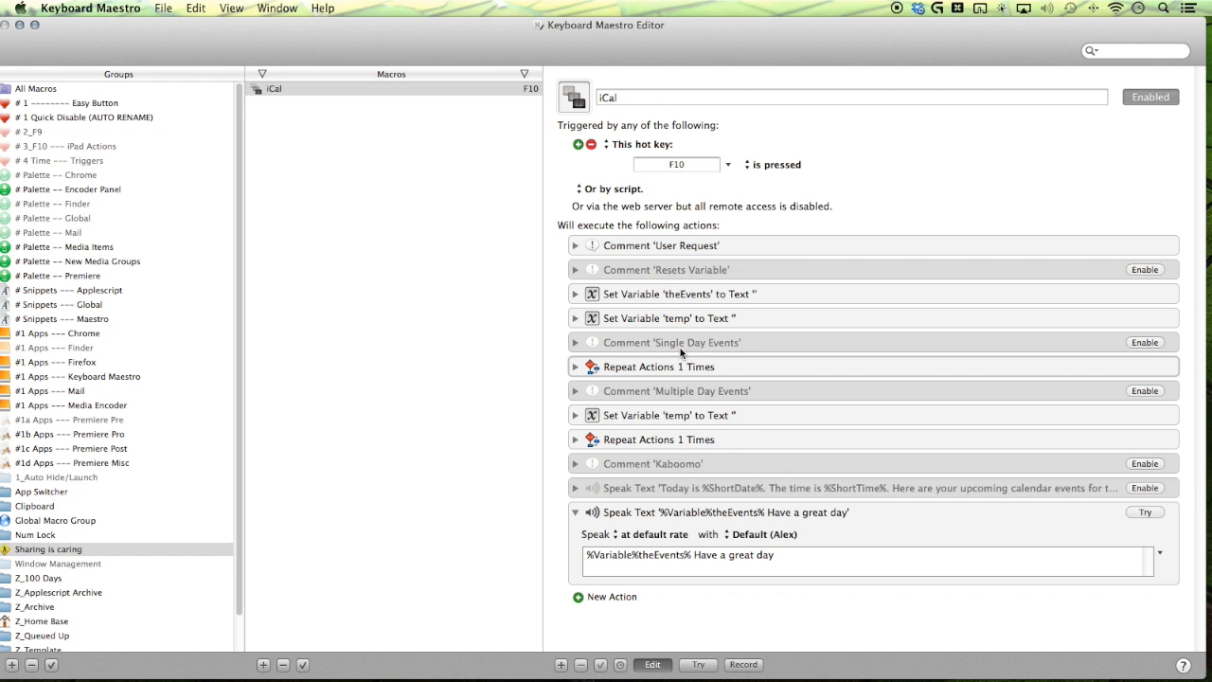
mouse_move(591, 422)
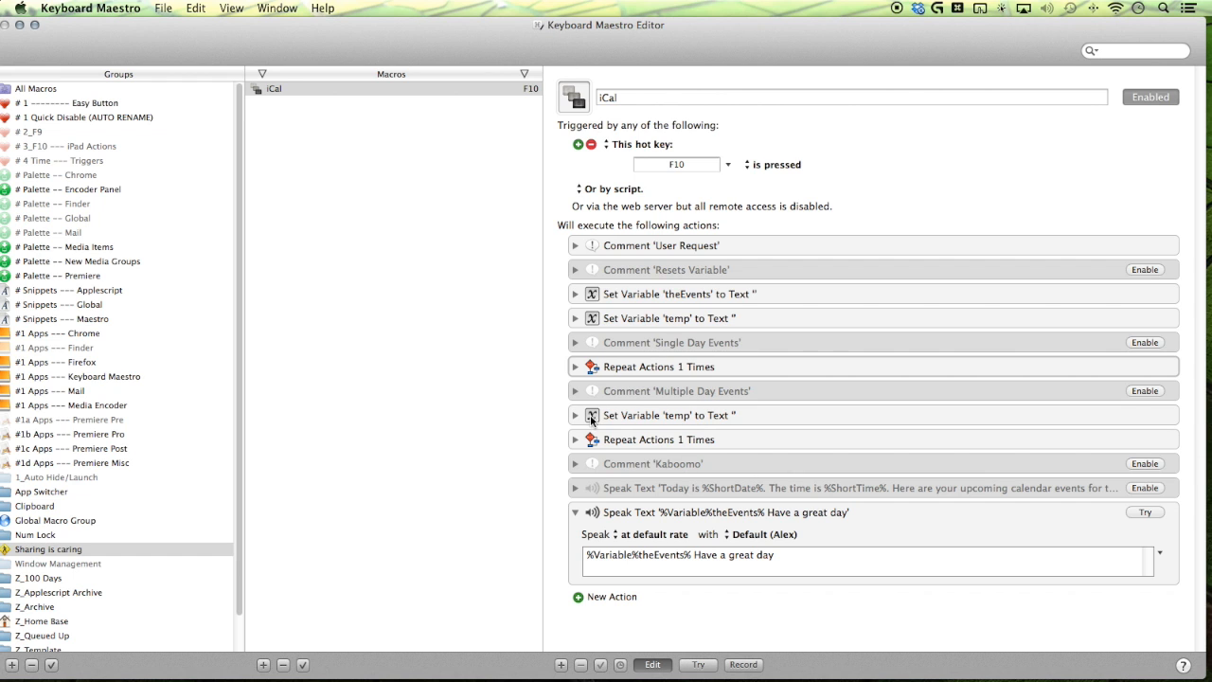
- Compare both Repeat blocks: dLine 4, tLine 7, Calendar Events vs Calendar Events 2 workflows
left_click(575, 414)
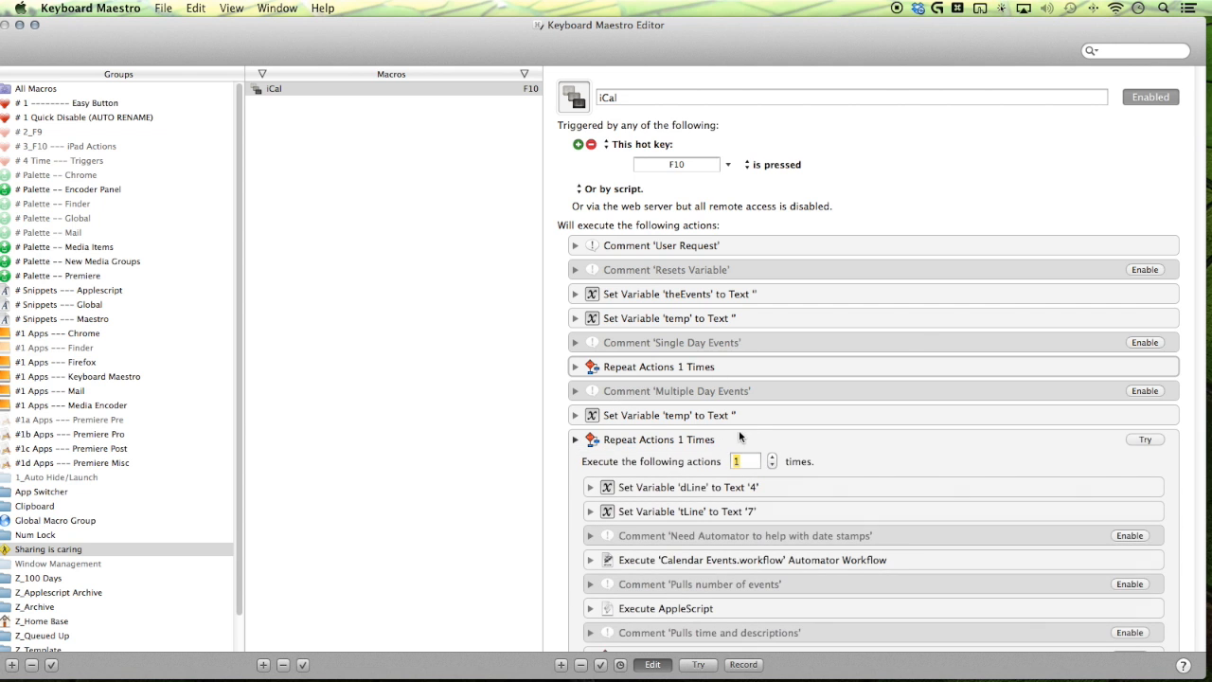
scroll("down", 3)
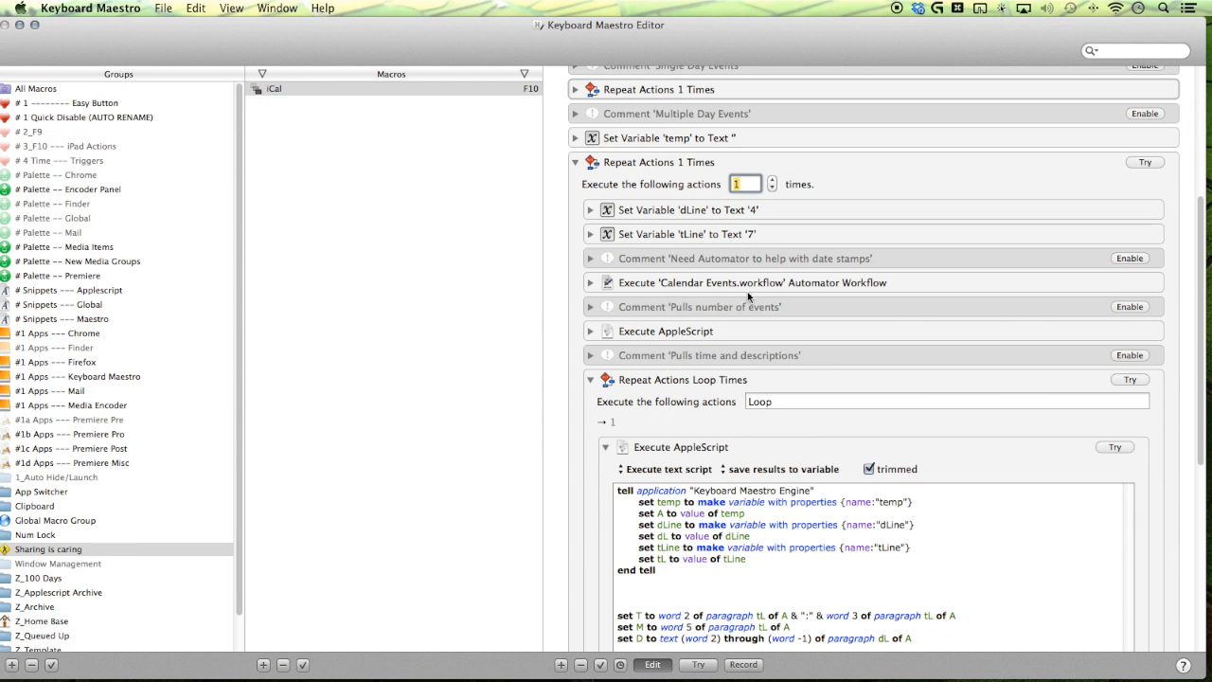
left_click(590, 282)
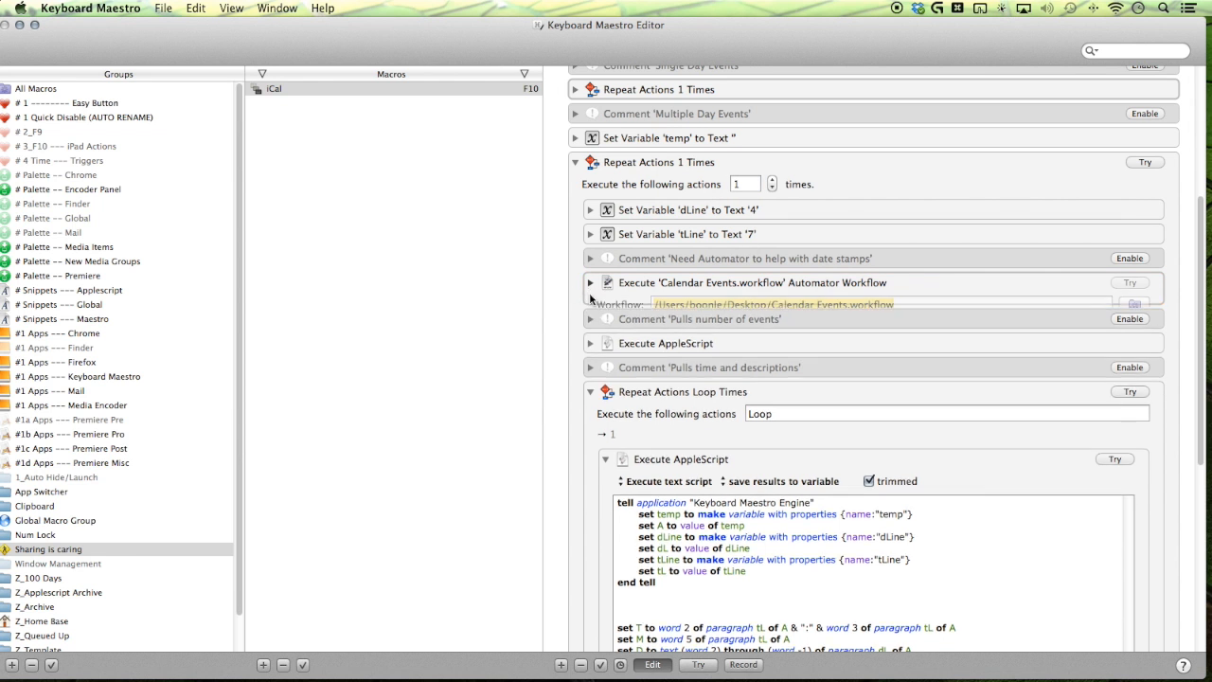
left_click(590, 282)
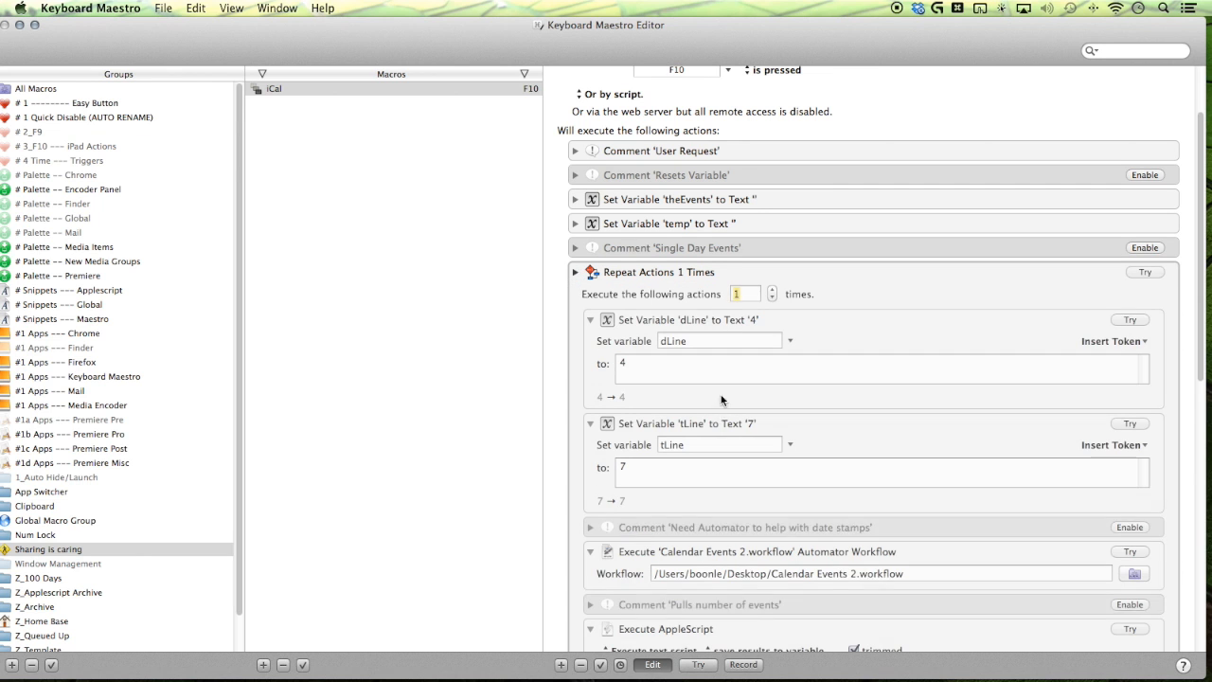
left_click(746, 294)
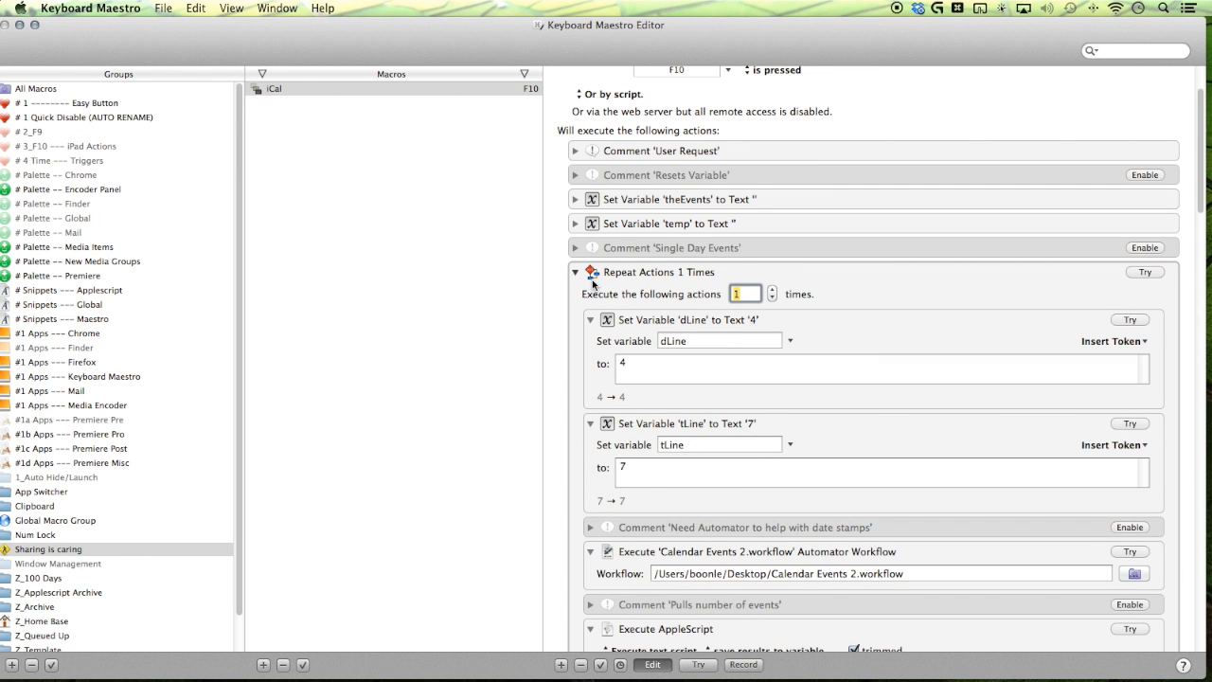
scroll("down", 3)
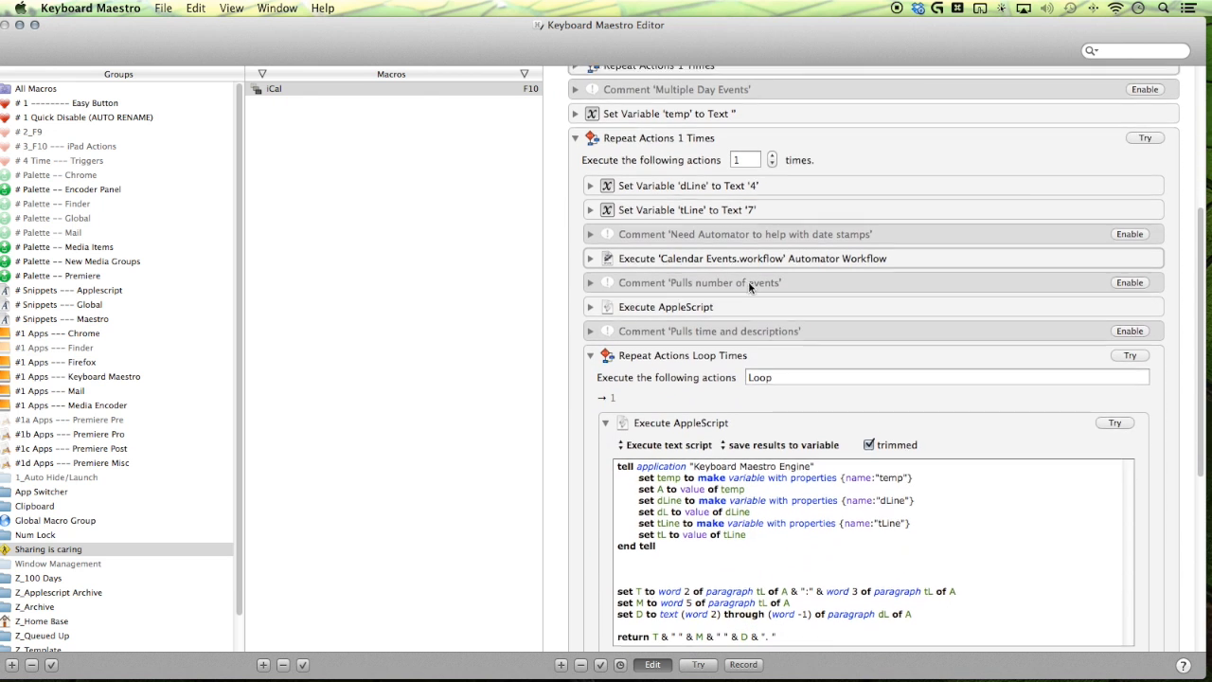
scroll("down", 3)
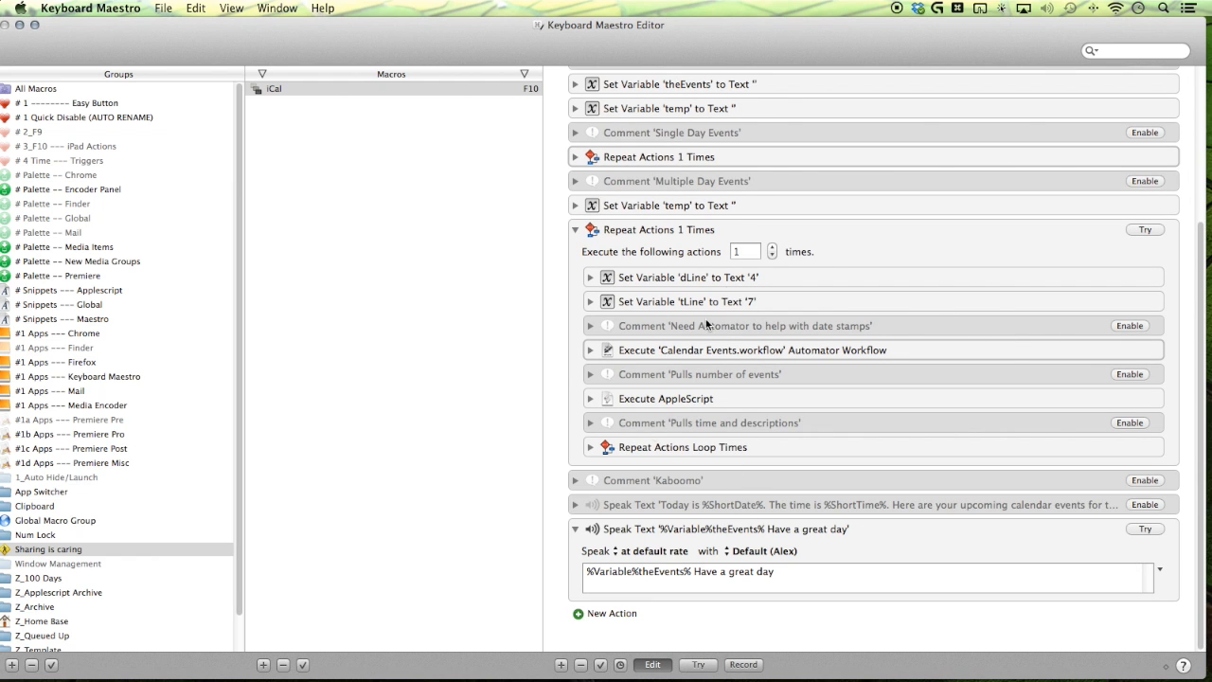
mouse_move(719, 597)
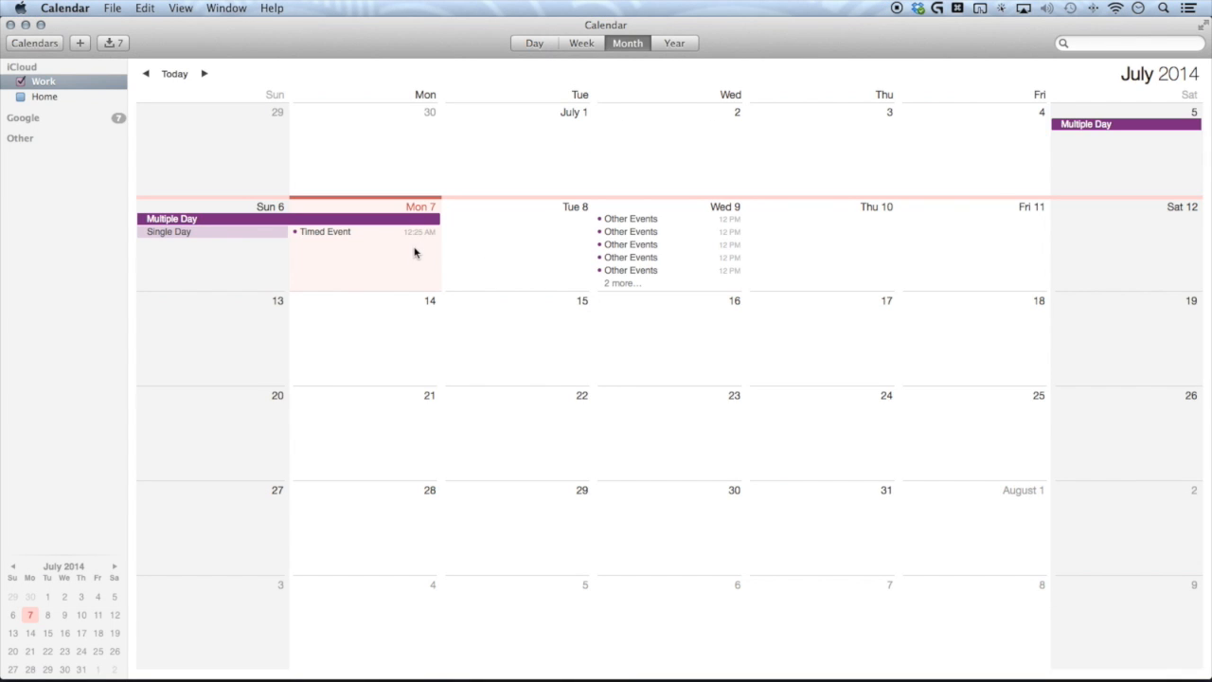
mouse_move(379, 266)
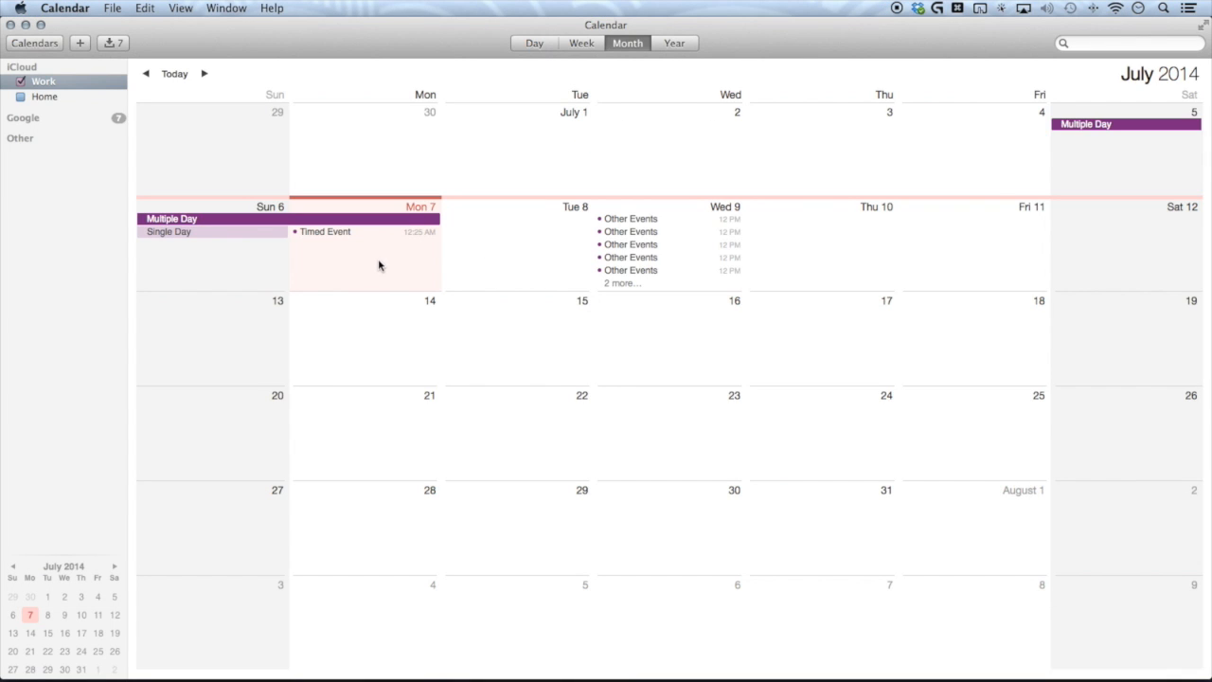
left_click(325, 231)
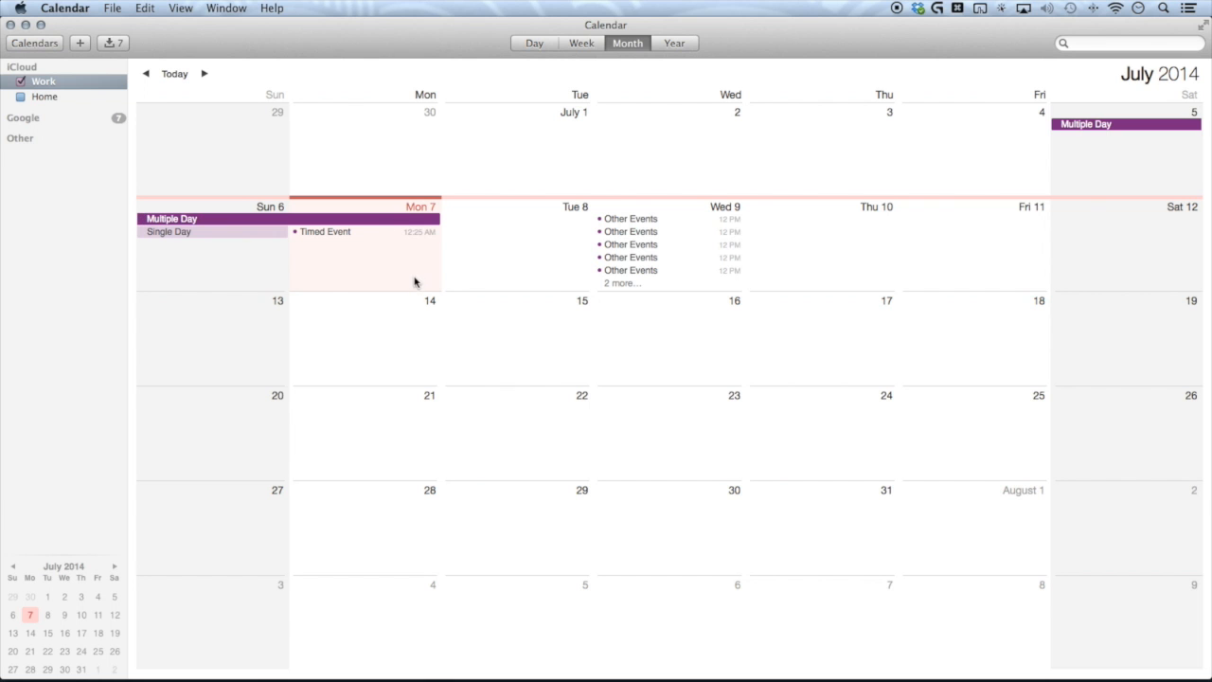
mouse_move(414, 225)
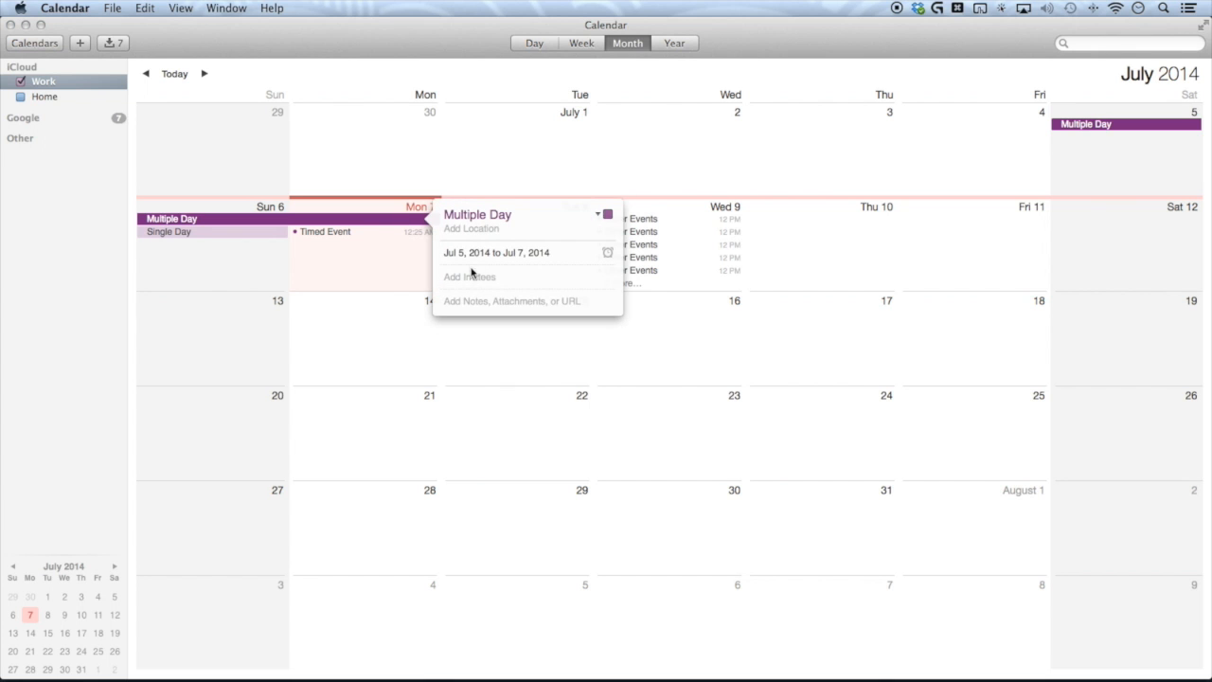
left_click(496, 252)
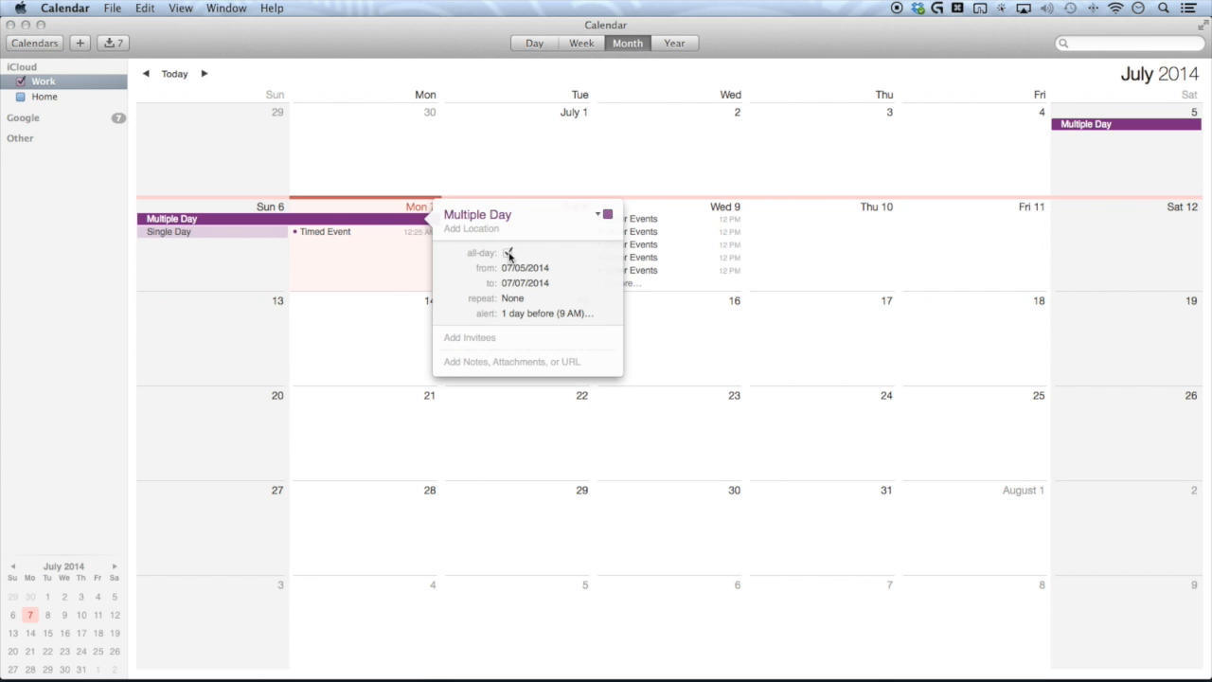
left_click(509, 253)
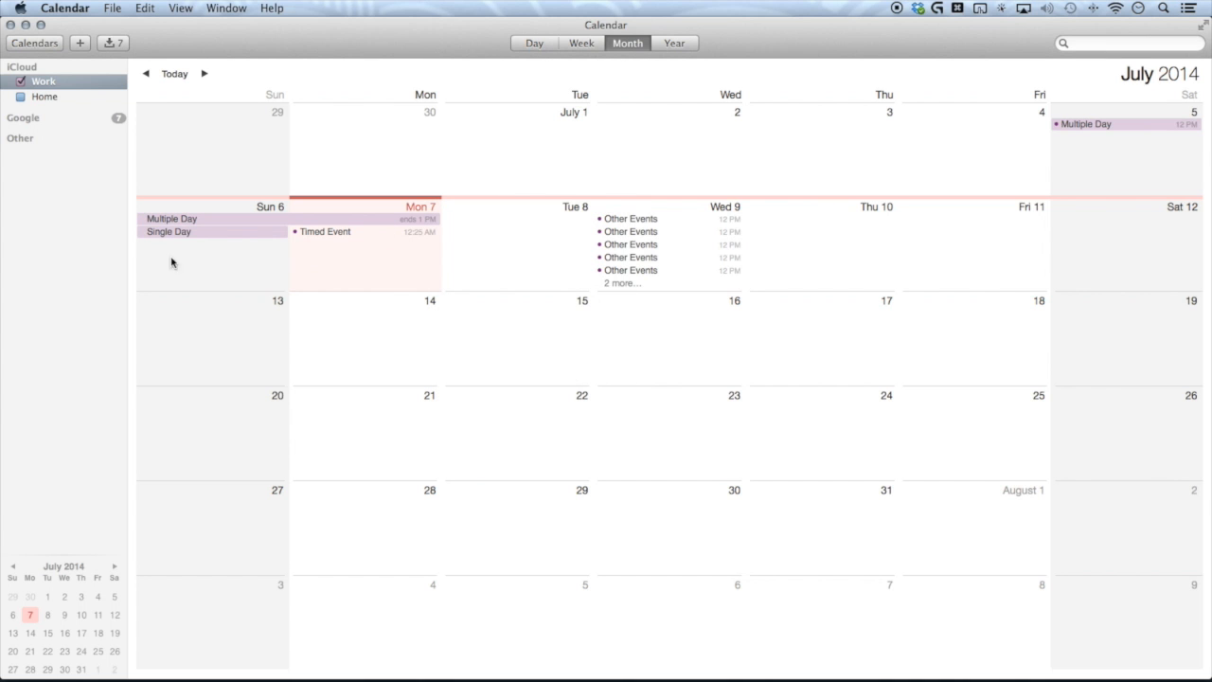
left_click(168, 231)
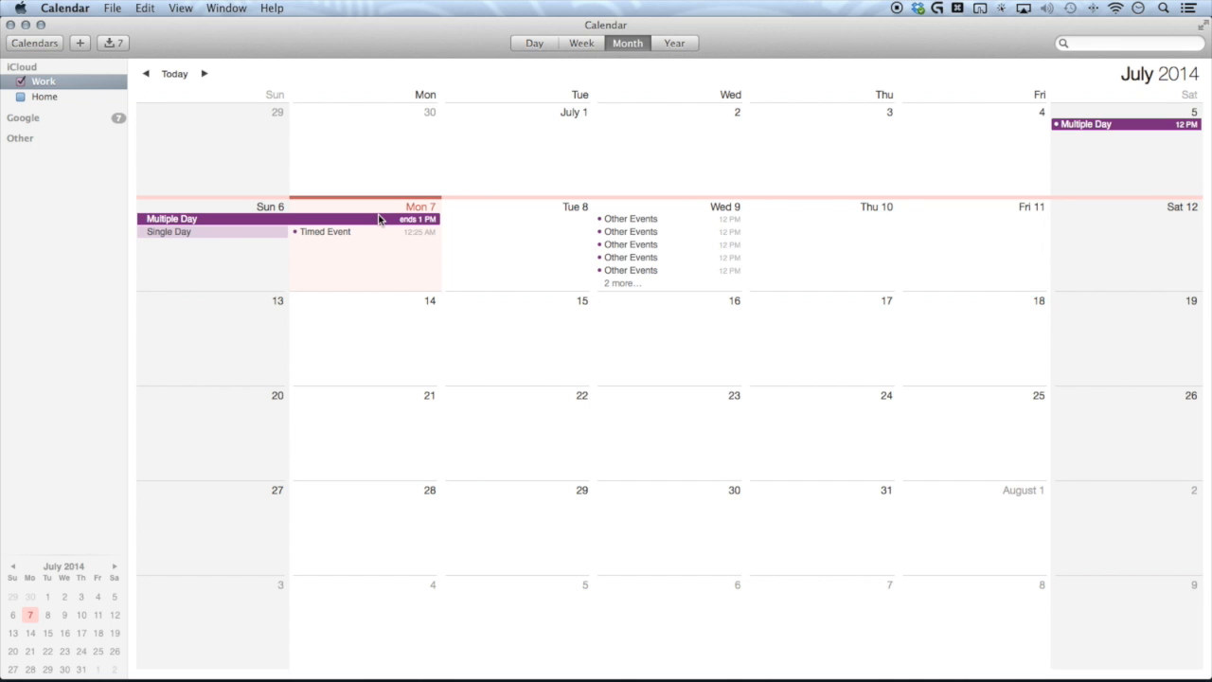
left_click(171, 218)
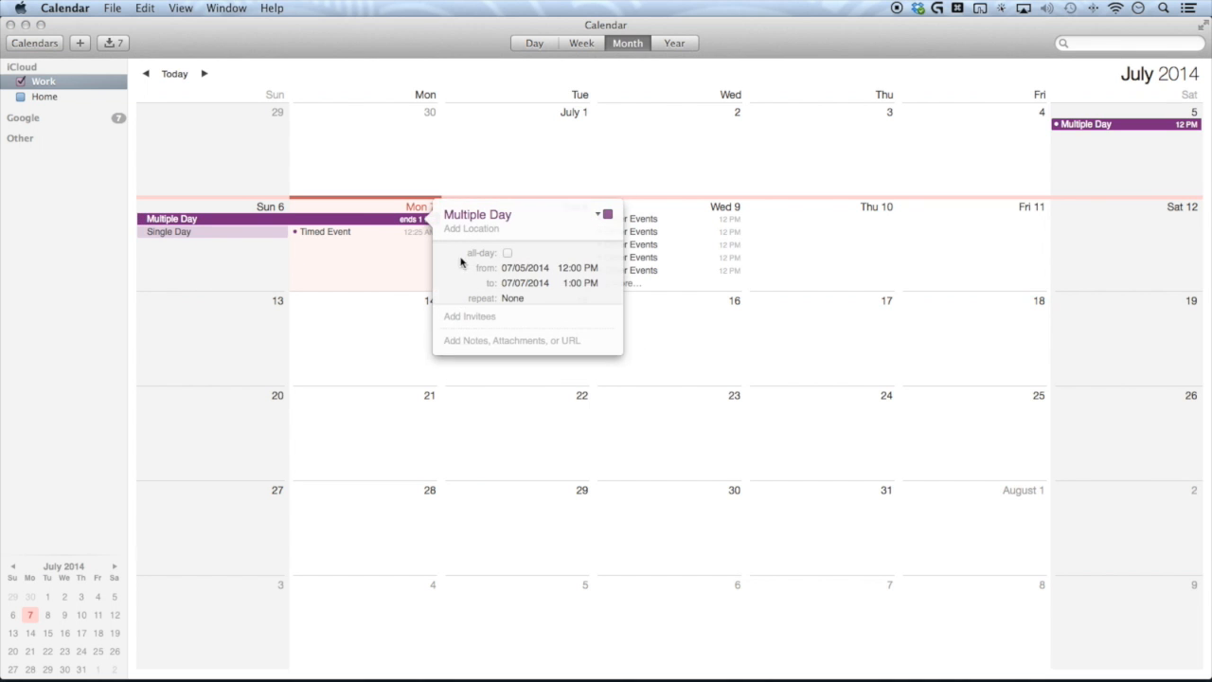
left_click(508, 252)
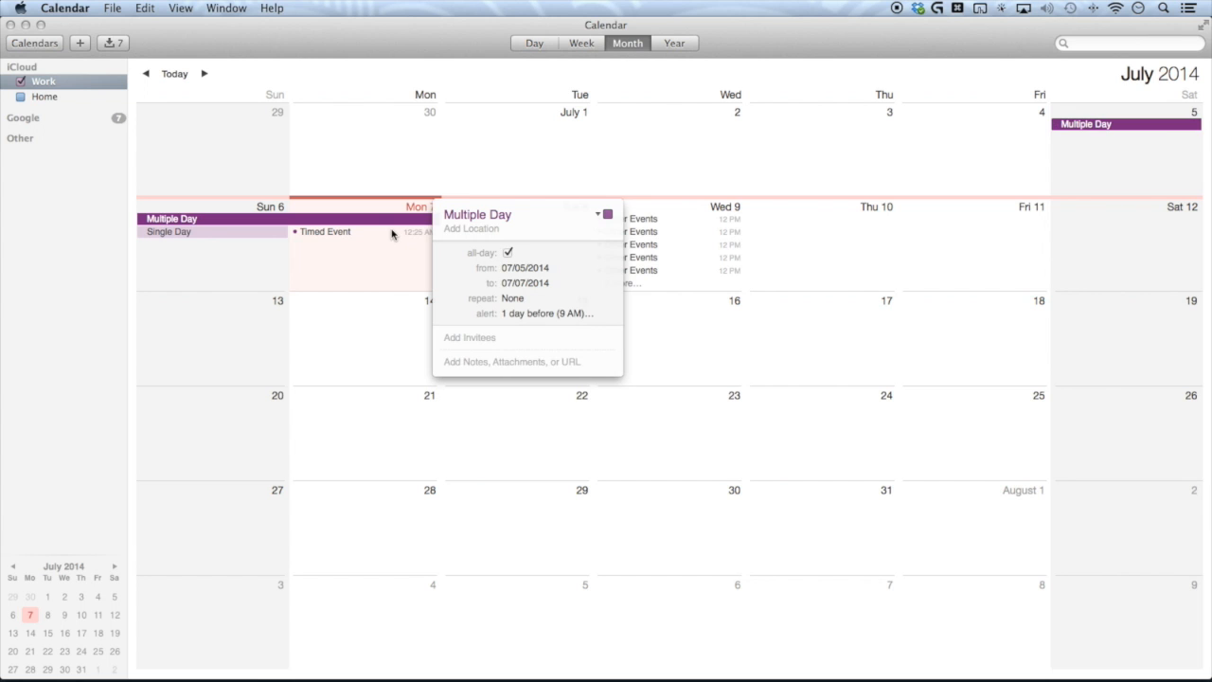
left_click(373, 260)
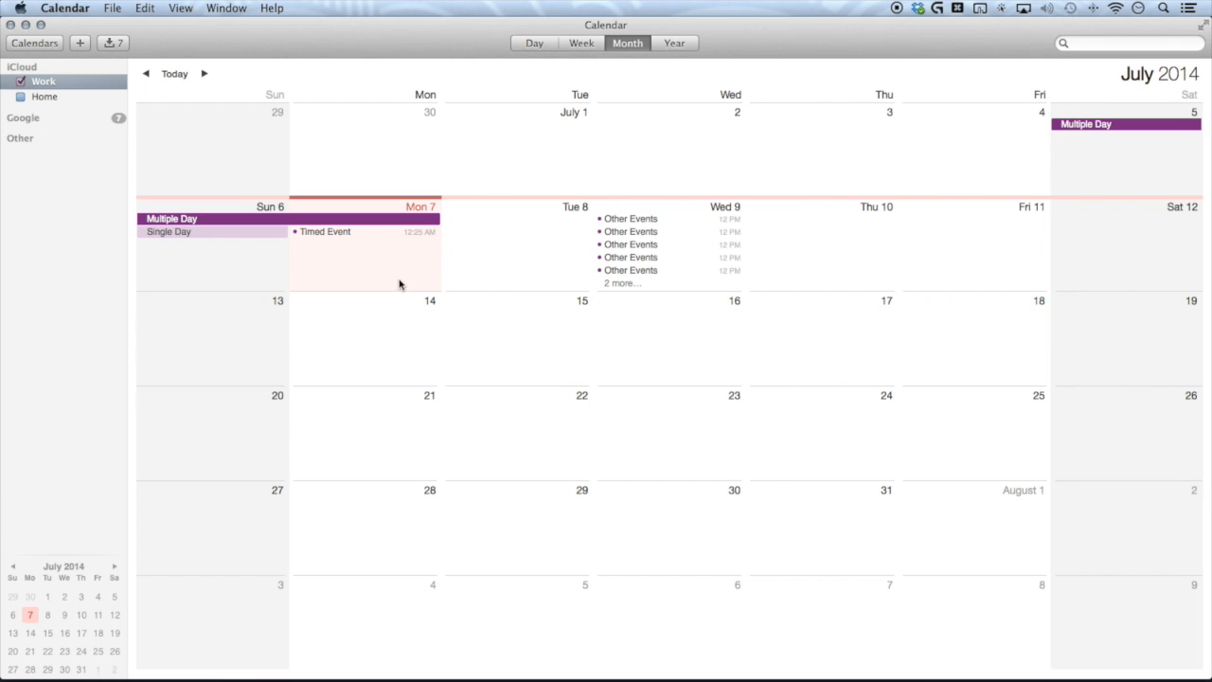
mouse_move(377, 241)
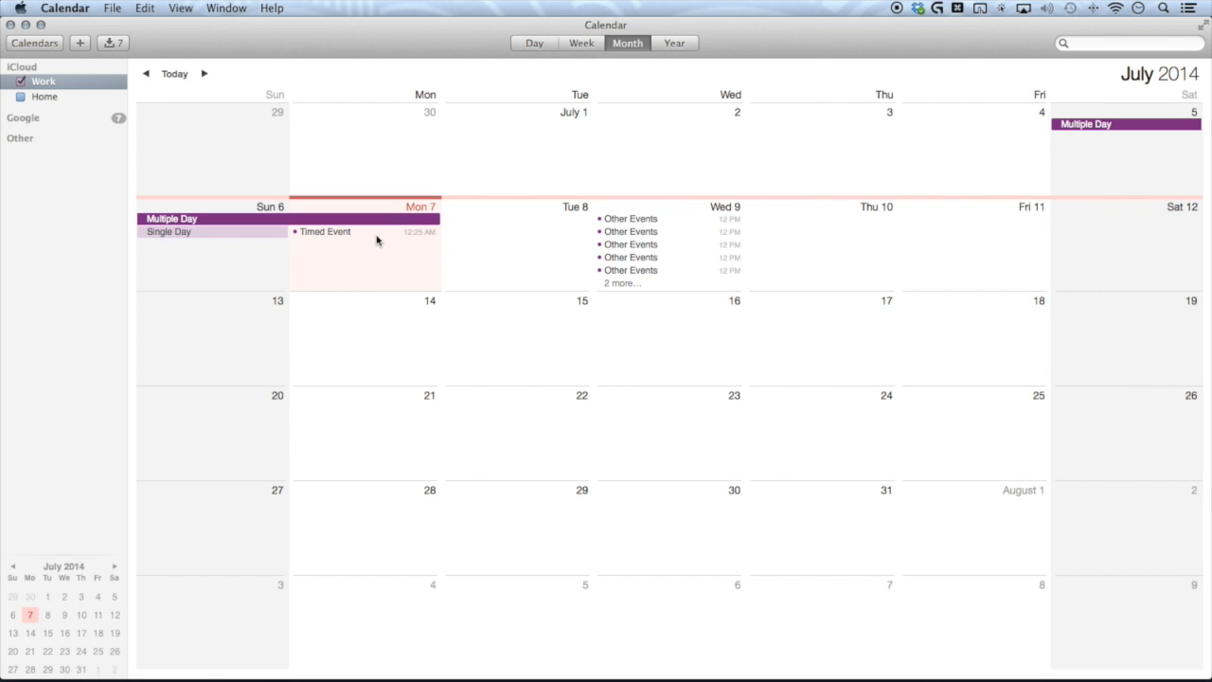
mouse_move(388, 233)
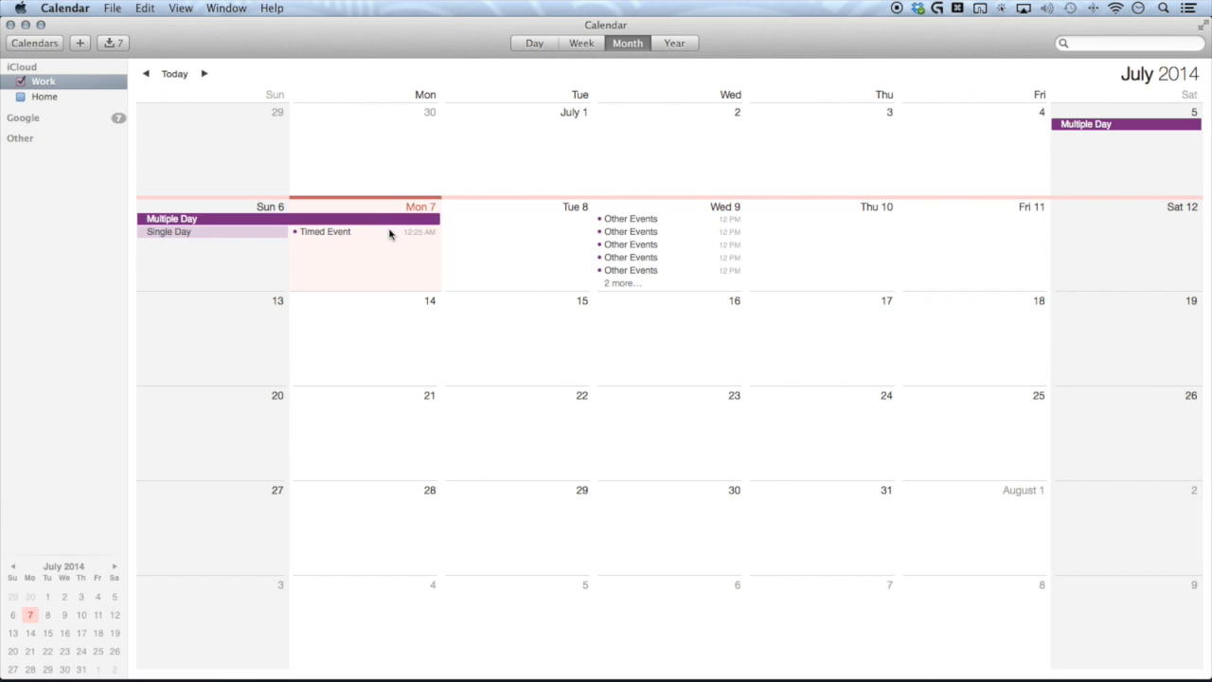